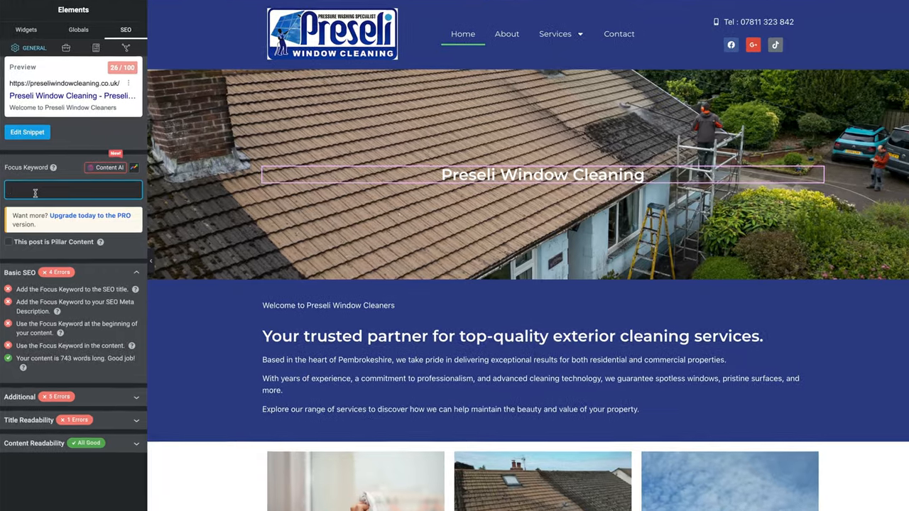
Enter the focus keyword 'Preseli Window Cleaning' and submit the sitemap index to Search Console
{"action": "type", "text": "Preseli Window Cleaning"}
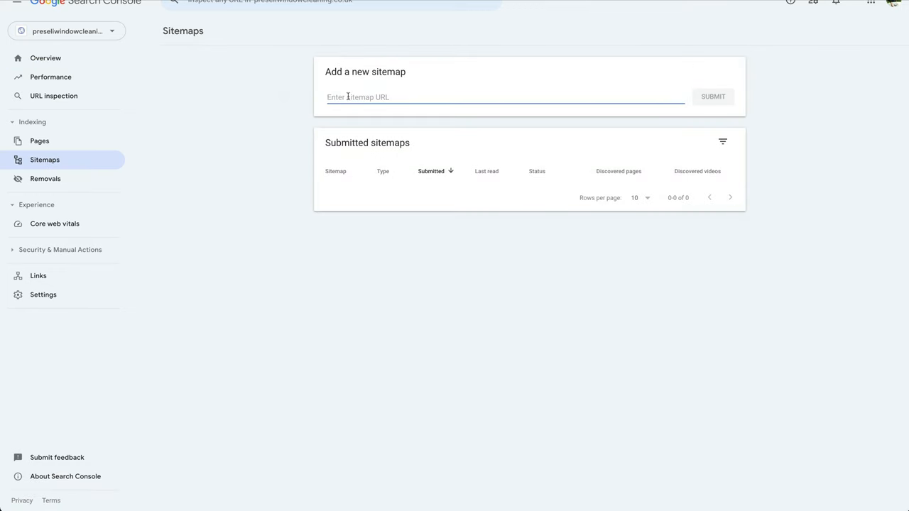
{"action": "right_click", "coordinate": [497, 97]}
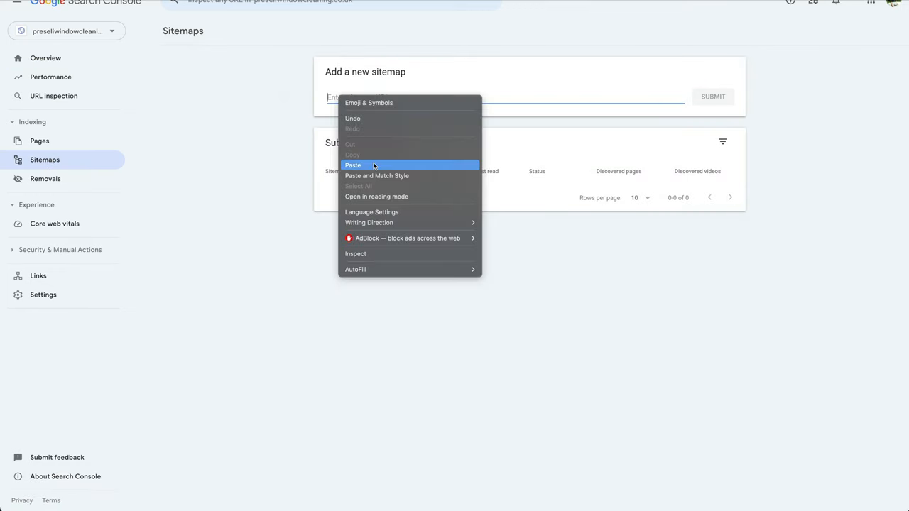
{"action": "left_click", "coordinate": [353, 165]}
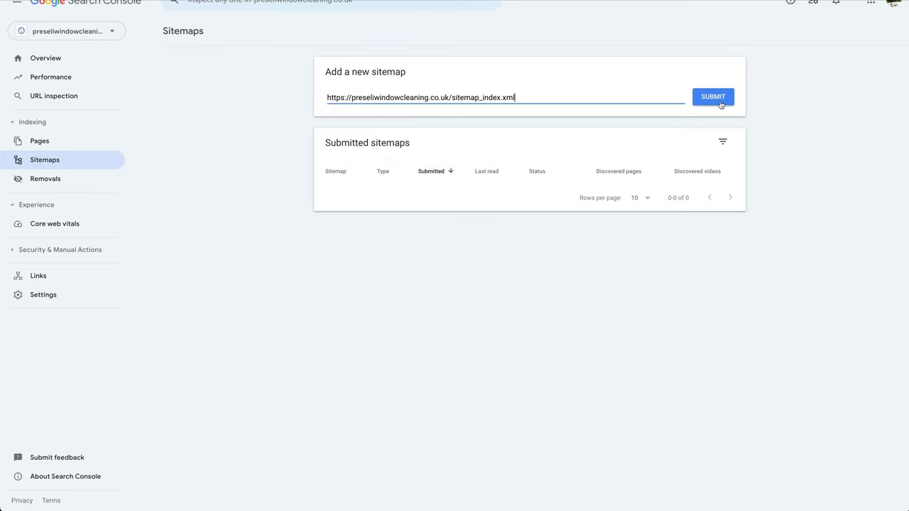
{"action": "left_click", "coordinate": [713, 97]}
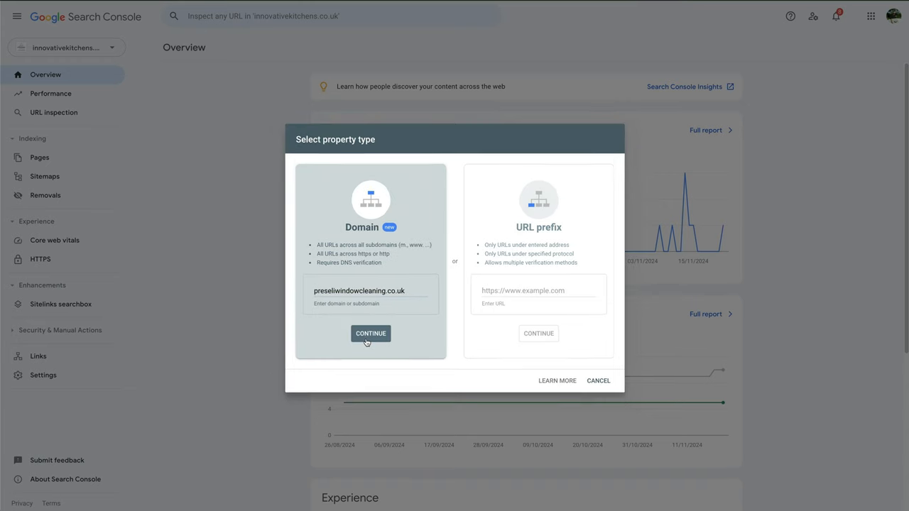
Add the preseliwindowcleaning.co.uk domain property, install and activate Rank Math, and add a Service schema
{"action": "left_click", "coordinate": [370, 333]}
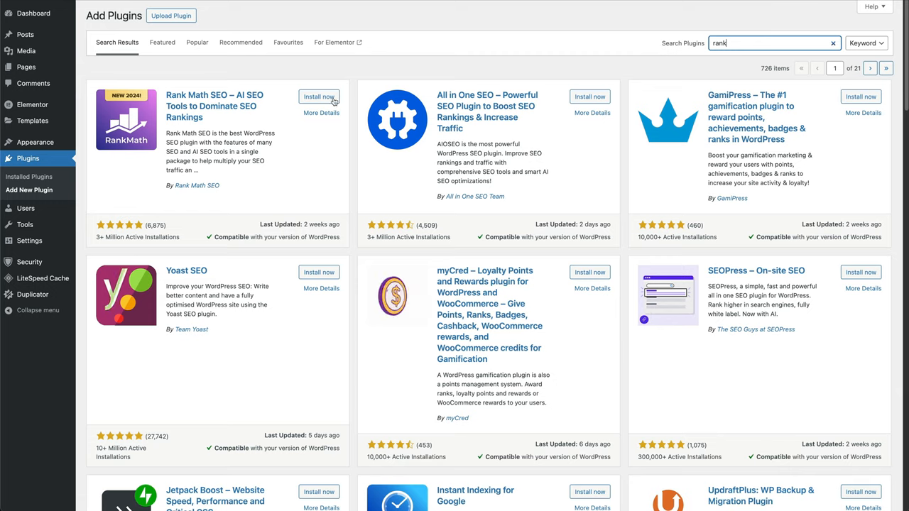
{"action": "left_click", "coordinate": [319, 97]}
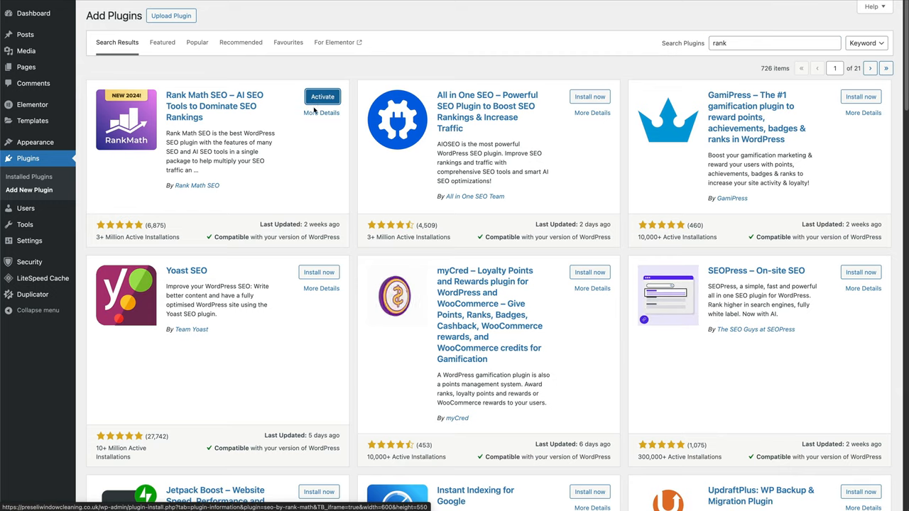
{"action": "left_click", "coordinate": [321, 95]}
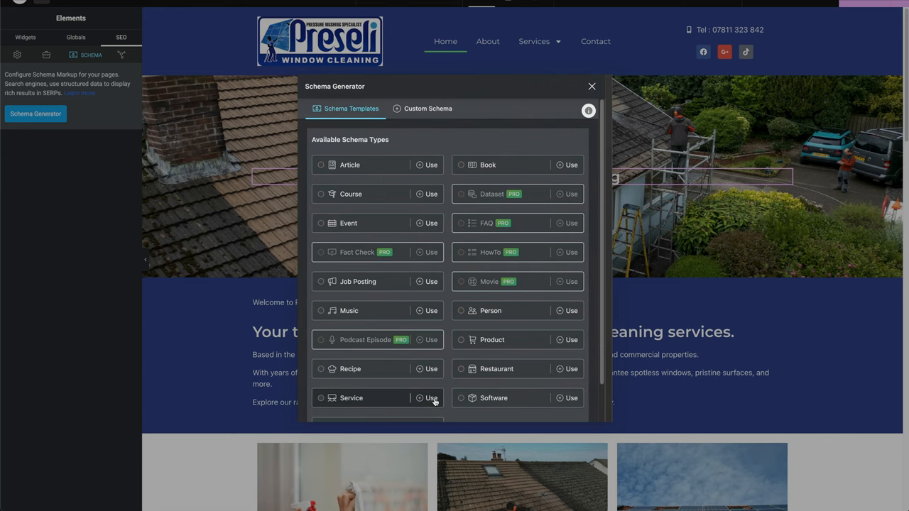
{"action": "left_click", "coordinate": [431, 397]}
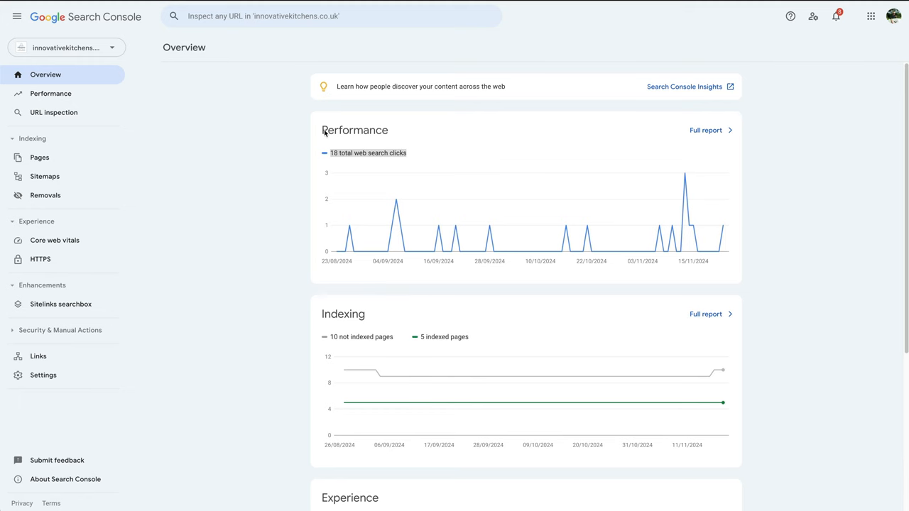
{"action": "mouse_move", "coordinate": [223, 77]}
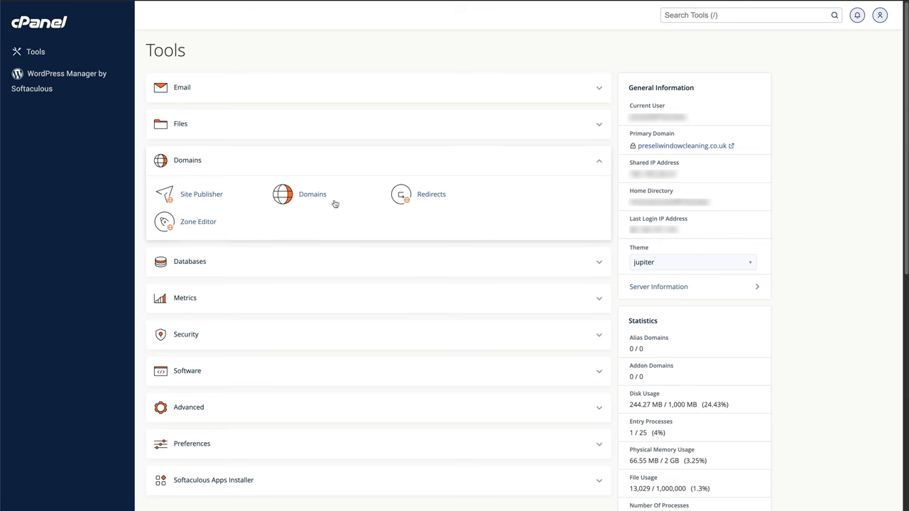
{"action": "mouse_move", "coordinate": [423, 15]}
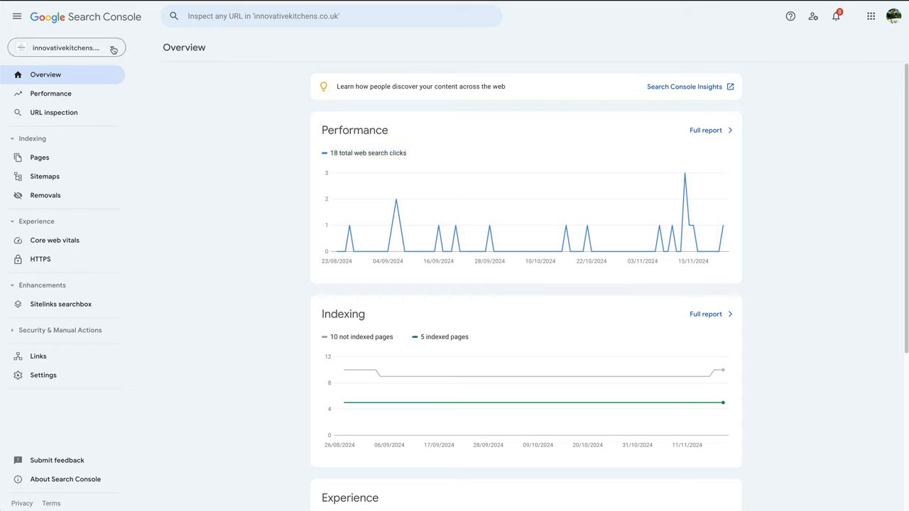
Add preseliwindowcleaning.co.uk as a Domain property and copy its DNS TXT verification record
{"action": "left_click", "coordinate": [65, 48]}
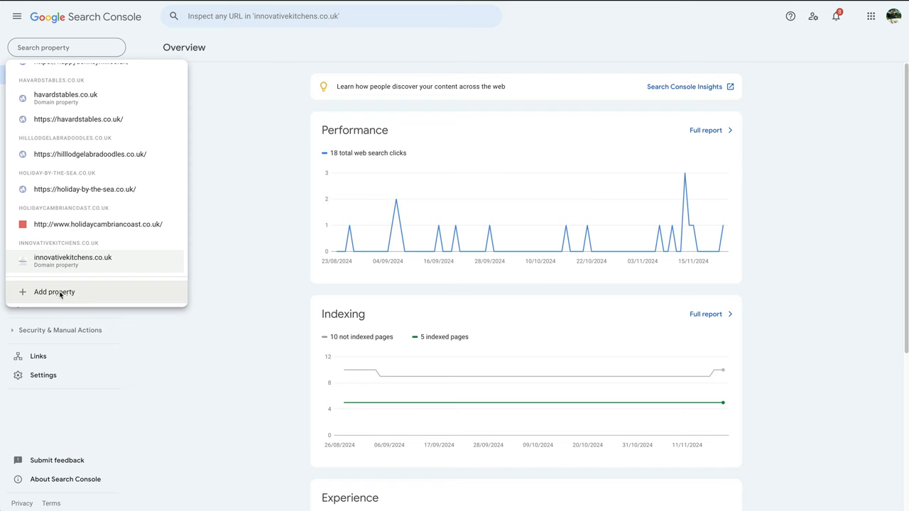
{"action": "left_click", "coordinate": [53, 291]}
{"action": "type", "text": "preseliwindowcleaning.co.uk"}
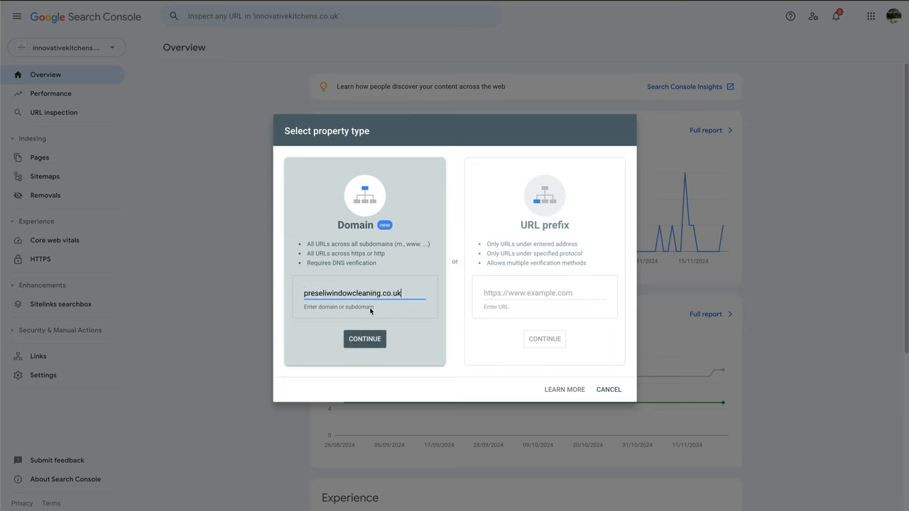
{"action": "mouse_move", "coordinate": [364, 338]}
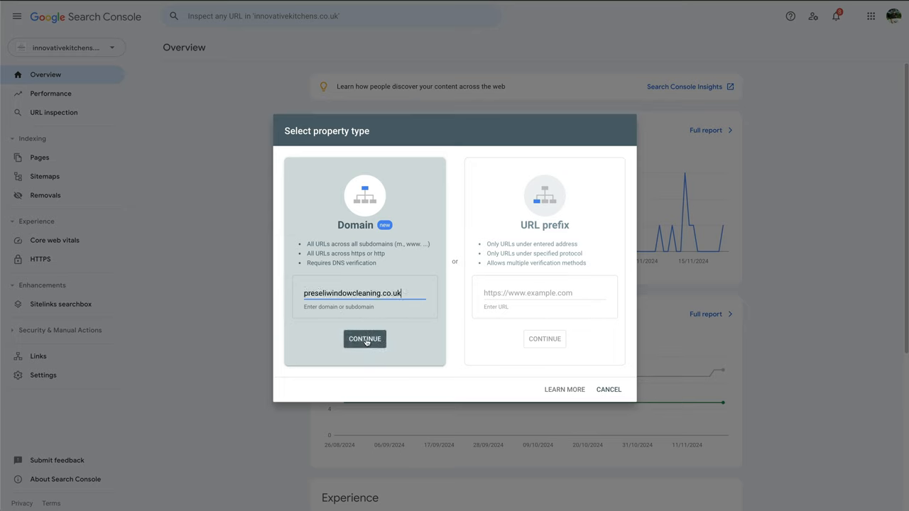
{"action": "left_click", "coordinate": [364, 339]}
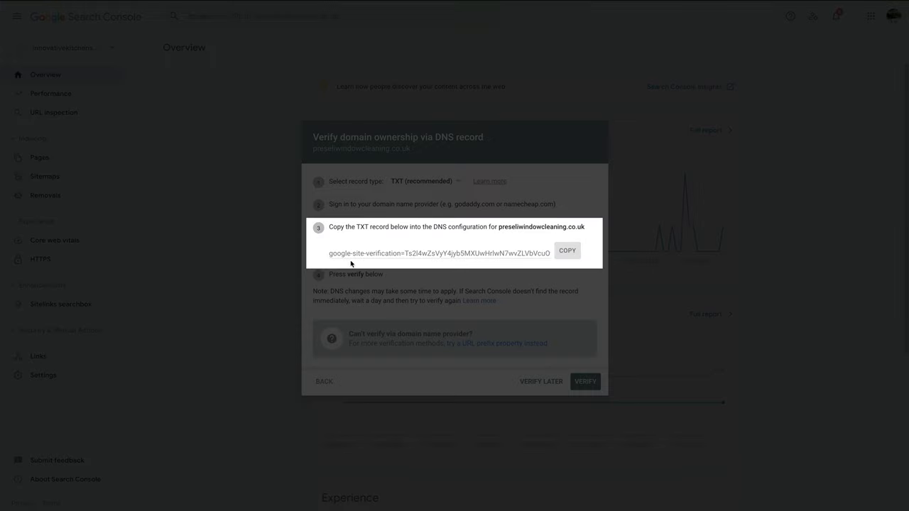
{"action": "mouse_move", "coordinate": [513, 267]}
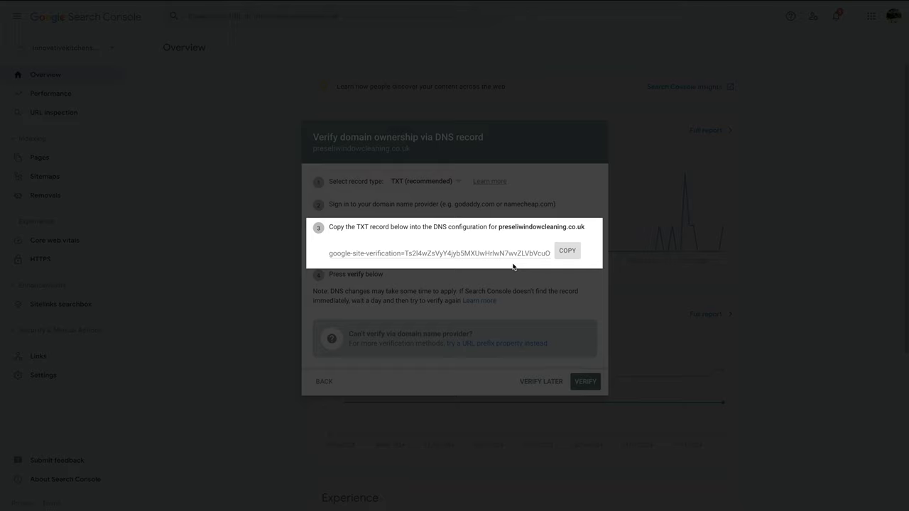
{"action": "left_click", "coordinate": [567, 251]}
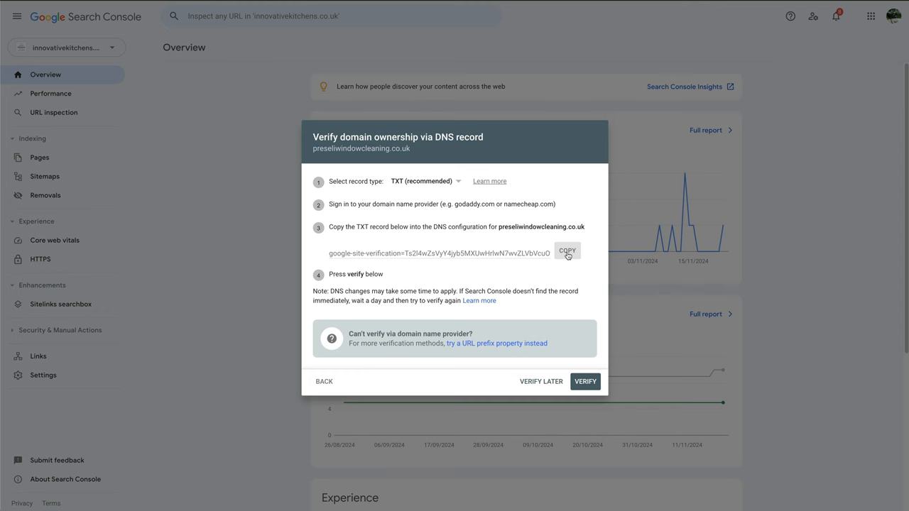
{"action": "left_click", "coordinate": [567, 251]}
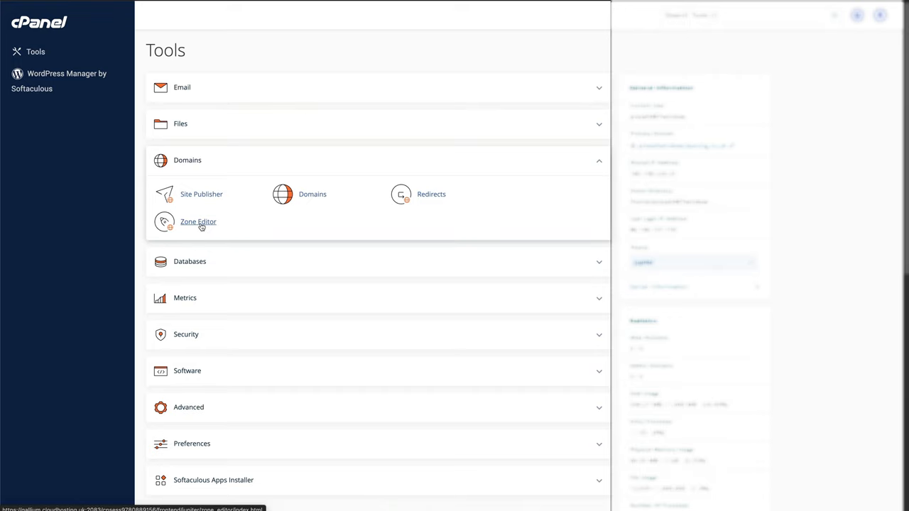
Add a TXT record for preseliwindowcleaning.co.uk in Zone Editor with the google-site-verification value
{"action": "left_click", "coordinate": [198, 222]}
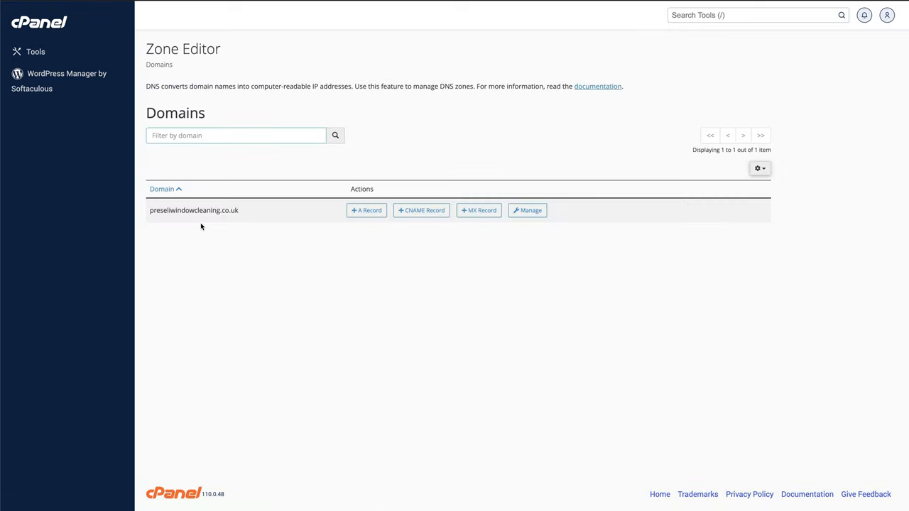
{"action": "mouse_move", "coordinate": [490, 240]}
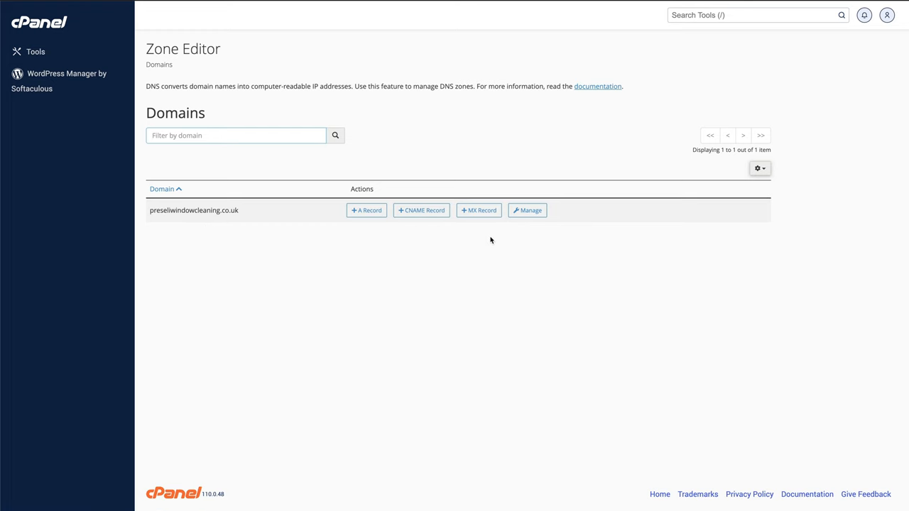
{"action": "left_click", "coordinate": [526, 210]}
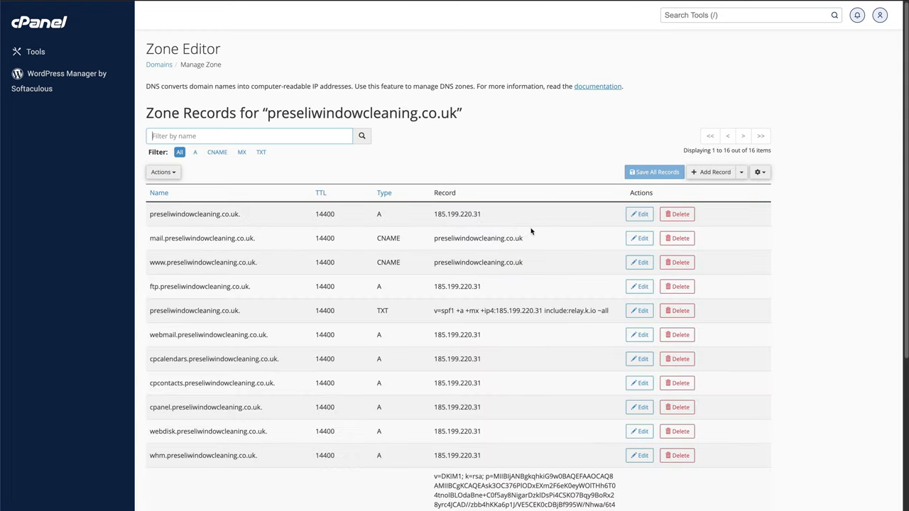
{"action": "mouse_move", "coordinate": [743, 175]}
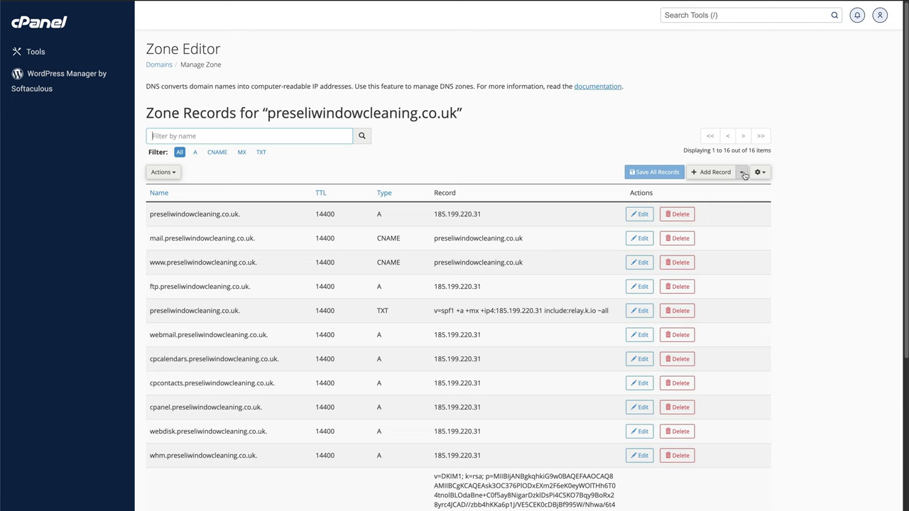
{"action": "left_click", "coordinate": [742, 172]}
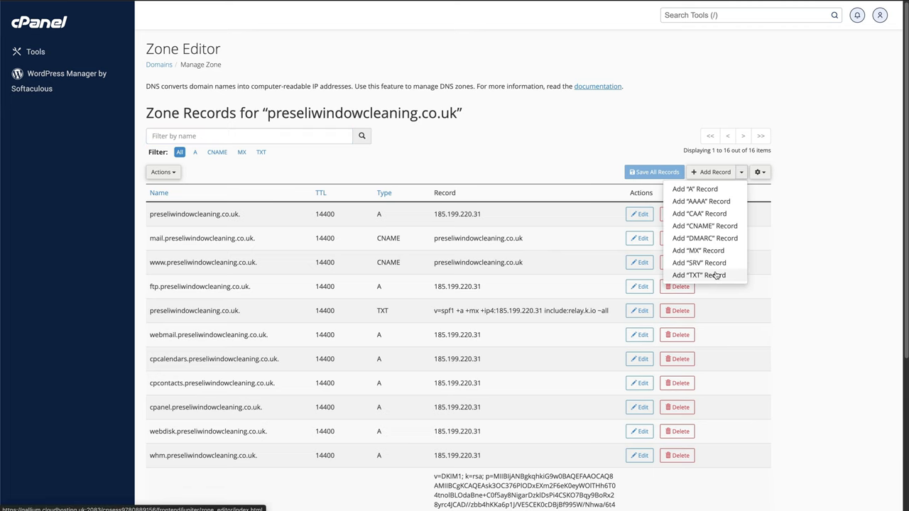
{"action": "left_click", "coordinate": [698, 275]}
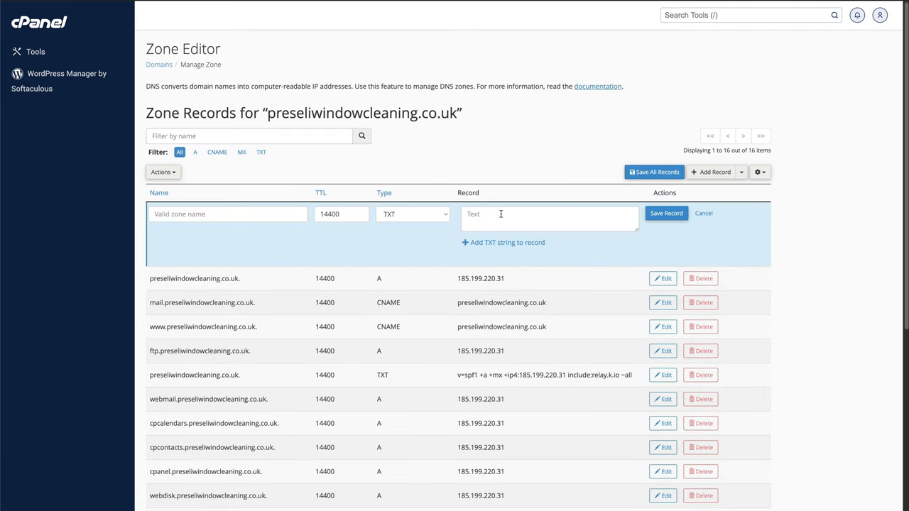
{"action": "type", "text": "google-site-verification=Ts2l4wZsVyY4jyb5MXUwHrlwN7wvZLVbVcuOfTo2p50"}
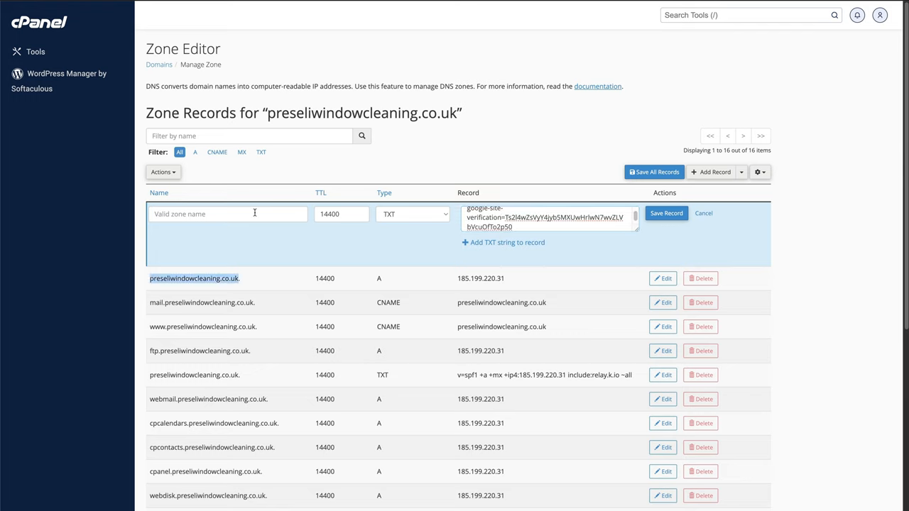
{"action": "type", "text": "preseliwindowcleaning.co.uk"}
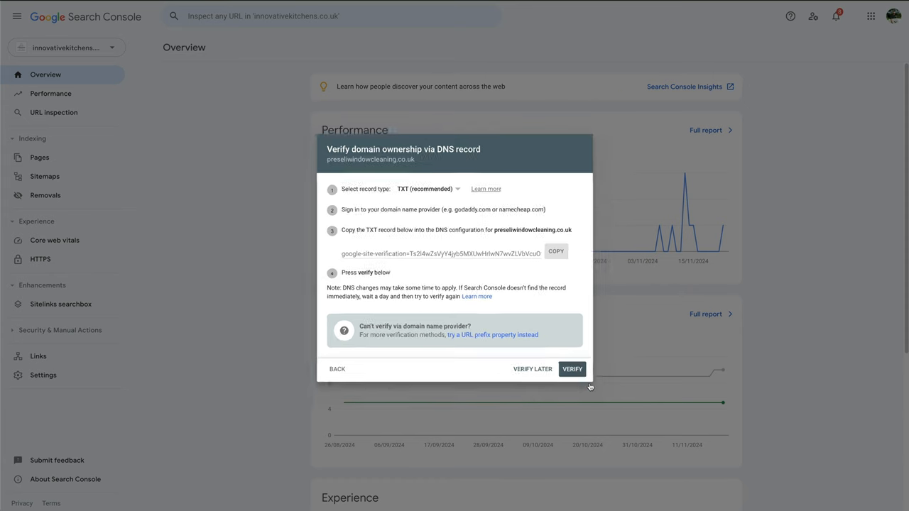
Verify the preseliwindowcleaning.co.uk domain and go to its property overview
{"action": "left_click", "coordinate": [571, 369]}
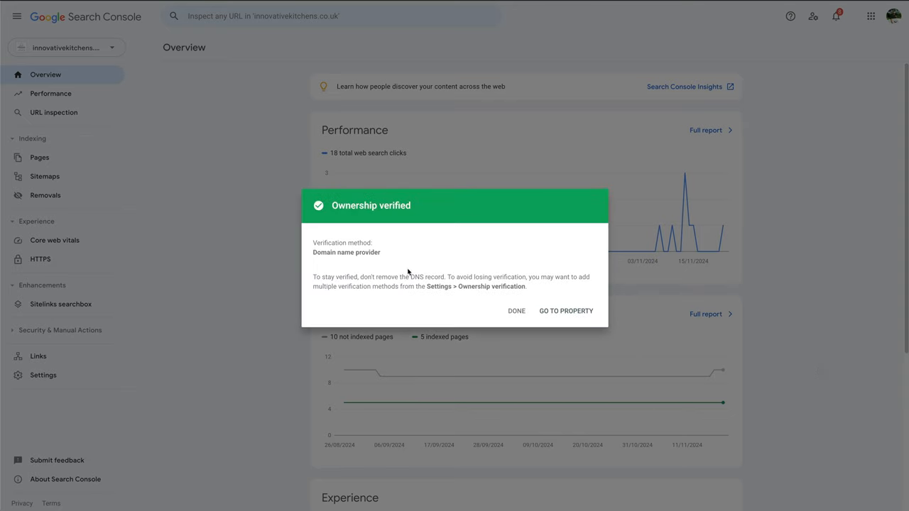
{"action": "mouse_move", "coordinate": [572, 315]}
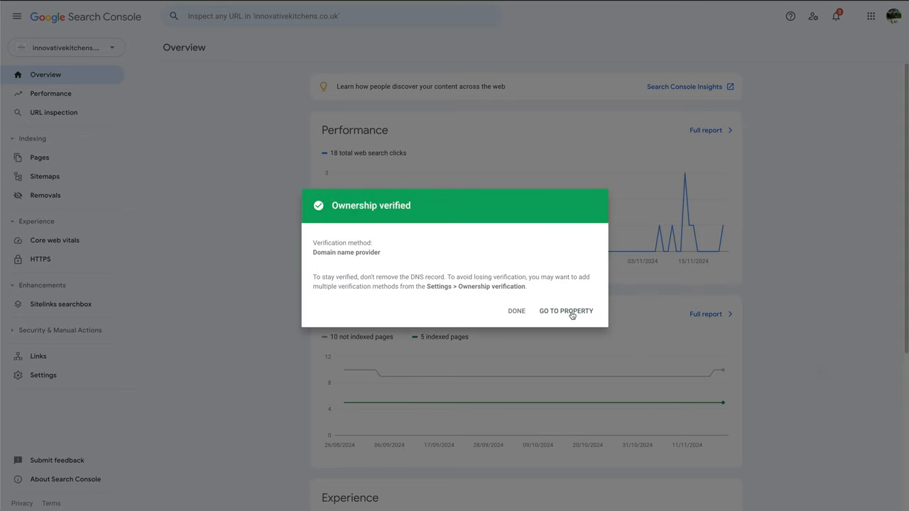
{"action": "left_click", "coordinate": [565, 311]}
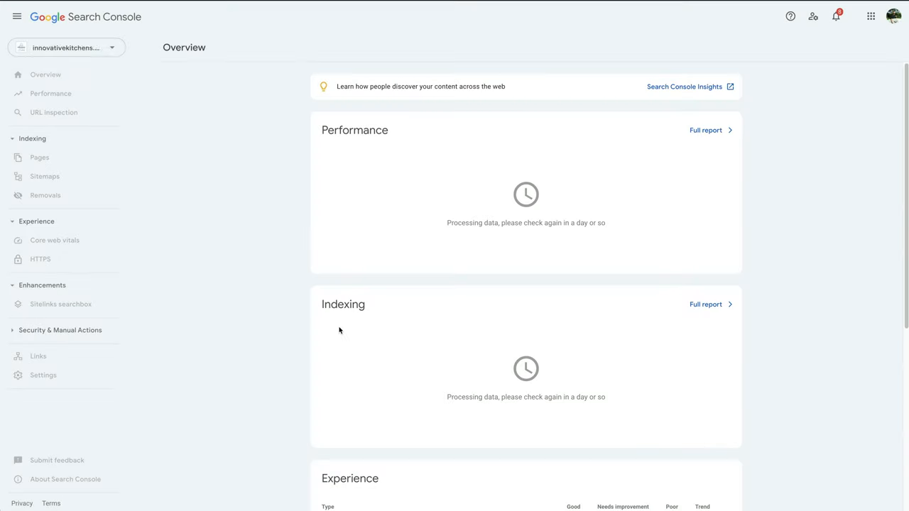
{"action": "left_click", "coordinate": [66, 48]}
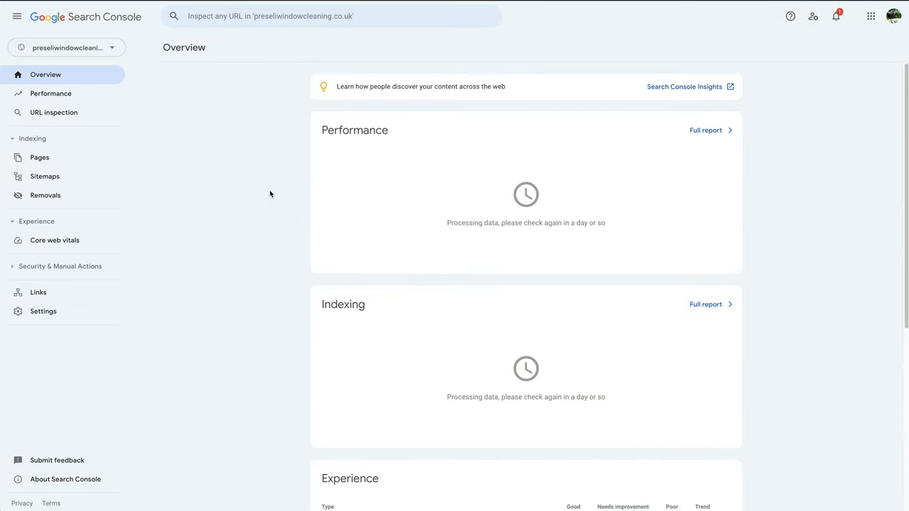
{"action": "mouse_move", "coordinate": [439, 43]}
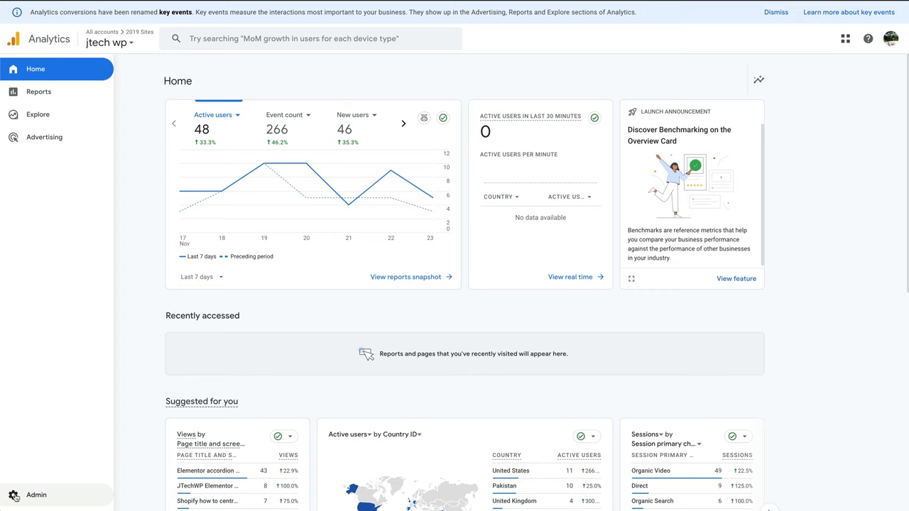
Start a new Analytics property named preseliwindowcleaning.co.uk
{"action": "left_click", "coordinate": [35, 495]}
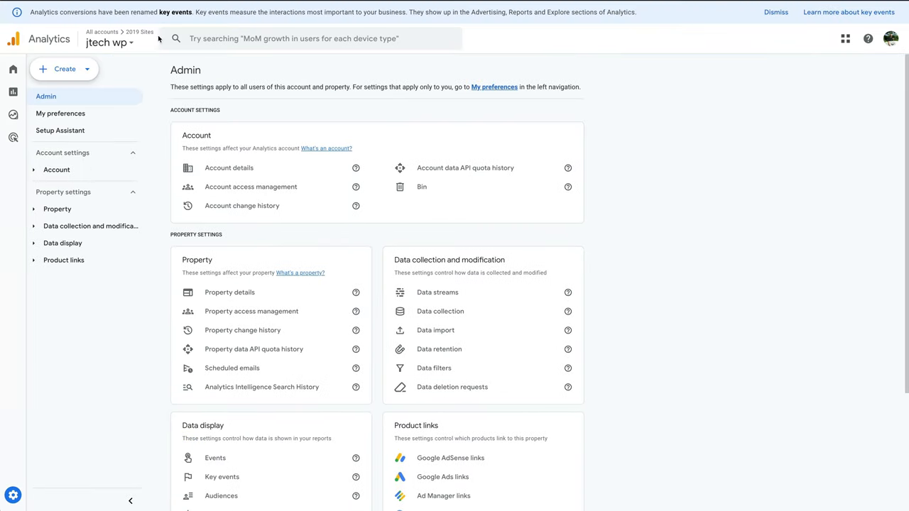
{"action": "left_click", "coordinate": [64, 69]}
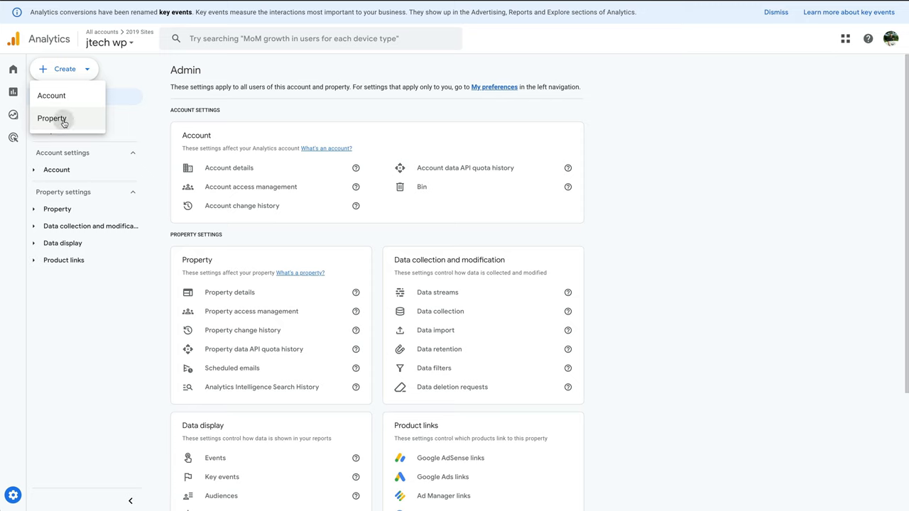
{"action": "left_click", "coordinate": [51, 118]}
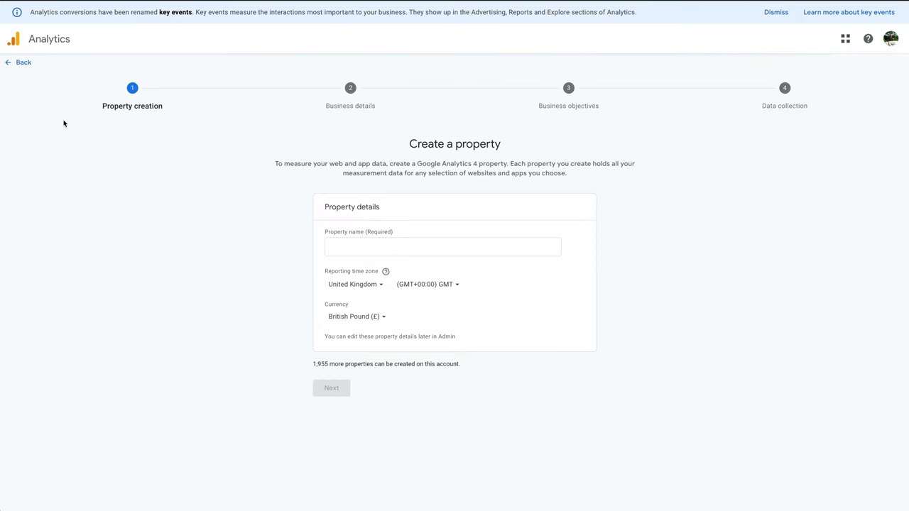
{"action": "left_click", "coordinate": [442, 246]}
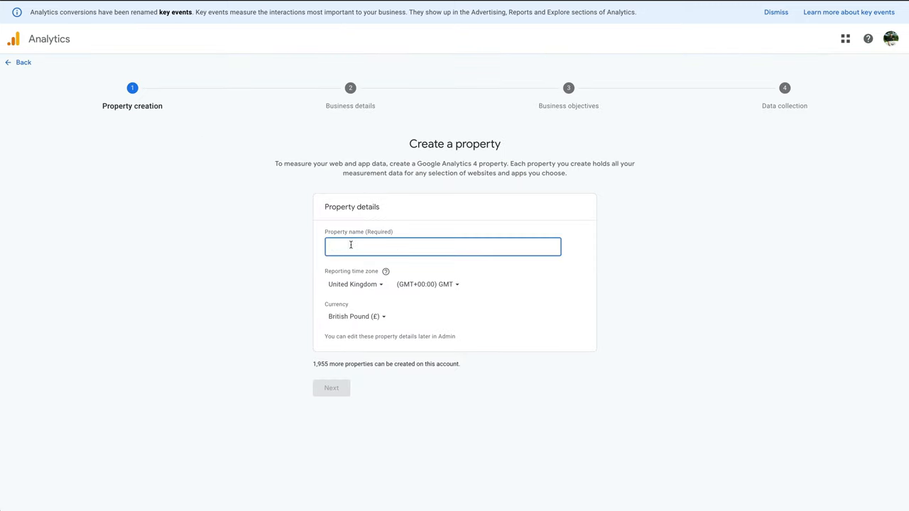
{"action": "type", "text": "preseliwindowcleaning.co.uk"}
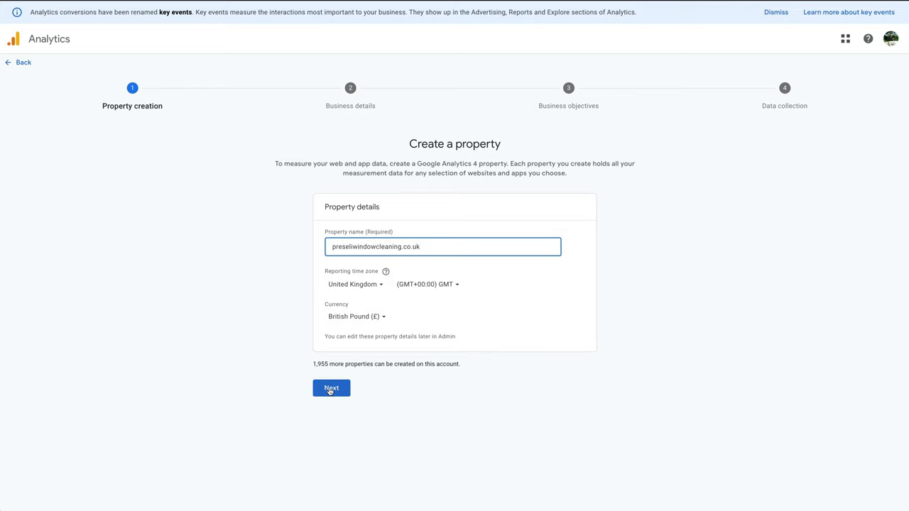
{"action": "left_click", "coordinate": [331, 389]}
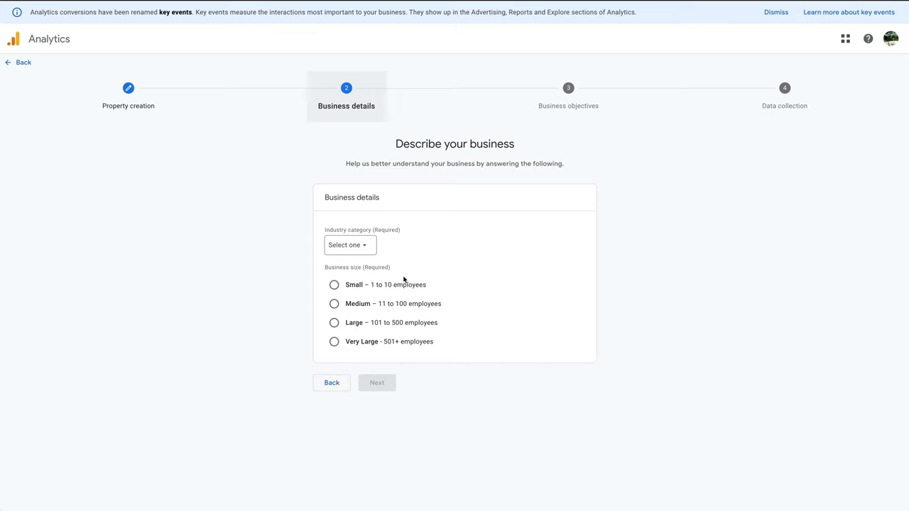
Fill in business details, choose the leads, sales, traffic and engagement objectives, and create the property
{"action": "left_click", "coordinate": [349, 245]}
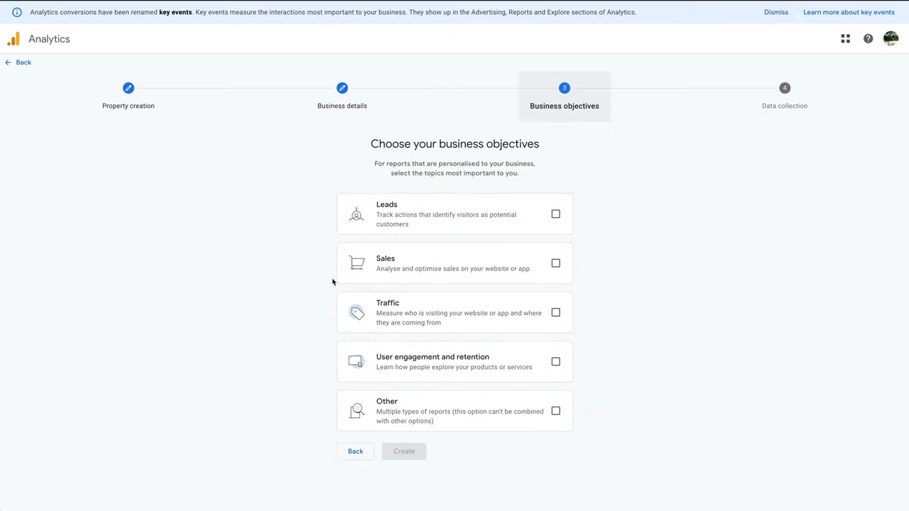
{"action": "left_click", "coordinate": [555, 214]}
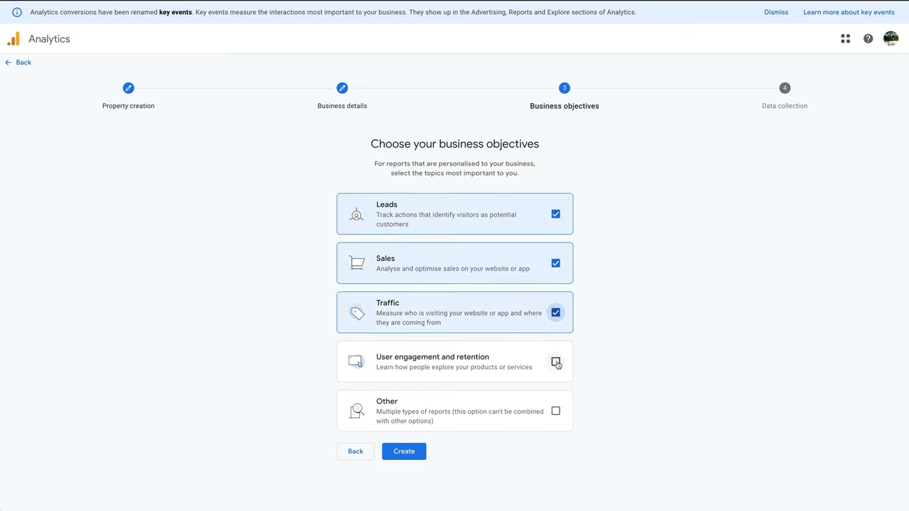
{"action": "left_click", "coordinate": [555, 362]}
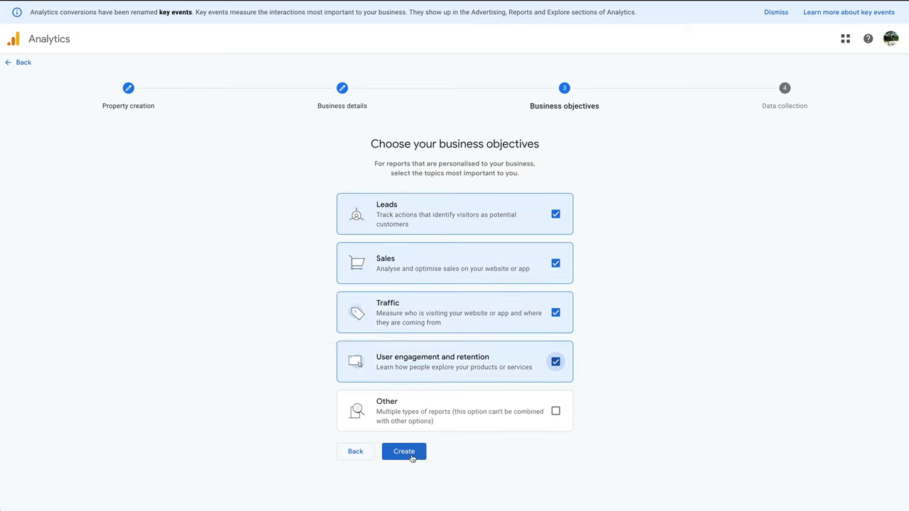
{"action": "left_click", "coordinate": [403, 451]}
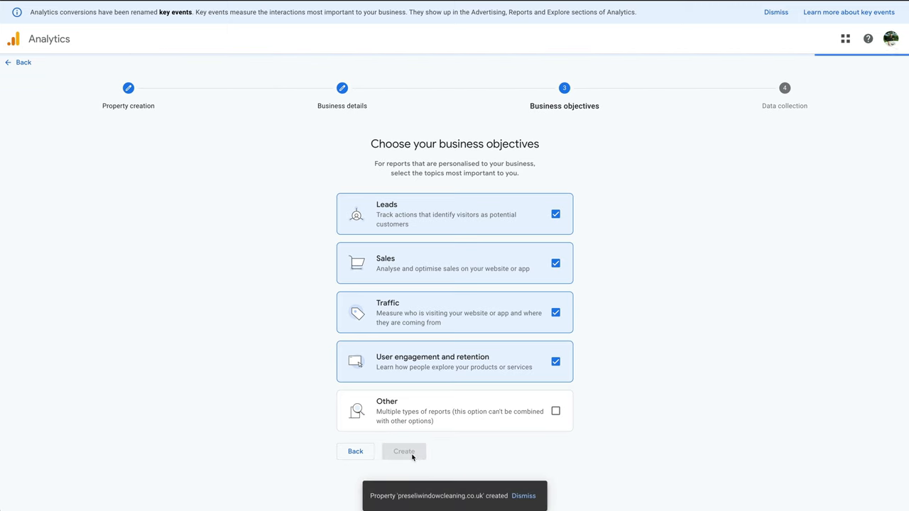
{"action": "left_click", "coordinate": [404, 450]}
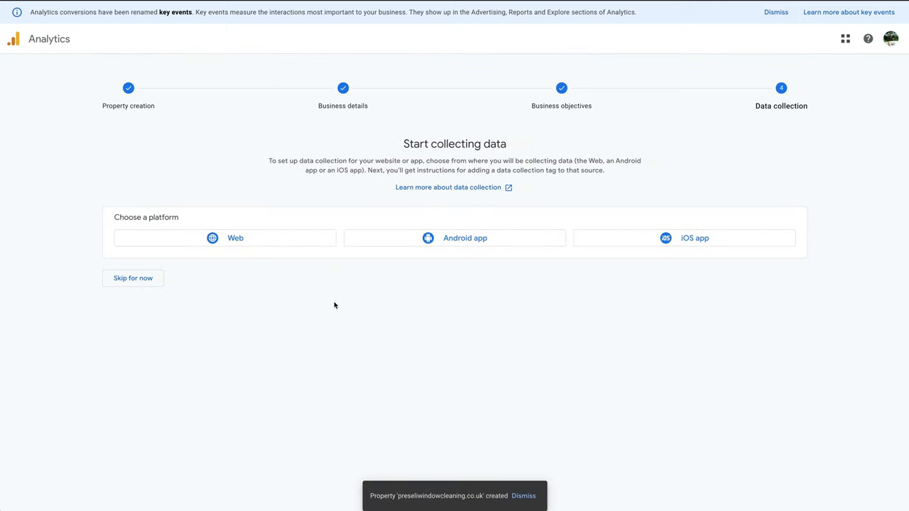
{"action": "mouse_move", "coordinate": [238, 238]}
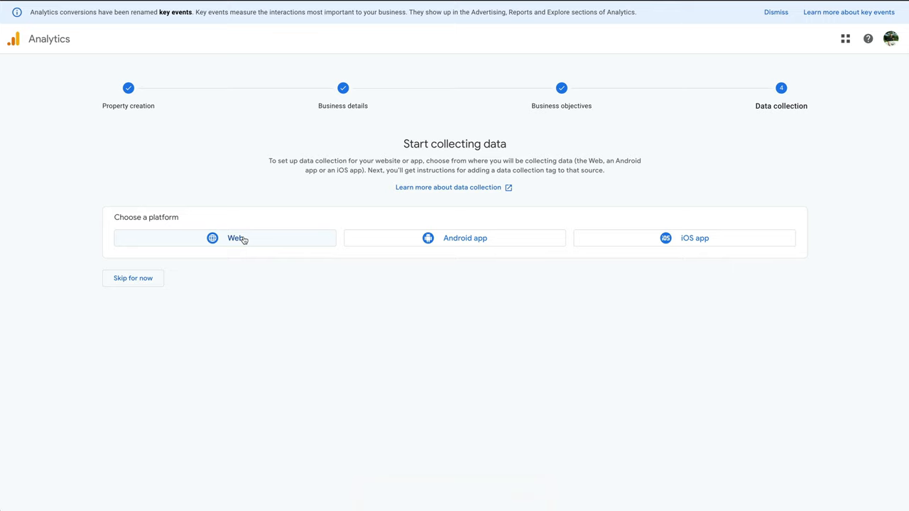
Create a Web data stream for preseliwindowcleaning.co.uk and display its Google tag
{"action": "left_click", "coordinate": [237, 238]}
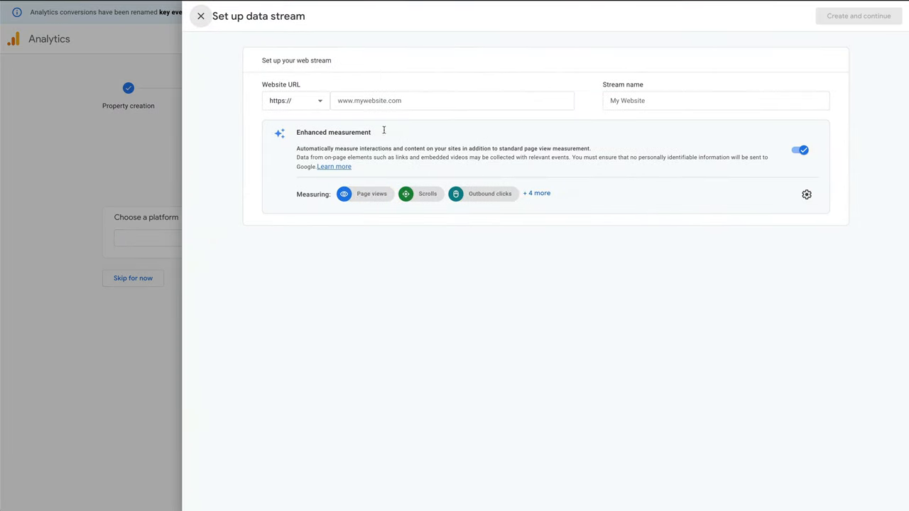
{"action": "type", "text": "preseliwindowcleaning.co.uk"}
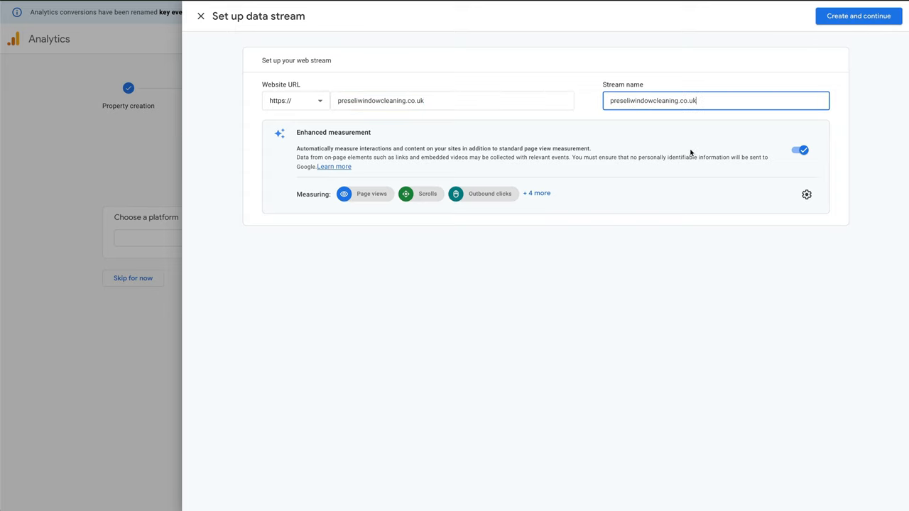
{"action": "mouse_move", "coordinate": [857, 15]}
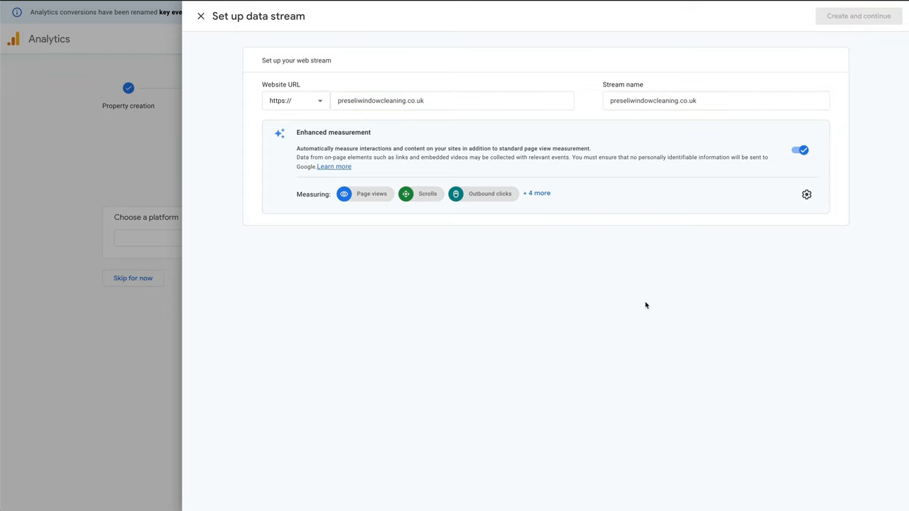
{"action": "left_click", "coordinate": [858, 16]}
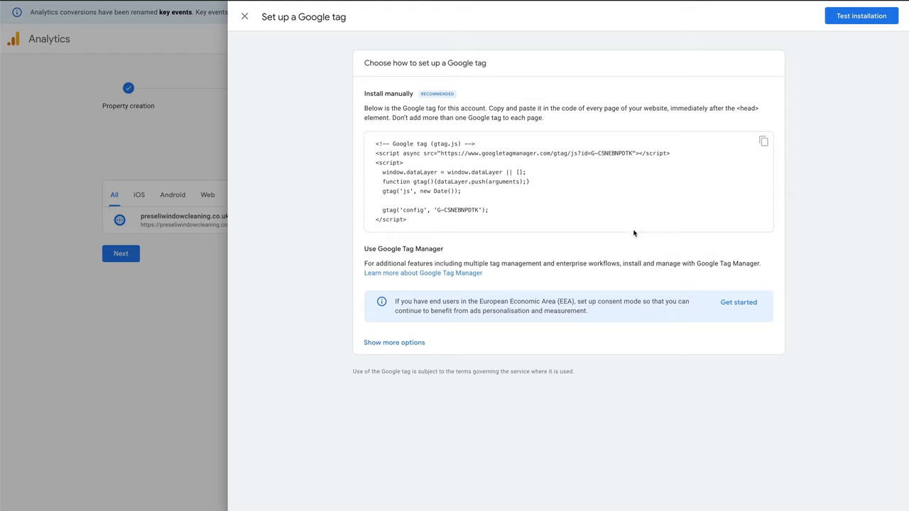
{"action": "mouse_move", "coordinate": [375, 147]}
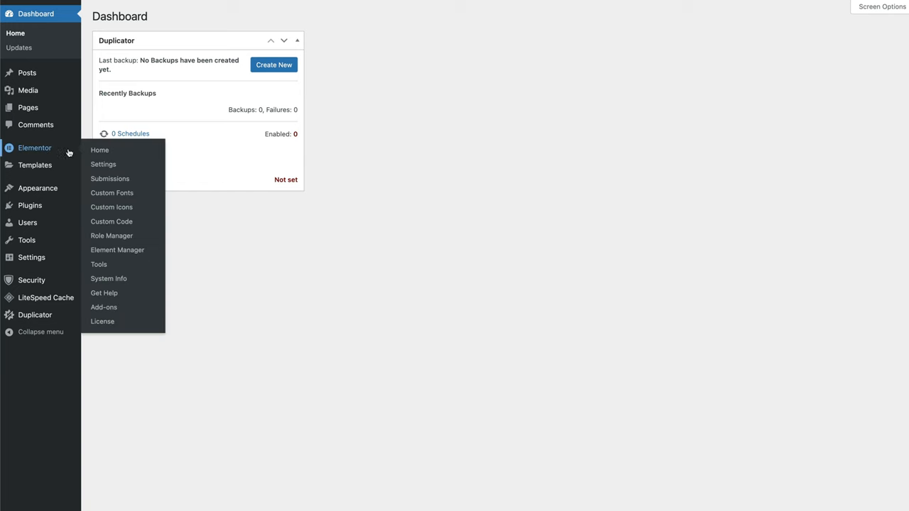
{"action": "mouse_move", "coordinate": [111, 220]}
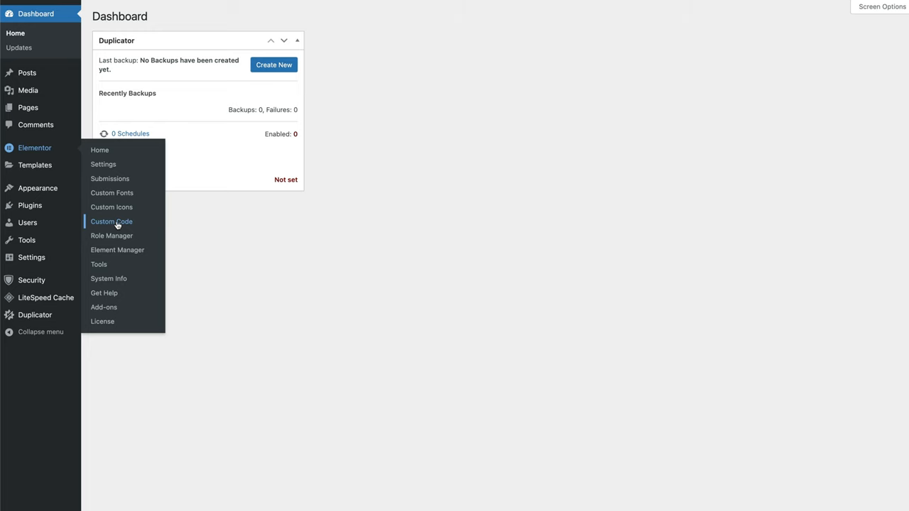
Create an Elementor custom code snippet titled 'Google Analytics' containing the gtag.js script
{"action": "left_click", "coordinate": [111, 222]}
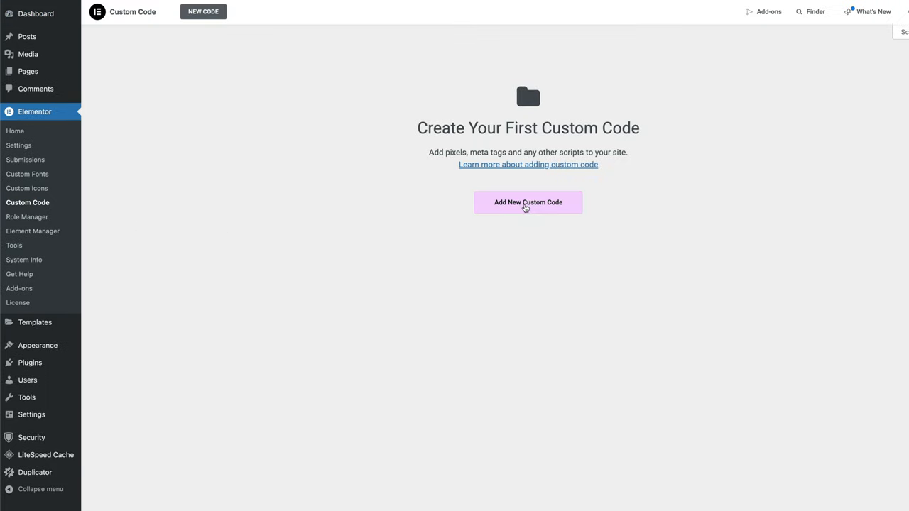
{"action": "left_click", "coordinate": [528, 203]}
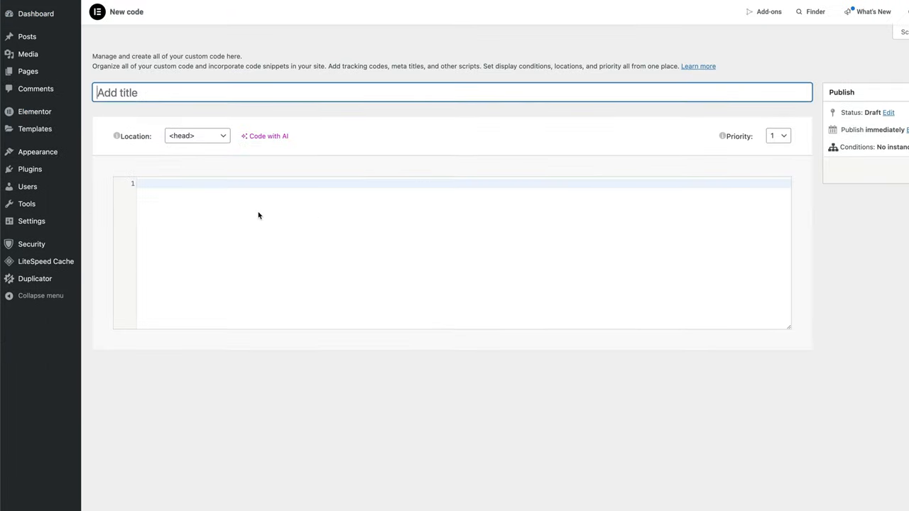
{"action": "type", "text": "<!-- Google tag (gtag.js) -->"}
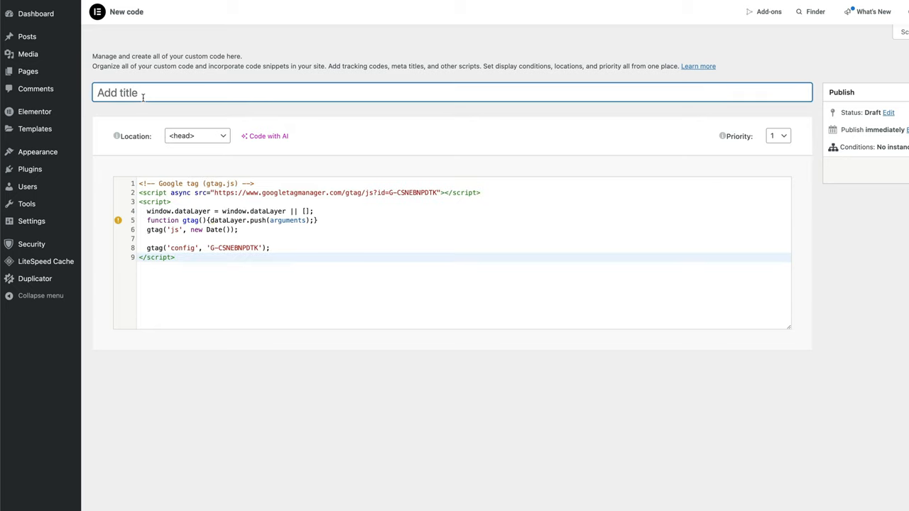
{"action": "type", "text": "Google Anal"}
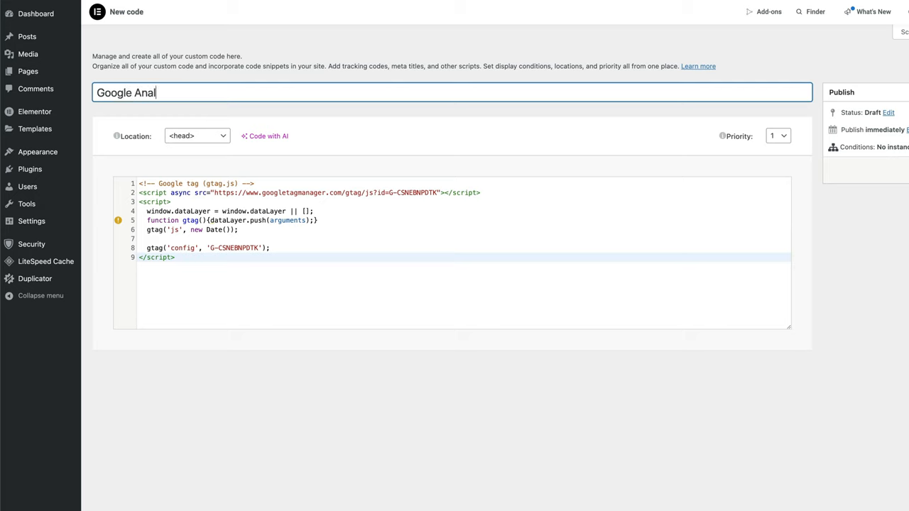
{"action": "type", "text": "ytics"}
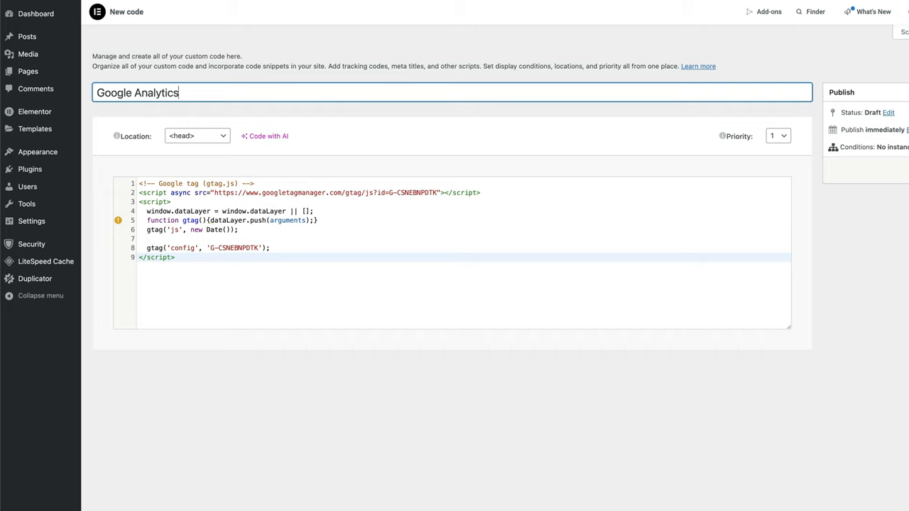
Publish the snippet with the Entire Site condition
{"action": "left_click", "coordinate": [873, 147]}
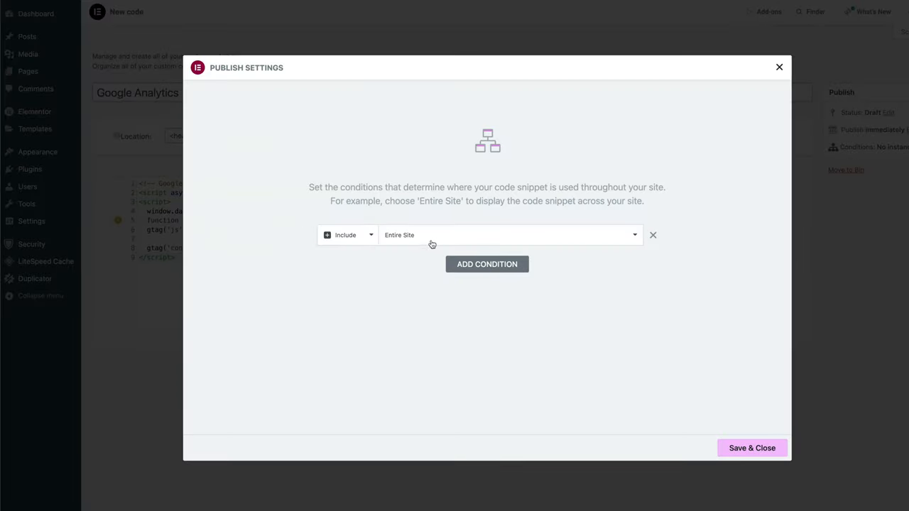
{"action": "left_click", "coordinate": [751, 448]}
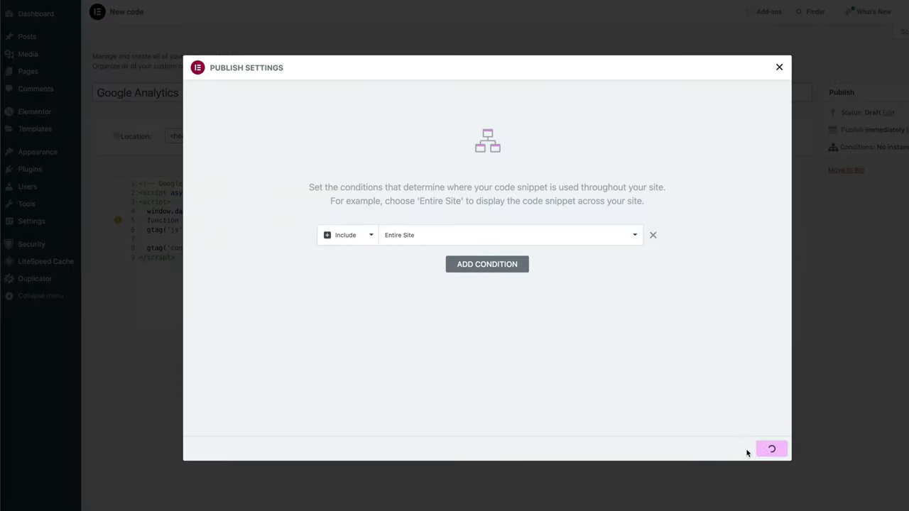
{"action": "left_click", "coordinate": [771, 448]}
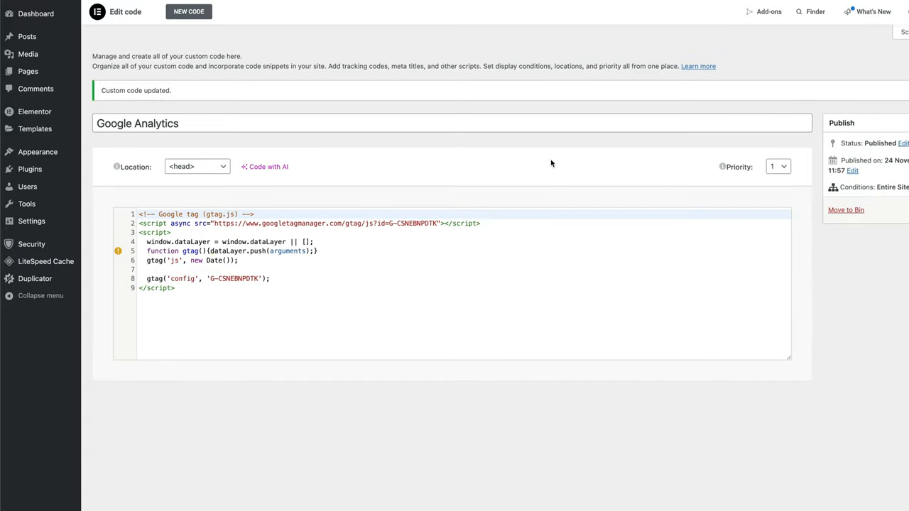
{"action": "mouse_move", "coordinate": [422, 9]}
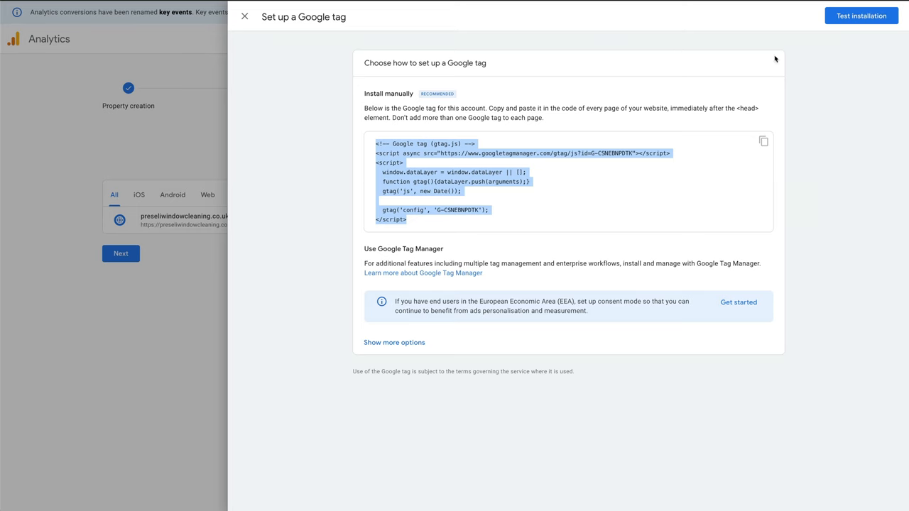
Test the Google tag installation and confirm it was detected
{"action": "left_click", "coordinate": [860, 15]}
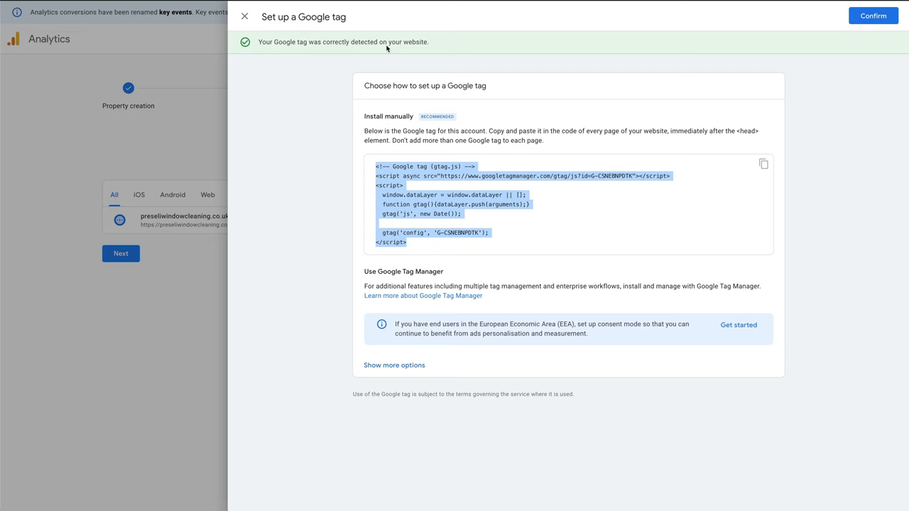
{"action": "left_click", "coordinate": [872, 16]}
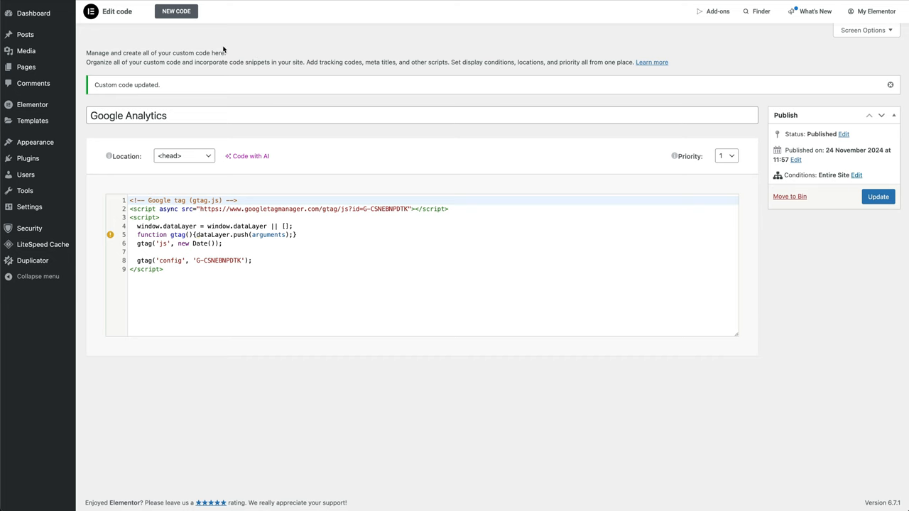
{"action": "mouse_move", "coordinate": [164, 43]}
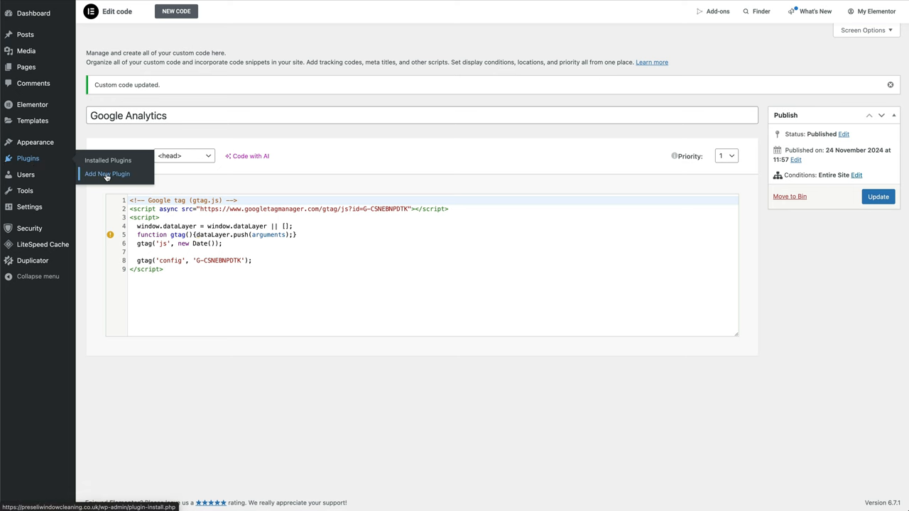
Search the plugin directory for 'rank' and install Rank Math SEO
{"action": "left_click", "coordinate": [106, 174]}
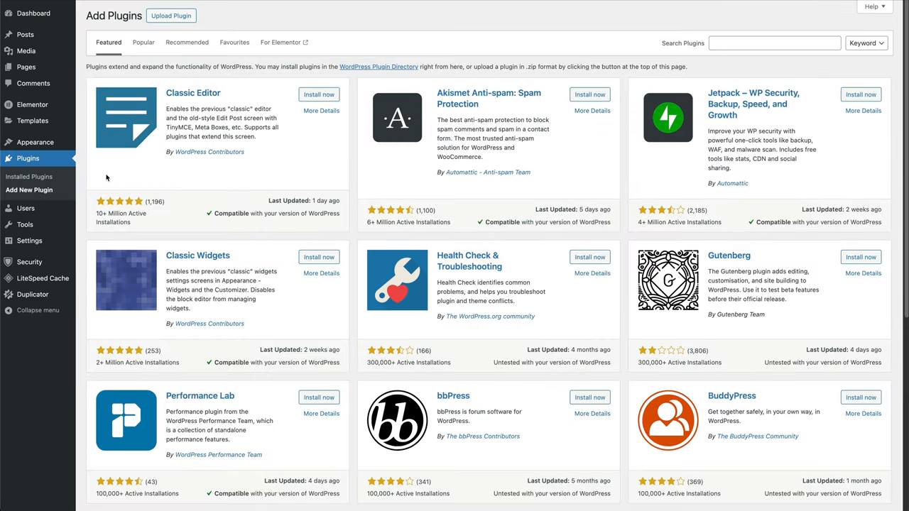
{"action": "left_click", "coordinate": [774, 43]}
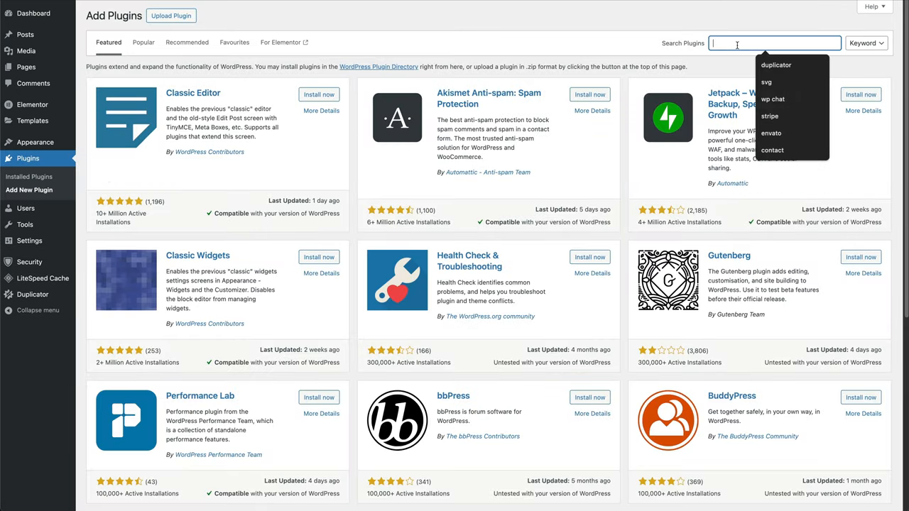
{"action": "type", "text": "m"}
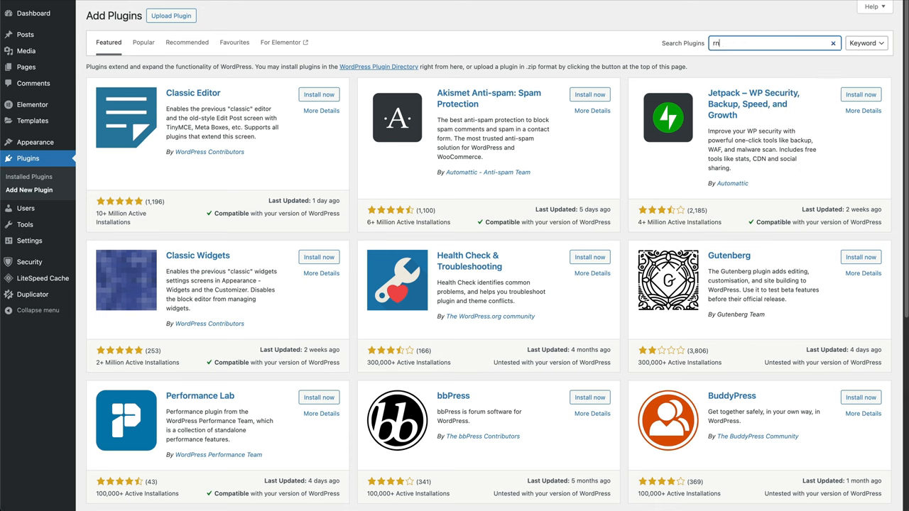
{"action": "type", "text": "rank"}
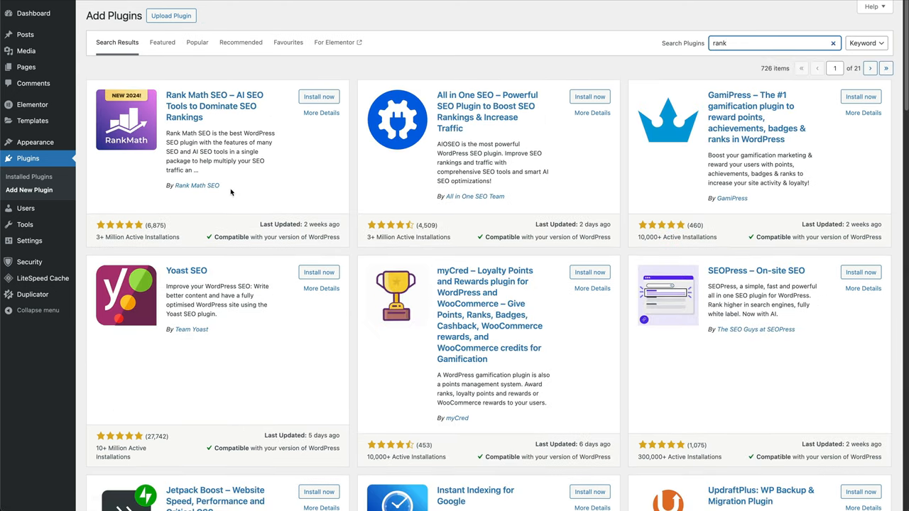
{"action": "left_click", "coordinate": [318, 96]}
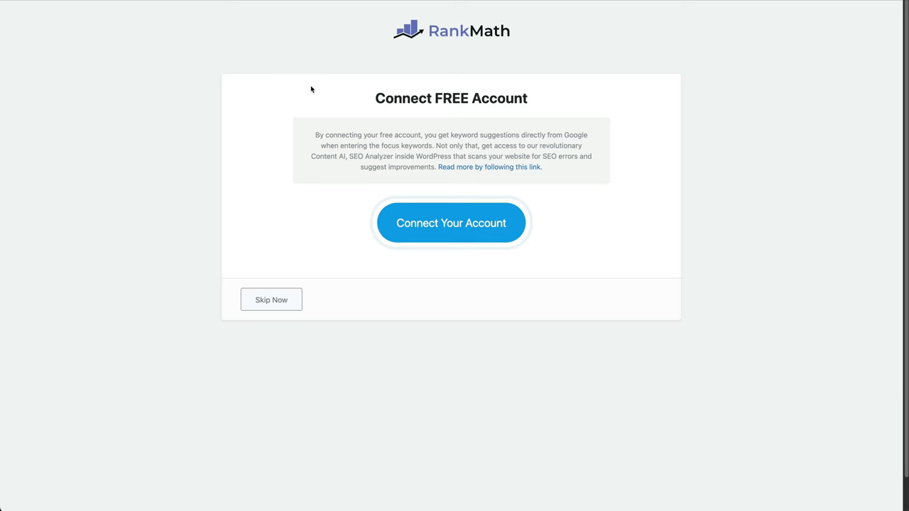
{"action": "mouse_move", "coordinate": [450, 232]}
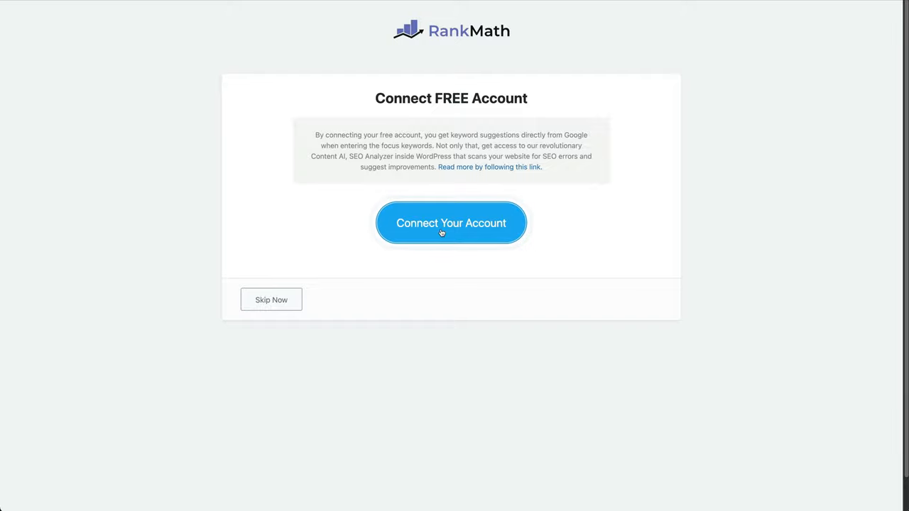
Connect a free Rank Math account via Google login and activate the free plan
{"action": "left_click", "coordinate": [451, 222]}
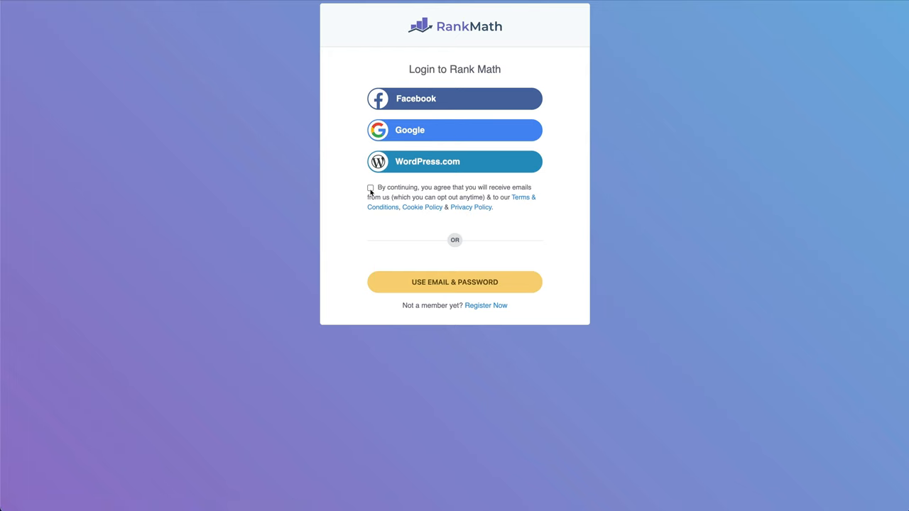
{"action": "left_click", "coordinate": [454, 130]}
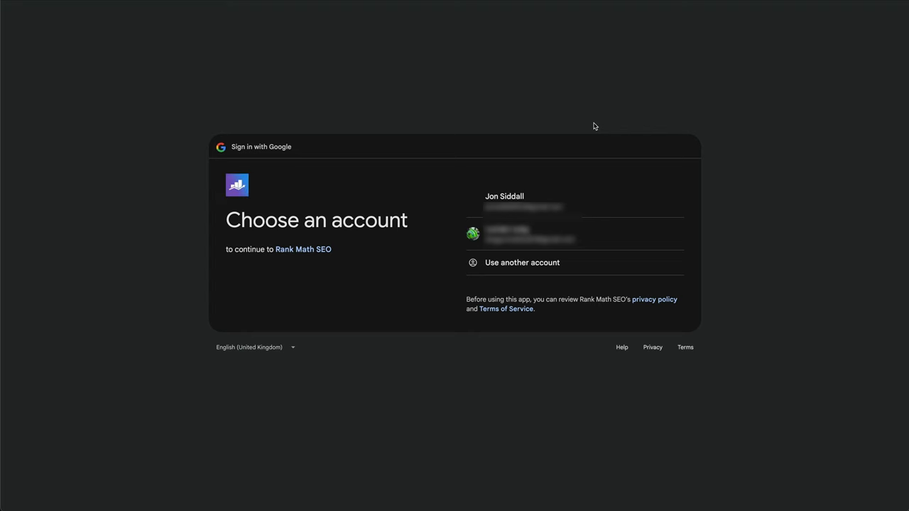
{"action": "mouse_move", "coordinate": [557, 205]}
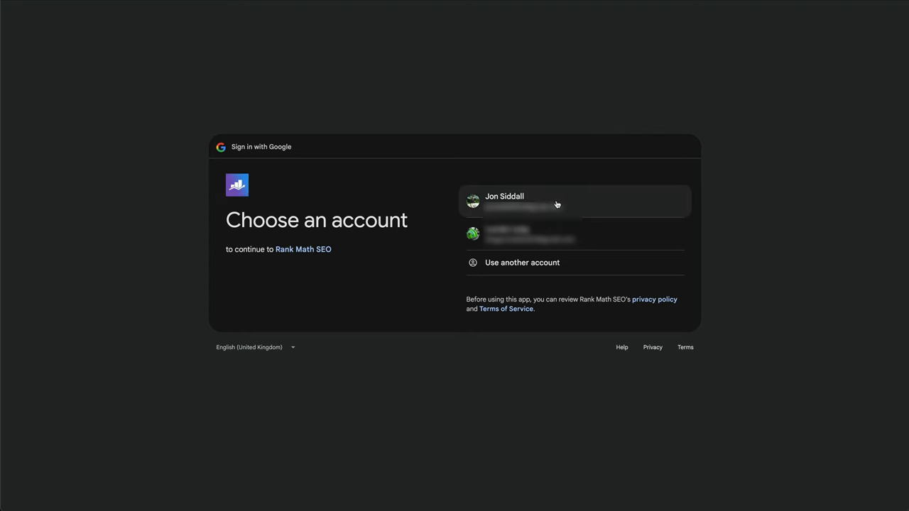
{"action": "left_click", "coordinate": [574, 202]}
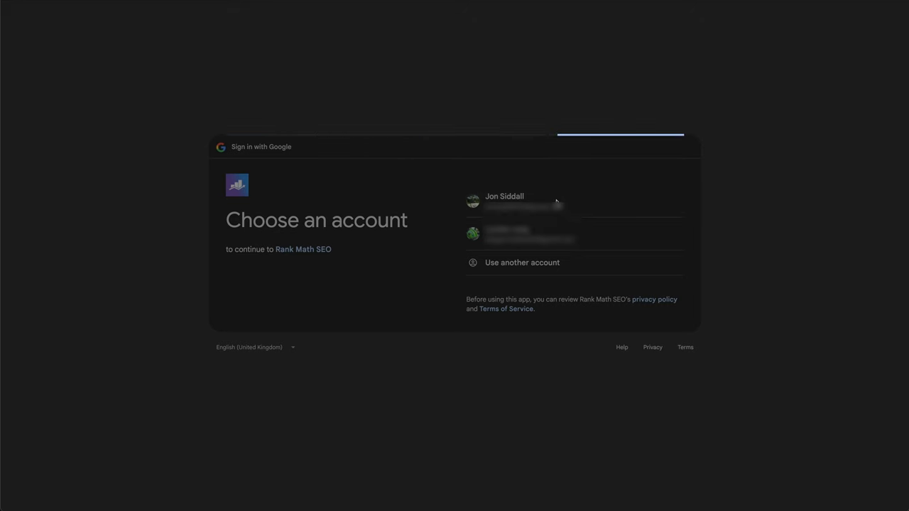
{"action": "left_click", "coordinate": [522, 201]}
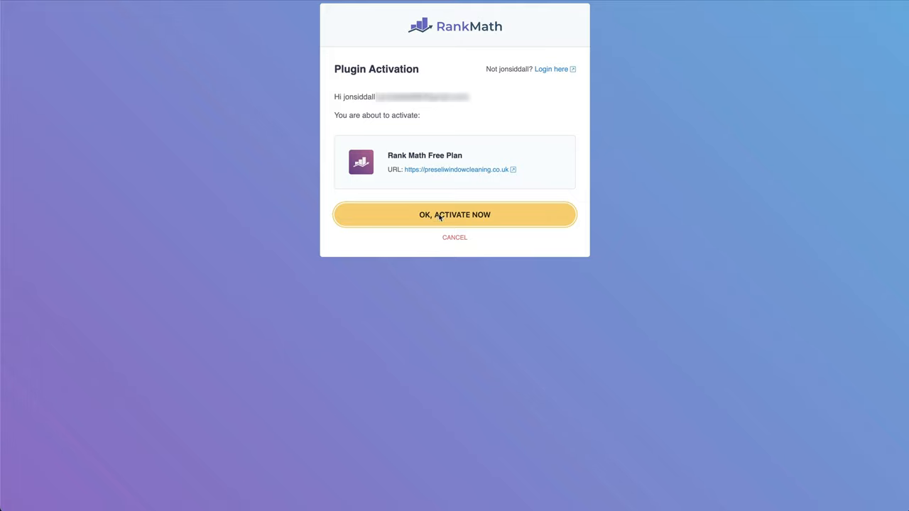
{"action": "left_click", "coordinate": [454, 214]}
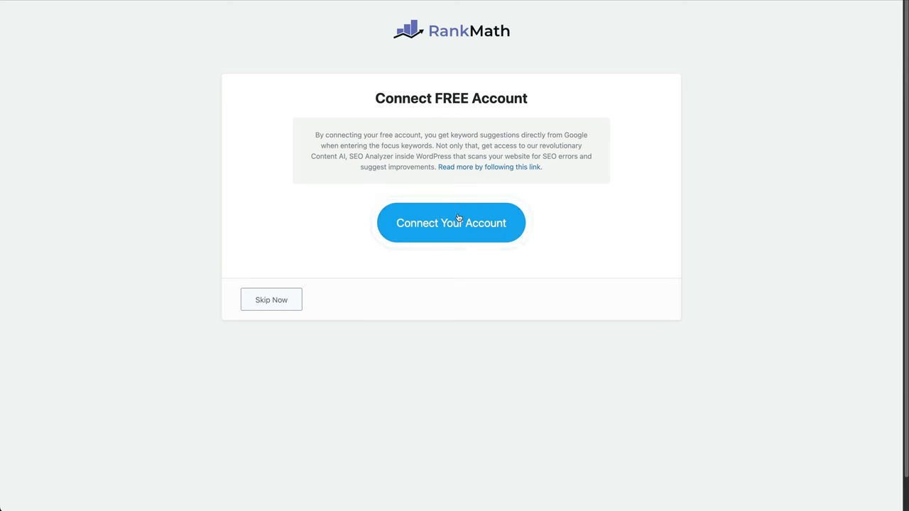
{"action": "left_click", "coordinate": [450, 222]}
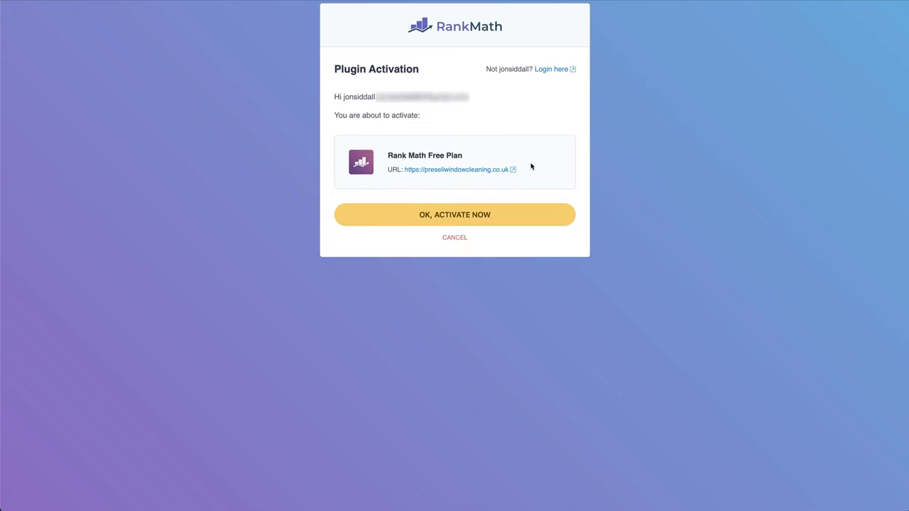
{"action": "mouse_move", "coordinate": [550, 200]}
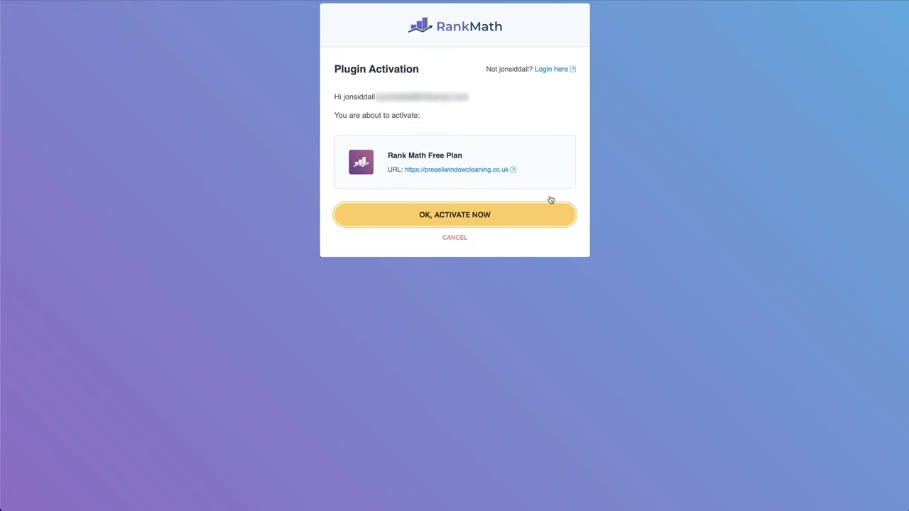
{"action": "mouse_move", "coordinate": [582, 147]}
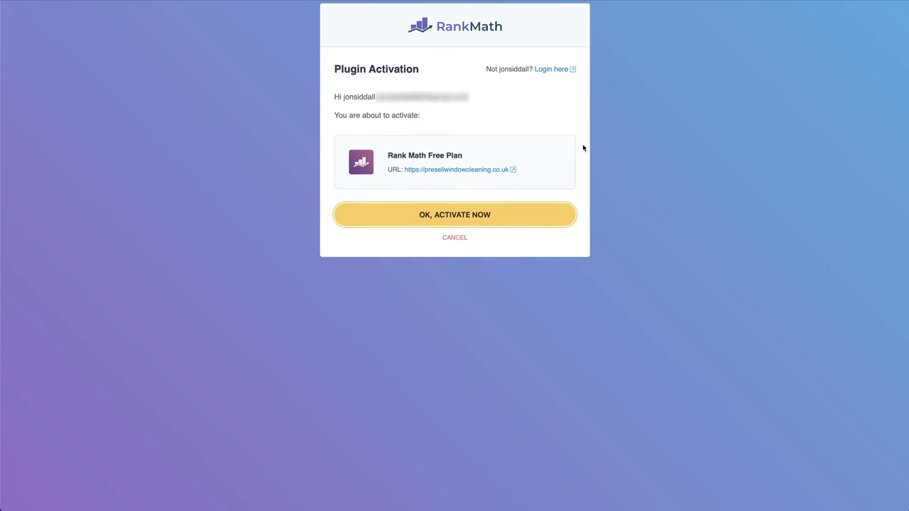
{"action": "left_click", "coordinate": [455, 215]}
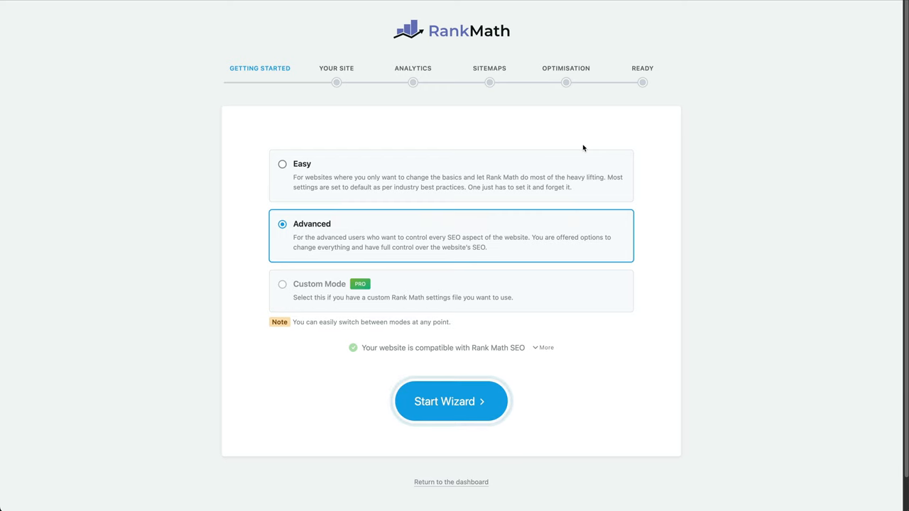
{"action": "mouse_move", "coordinate": [409, 237]}
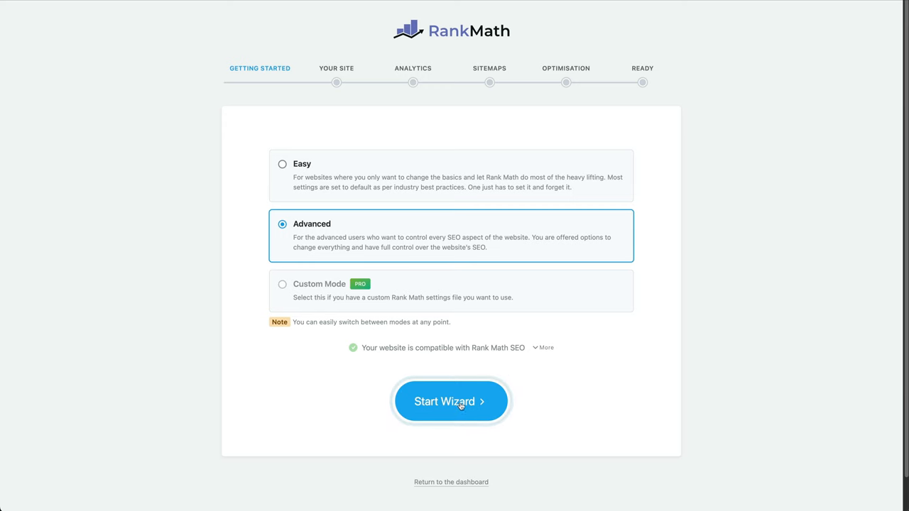
Run the Rank Math setup wizard with site type set to Small Business Site
{"action": "left_click", "coordinate": [450, 401]}
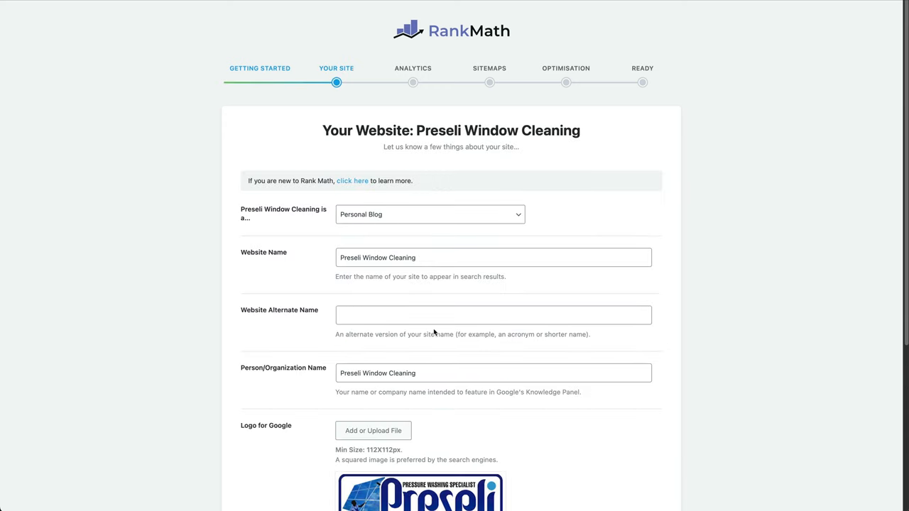
{"action": "scroll", "scroll_direction": "down", "scroll_amount": 3}
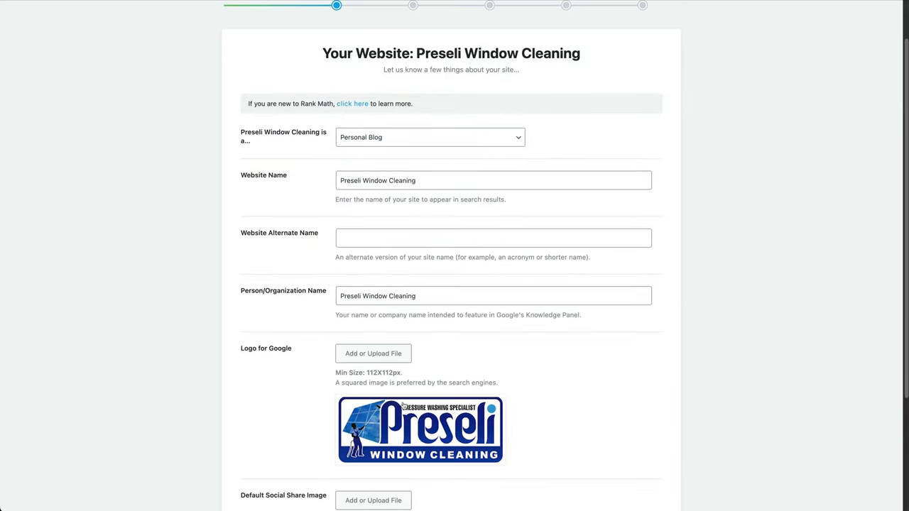
{"action": "left_click", "coordinate": [430, 137]}
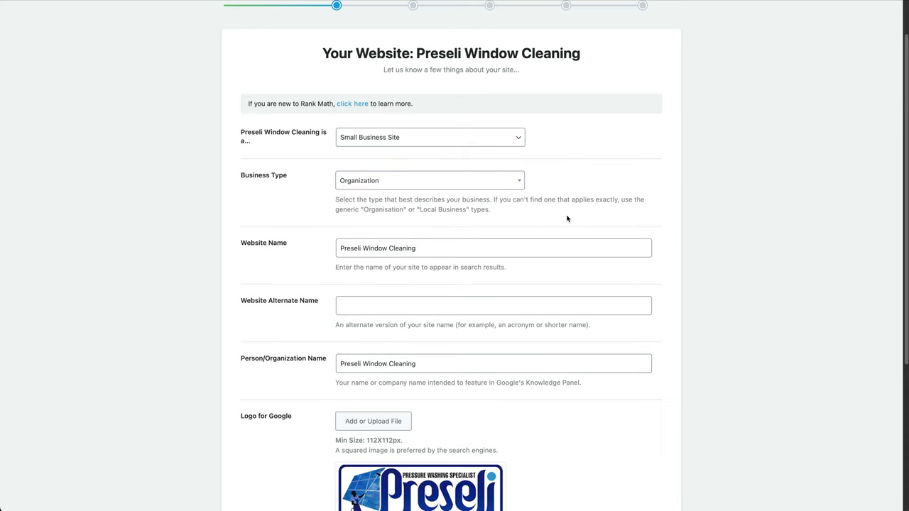
{"action": "scroll", "scroll_direction": "down", "scroll_amount": 3}
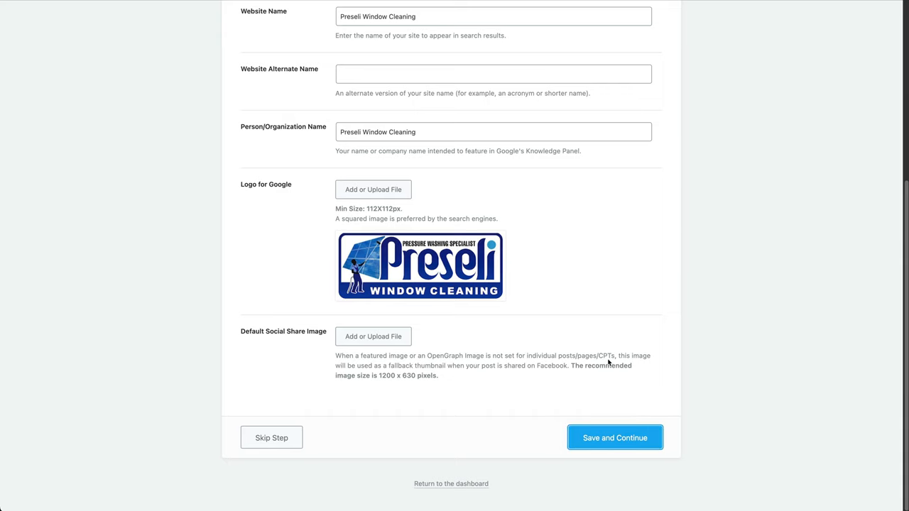
{"action": "left_click", "coordinate": [614, 437]}
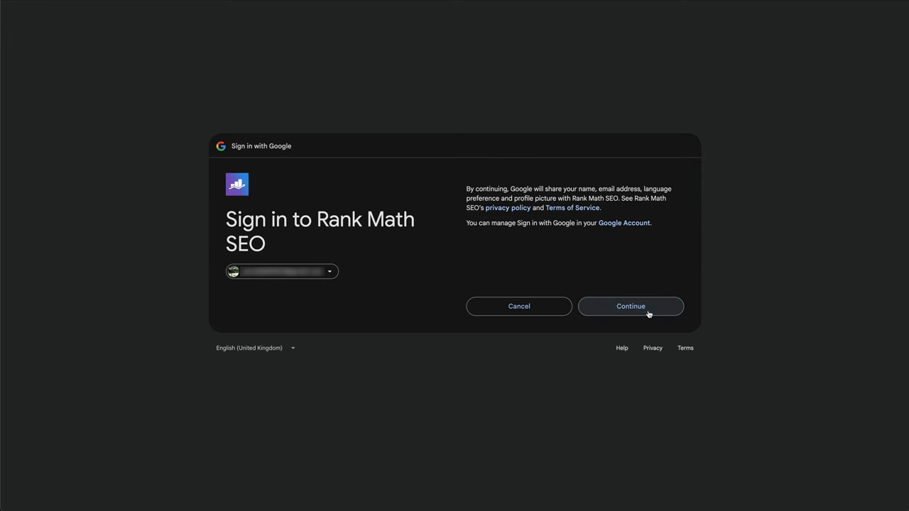
{"action": "mouse_move", "coordinate": [656, 240]}
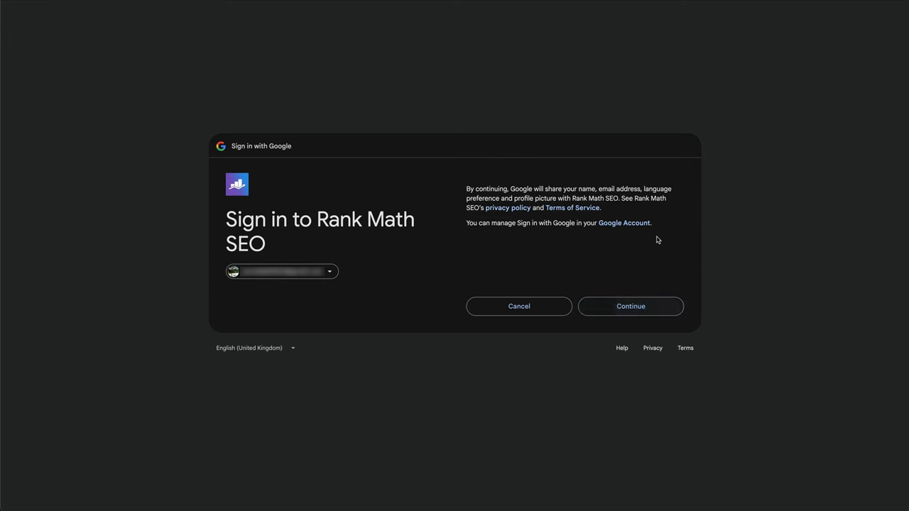
Approve the Google sign-in and access request for Rank Math SEO
{"action": "left_click", "coordinate": [630, 306]}
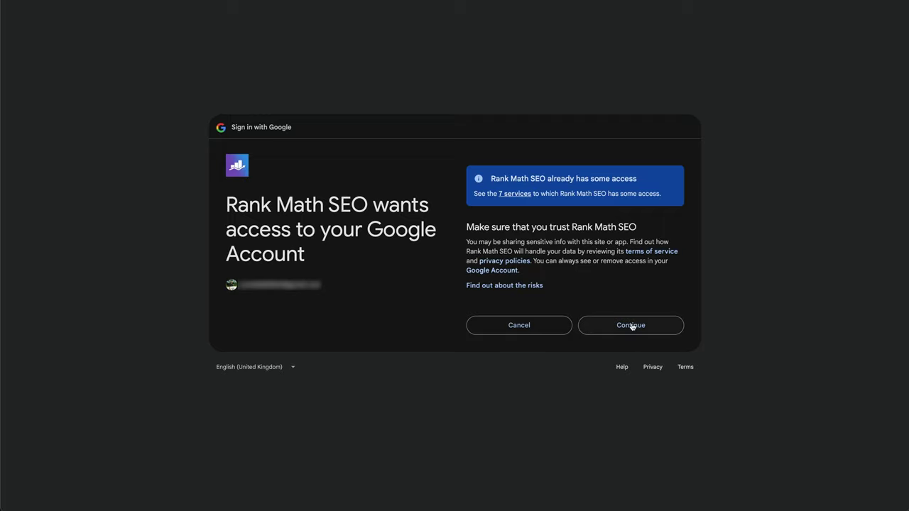
{"action": "left_click", "coordinate": [630, 325]}
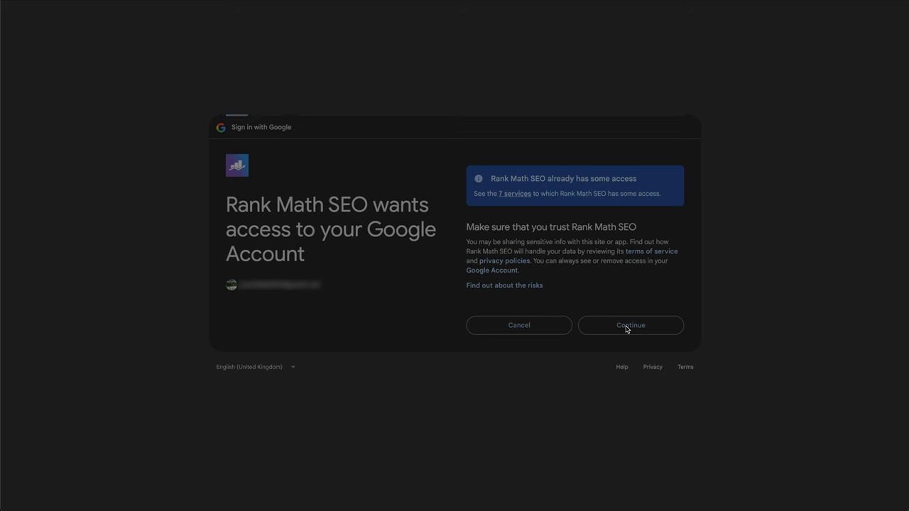
{"action": "left_click", "coordinate": [630, 325]}
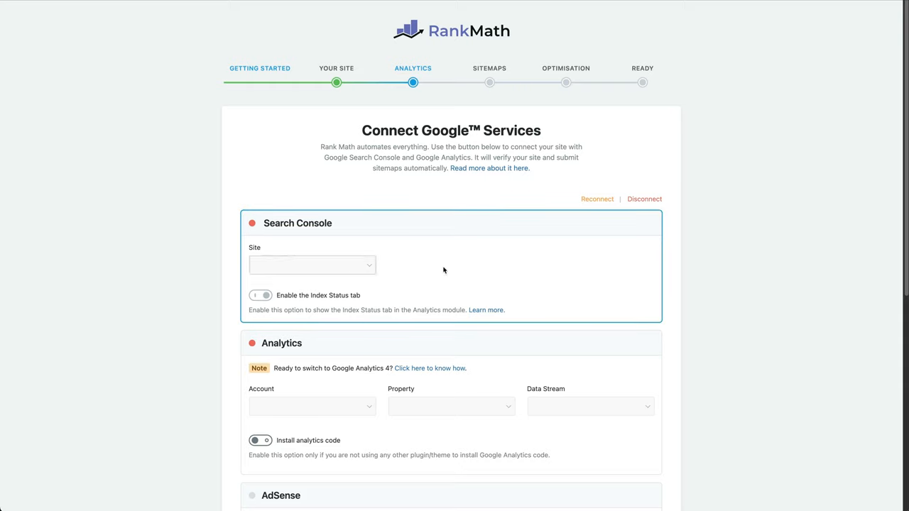
{"action": "mouse_move", "coordinate": [673, 274]}
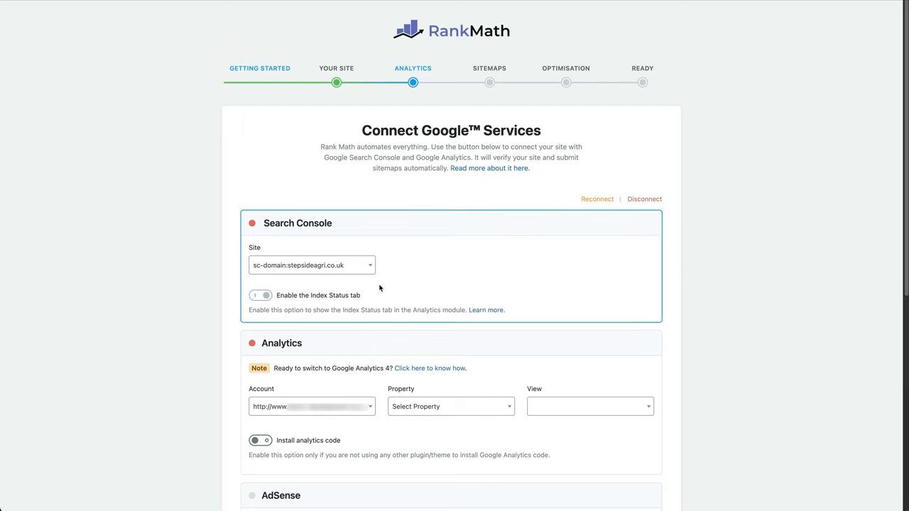
{"action": "mouse_move", "coordinate": [481, 282]}
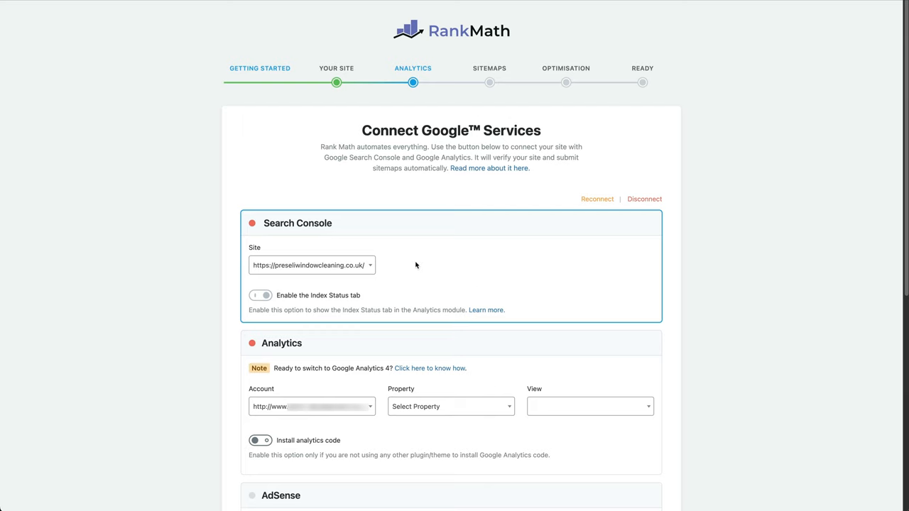
Save the Google services step with Search Console linked to preseliwindowcleaning.co.uk
{"action": "scroll", "scroll_direction": "down", "scroll_amount": 3}
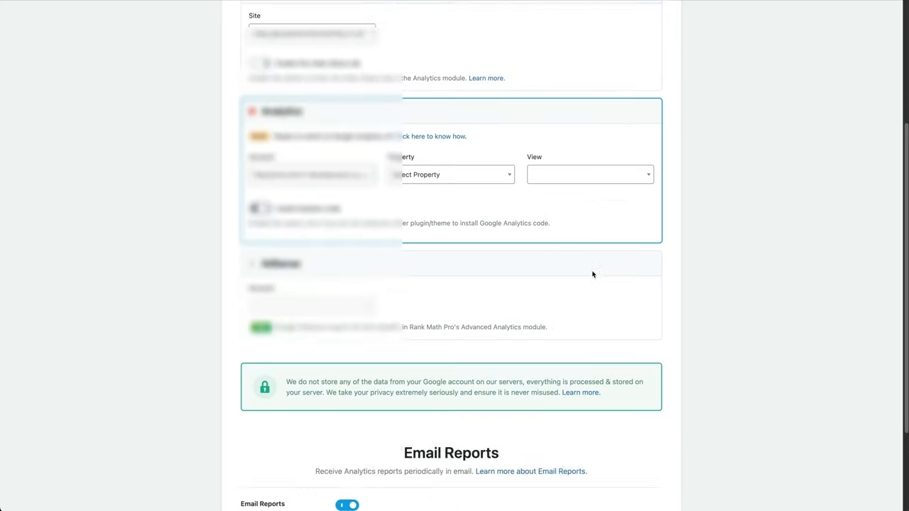
{"action": "scroll", "scroll_direction": "down", "scroll_amount": 3}
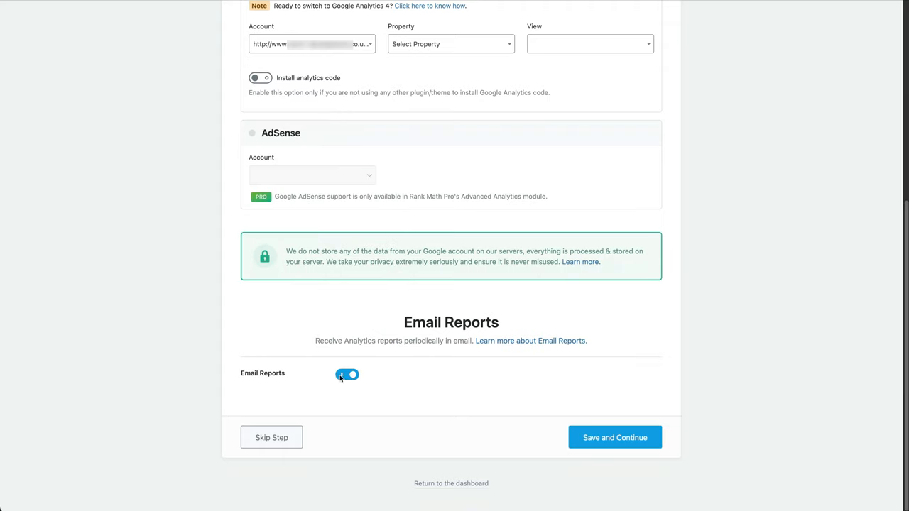
{"action": "left_click", "coordinate": [614, 437]}
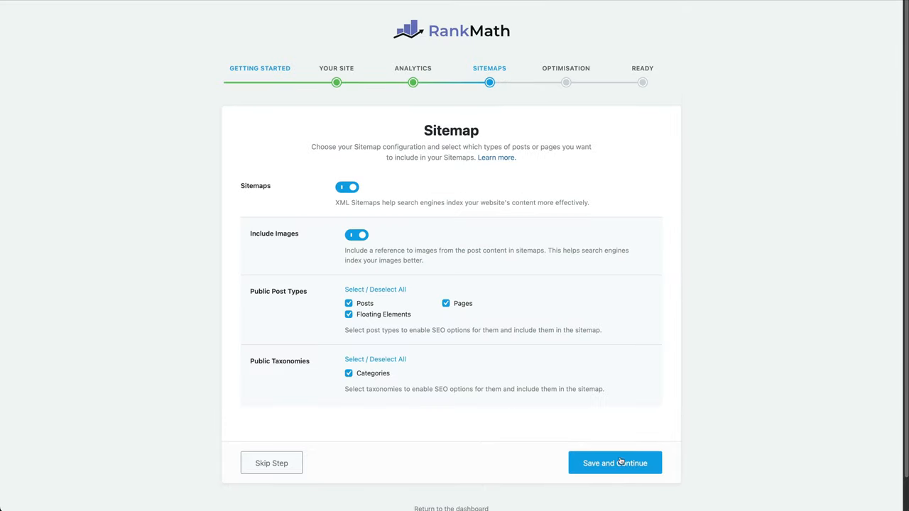
Accept the default Sitemap and SEO Tweaks settings to reach the Ready screen
{"action": "left_click", "coordinate": [614, 462]}
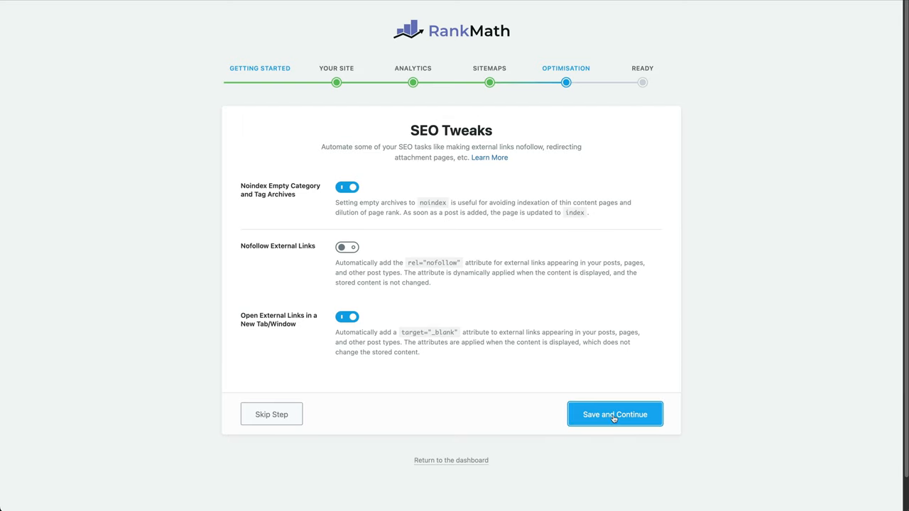
{"action": "left_click", "coordinate": [614, 414]}
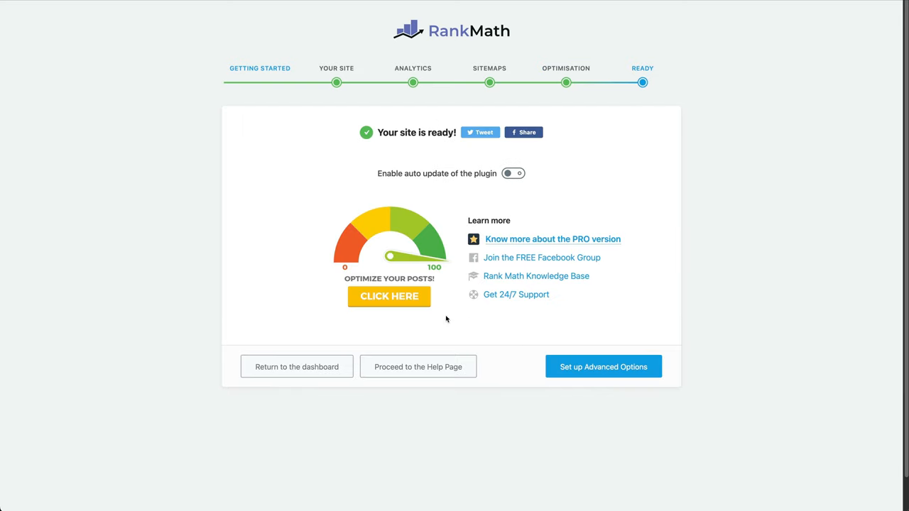
{"action": "mouse_move", "coordinate": [296, 367]}
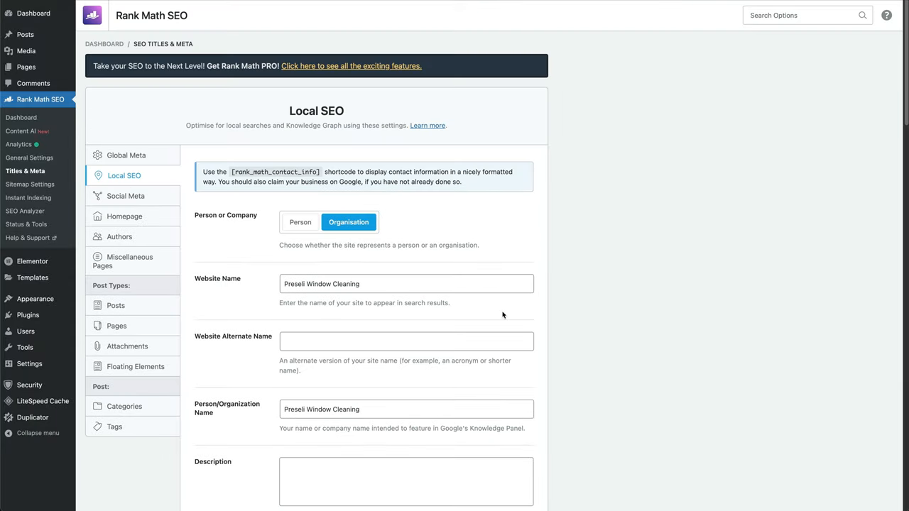
{"action": "mouse_move", "coordinate": [374, 265]}
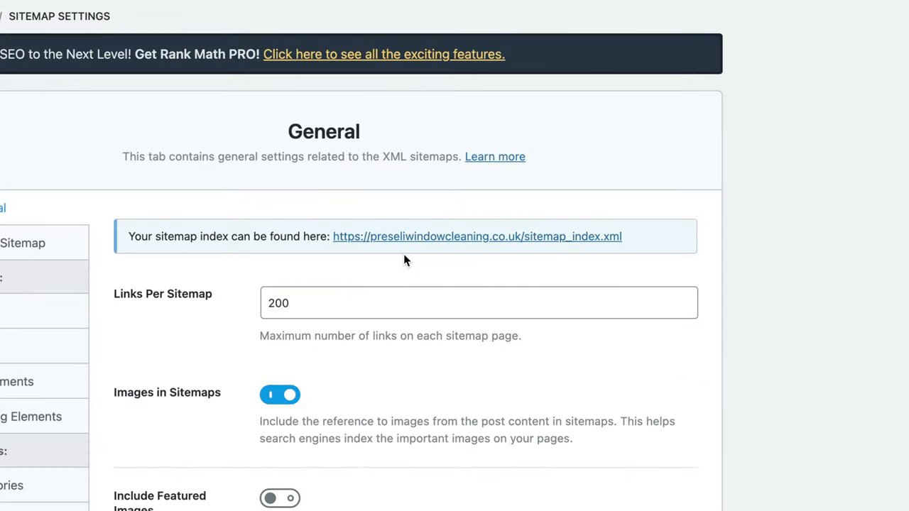
Copy the sitemap index URL from Rank Math's Sitemap Settings
{"action": "right_click", "coordinate": [477, 236]}
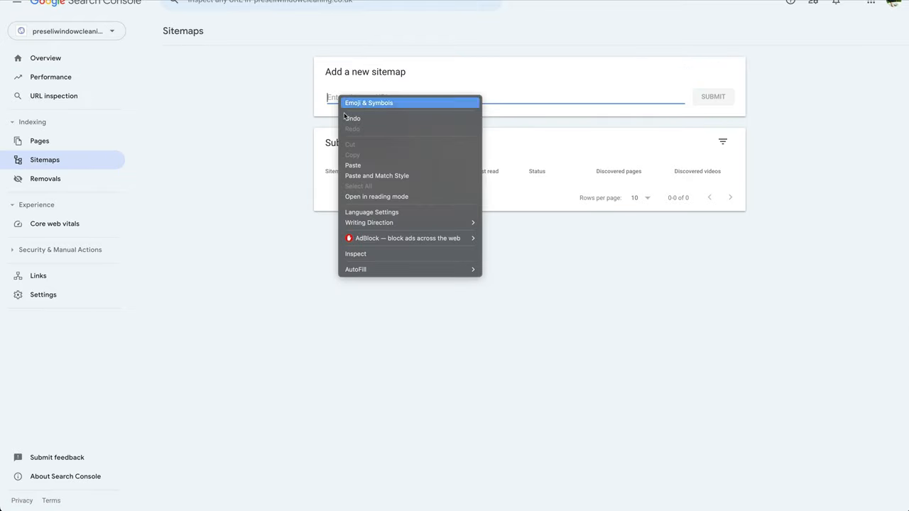
Submit sitemap_index.xml in Search Console and dismiss the confirmation
{"action": "left_click", "coordinate": [353, 165]}
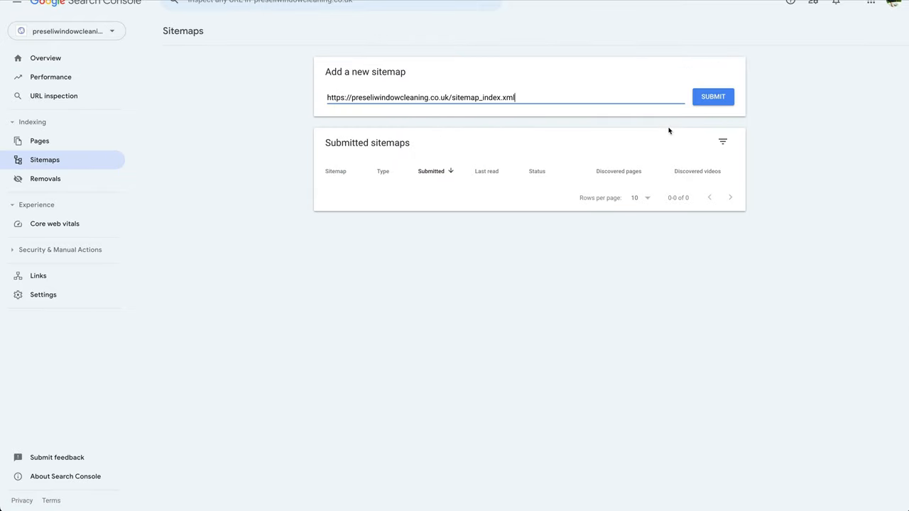
{"action": "left_click", "coordinate": [713, 95]}
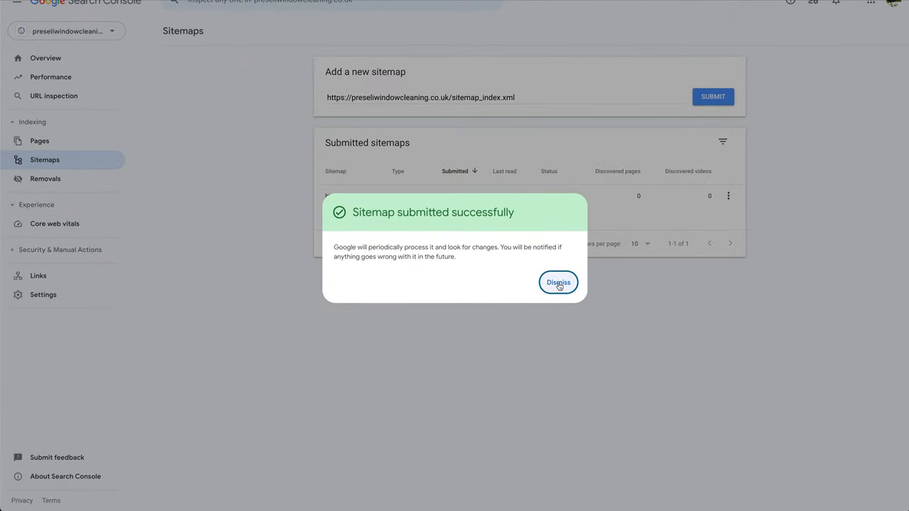
{"action": "left_click", "coordinate": [558, 282]}
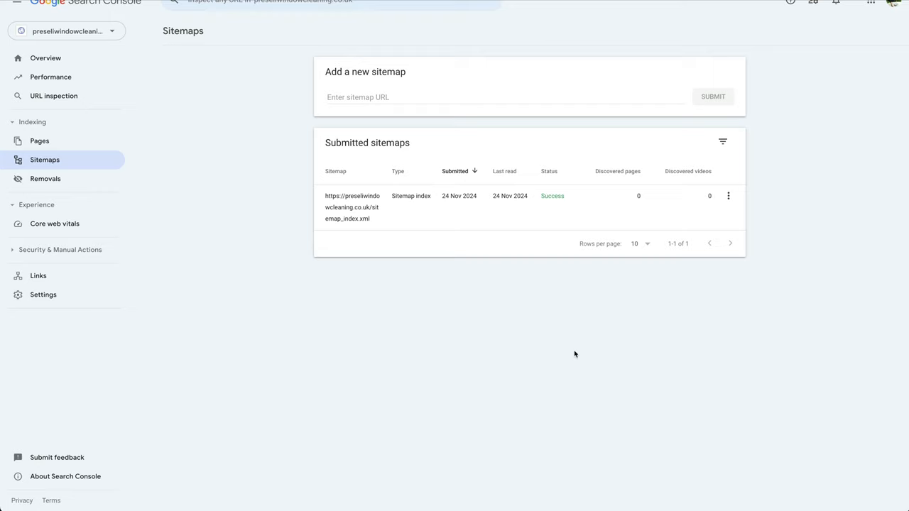
{"action": "mouse_move", "coordinate": [362, 63]}
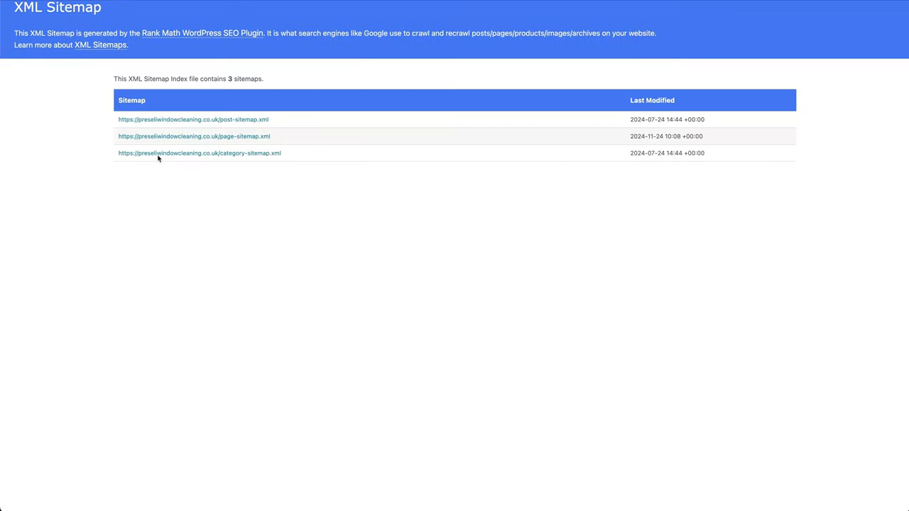
{"action": "mouse_move", "coordinate": [287, 139]}
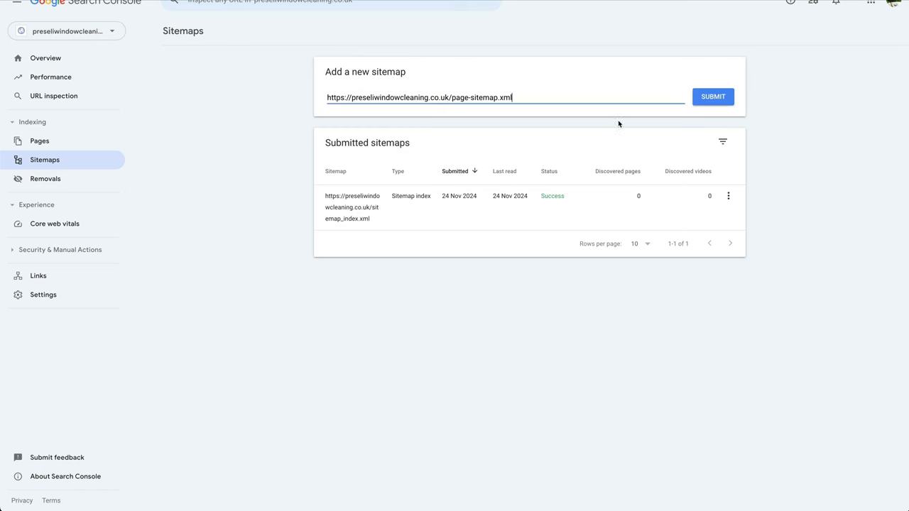
Submit page-sitemap.xml and post-sitemap.xml, dismissing the confirmation
{"action": "left_click", "coordinate": [712, 96]}
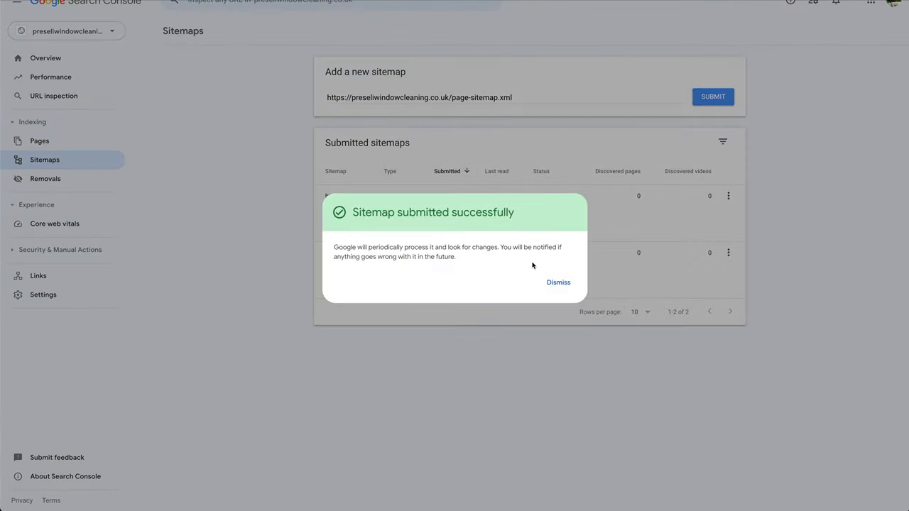
{"action": "right_click", "coordinate": [188, 119]}
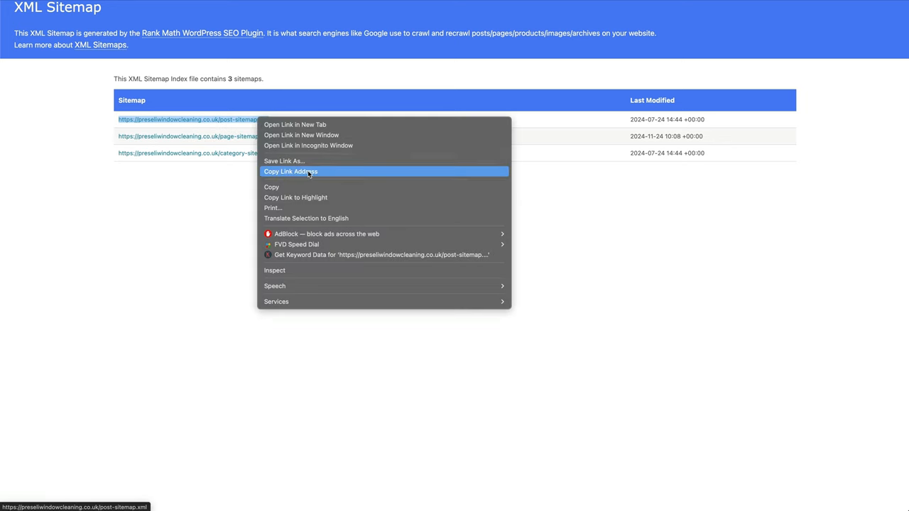
{"action": "left_click", "coordinate": [290, 171]}
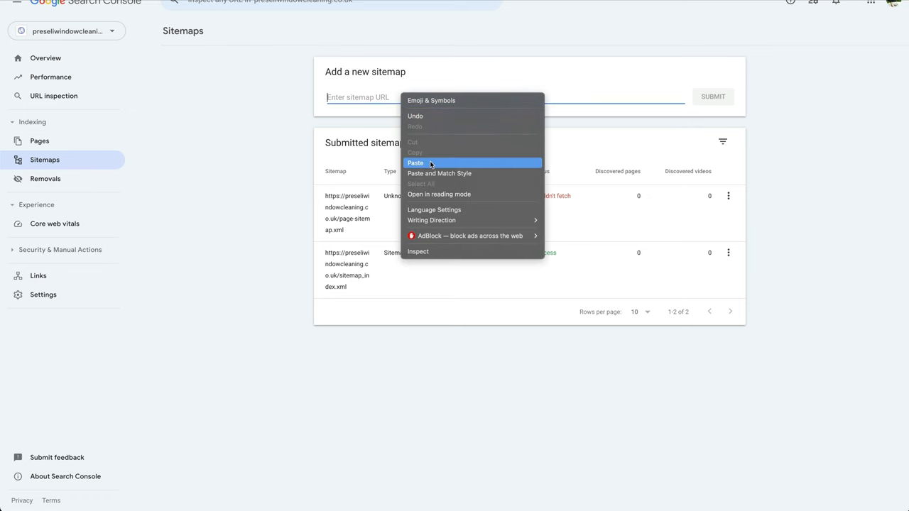
{"action": "left_click", "coordinate": [415, 162]}
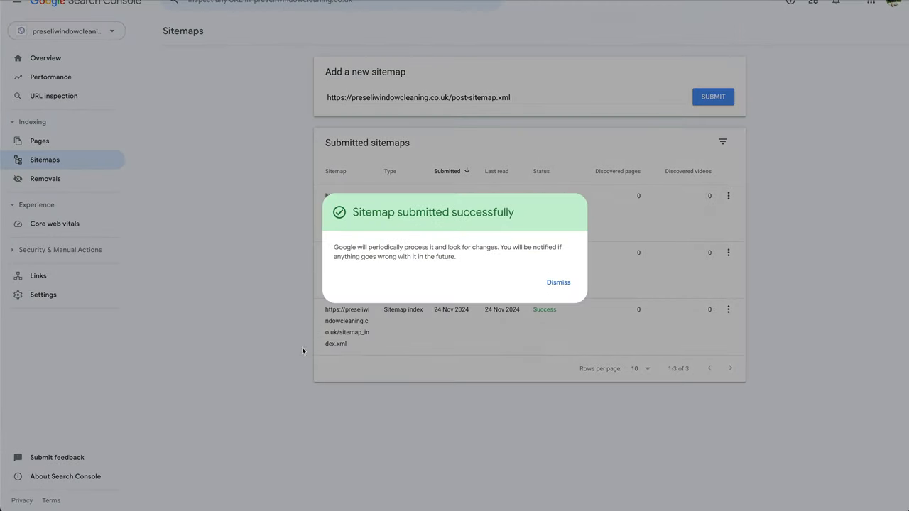
{"action": "left_click", "coordinate": [558, 282]}
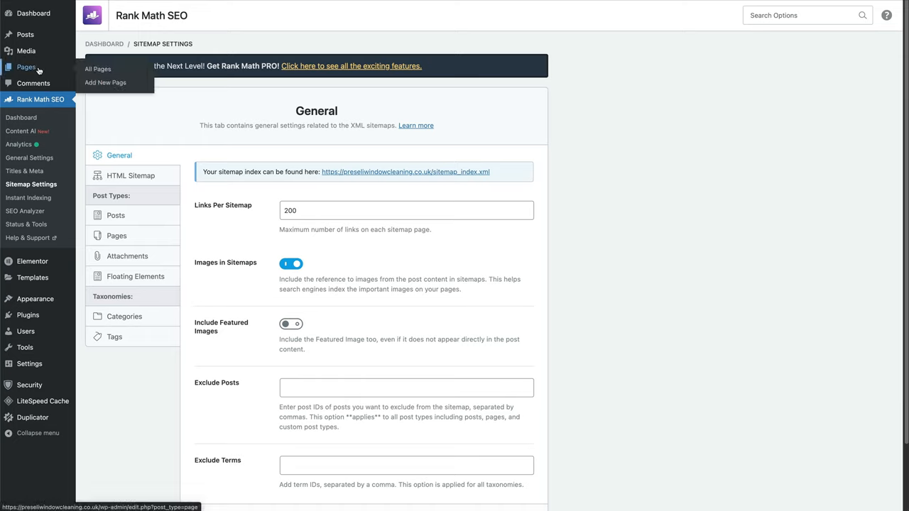
Add SEO Title and SEO Description columns to the All Pages list via Screen Options
{"action": "left_click", "coordinate": [98, 68]}
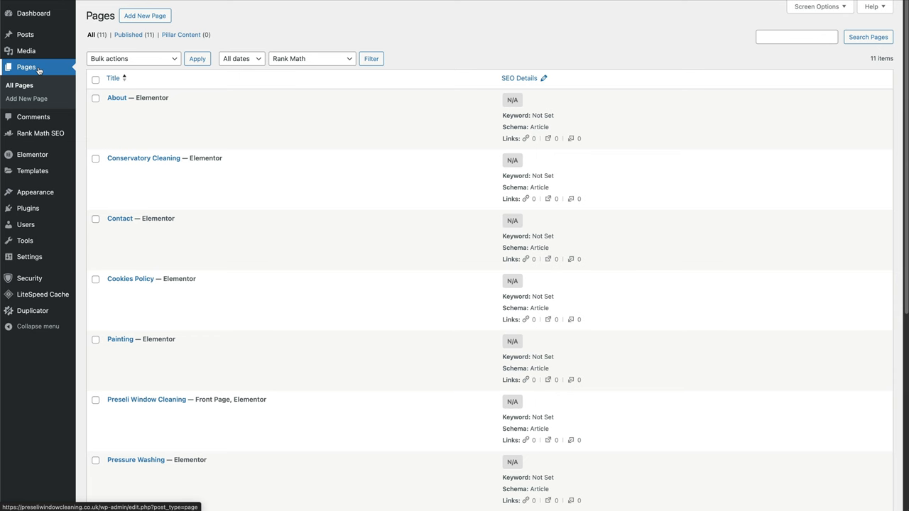
{"action": "mouse_move", "coordinate": [116, 97]}
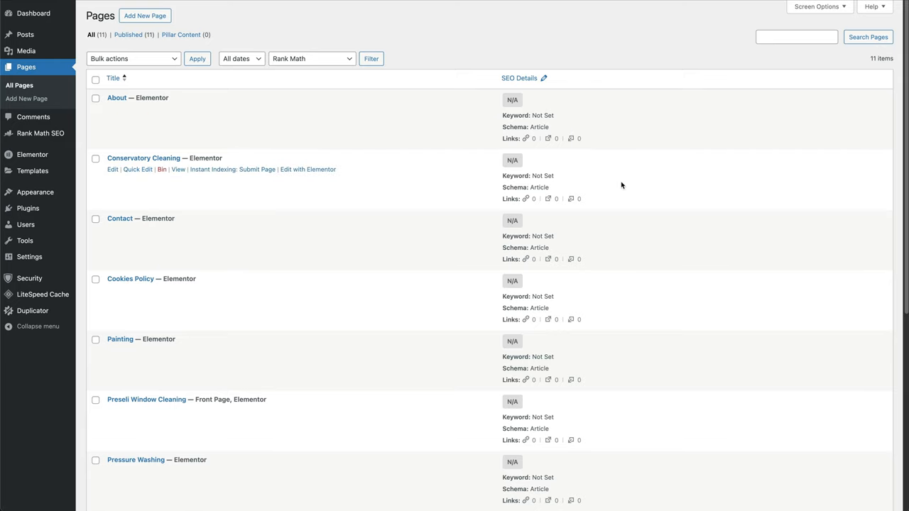
{"action": "mouse_move", "coordinate": [819, 6]}
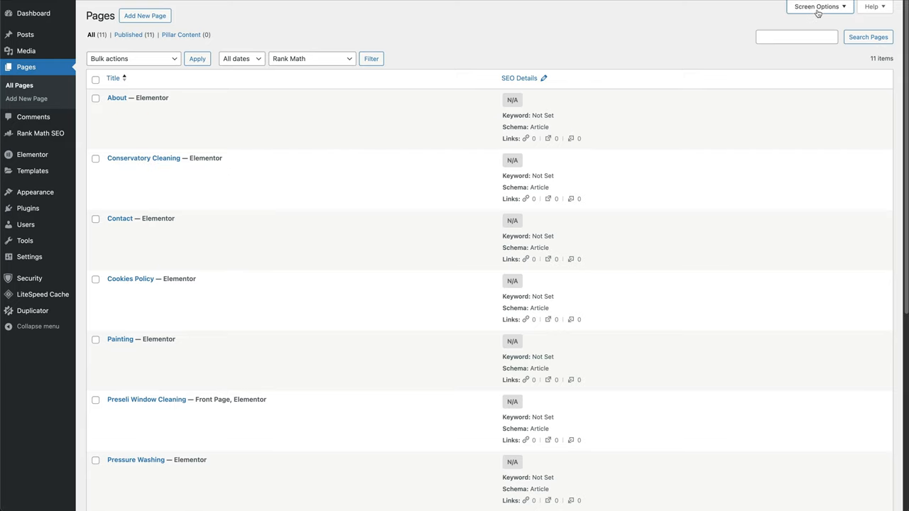
{"action": "left_click", "coordinate": [816, 7]}
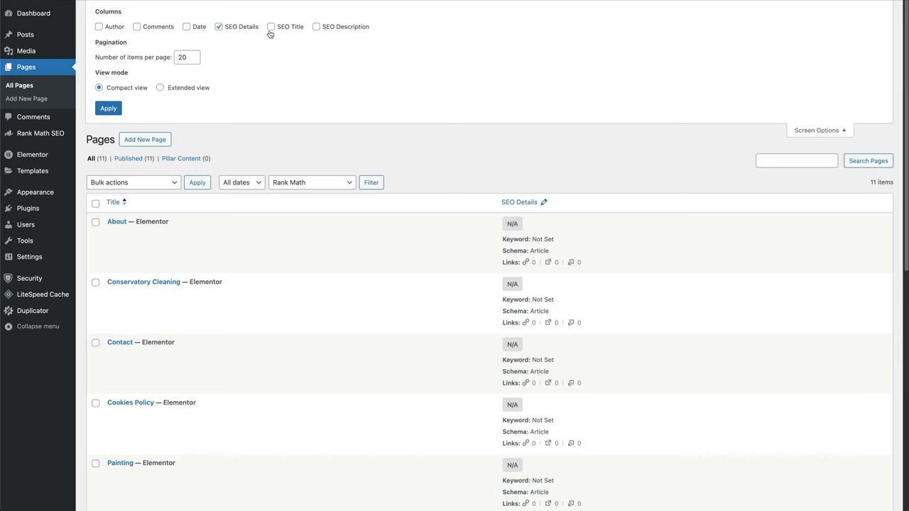
{"action": "left_click", "coordinate": [315, 26]}
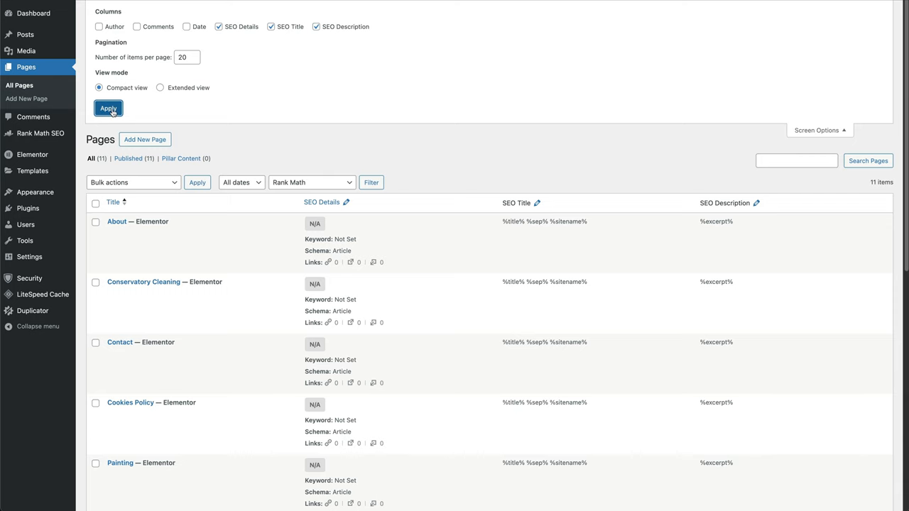
{"action": "left_click", "coordinate": [108, 108]}
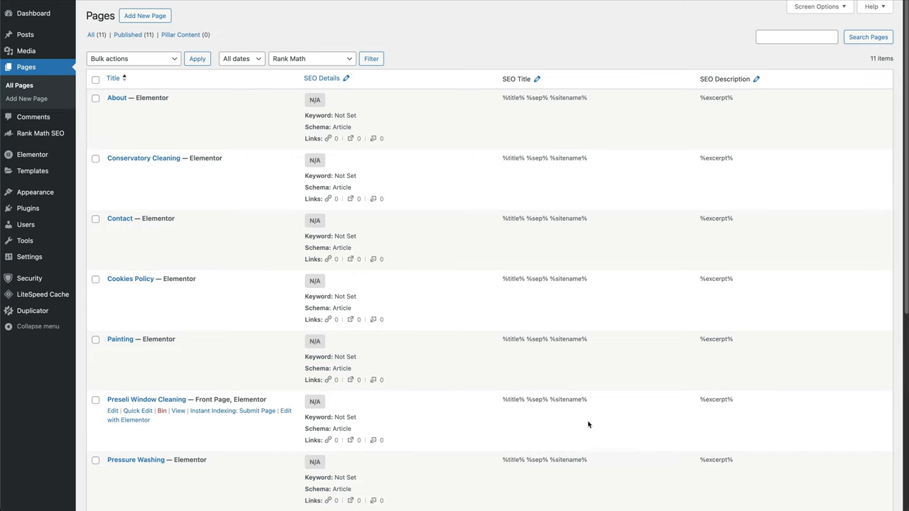
{"action": "mouse_move", "coordinate": [528, 107]}
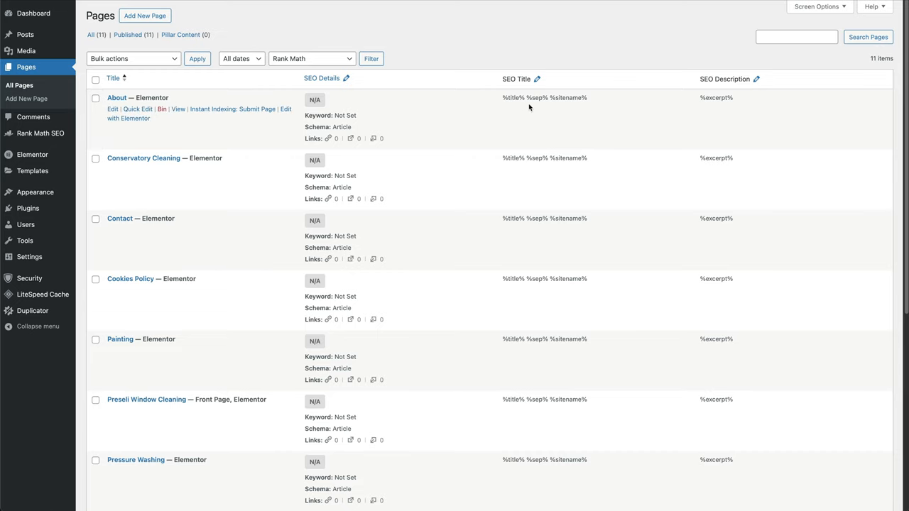
{"action": "mouse_move", "coordinate": [720, 100]}
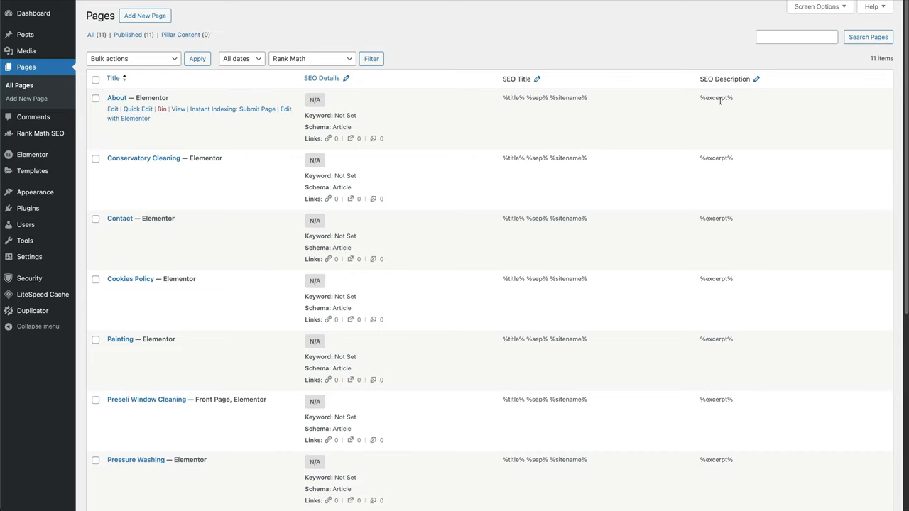
{"action": "mouse_move", "coordinate": [786, 106]}
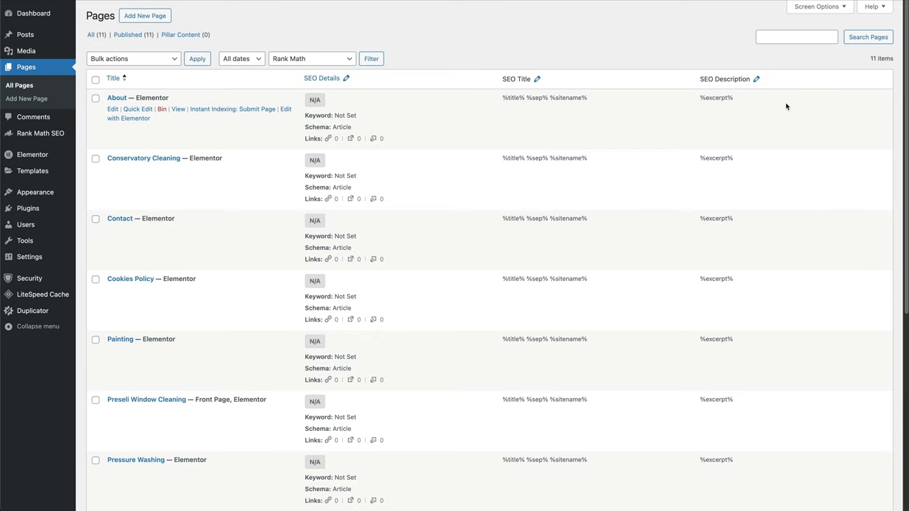
{"action": "scroll", "scroll_direction": "down", "scroll_amount": 3}
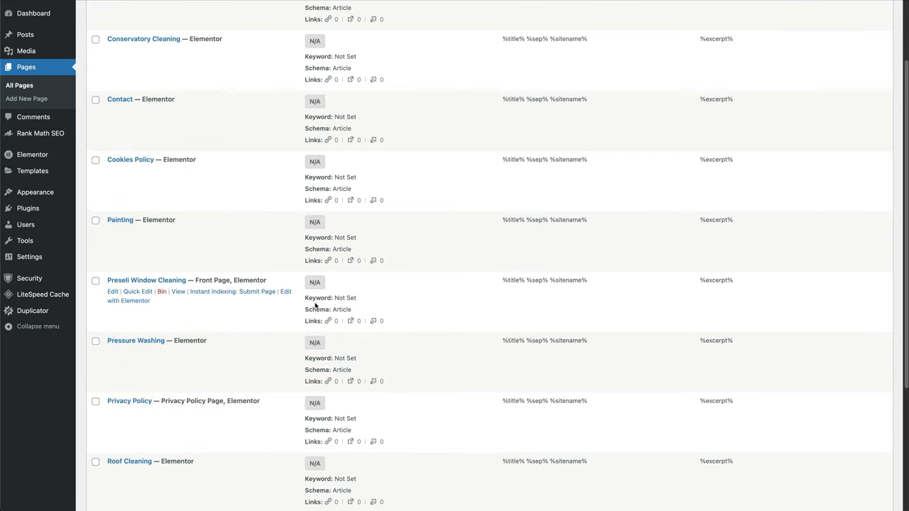
{"action": "mouse_move", "coordinate": [146, 280]}
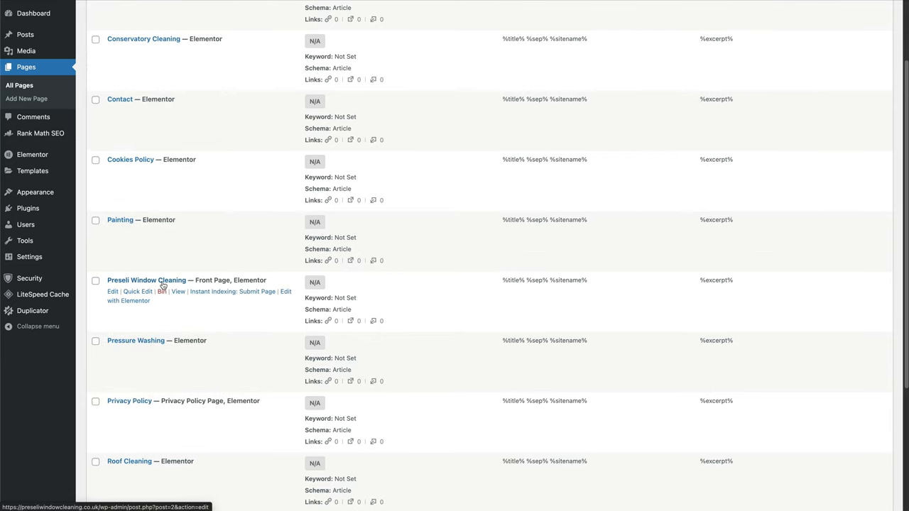
{"action": "mouse_move", "coordinate": [270, 296]}
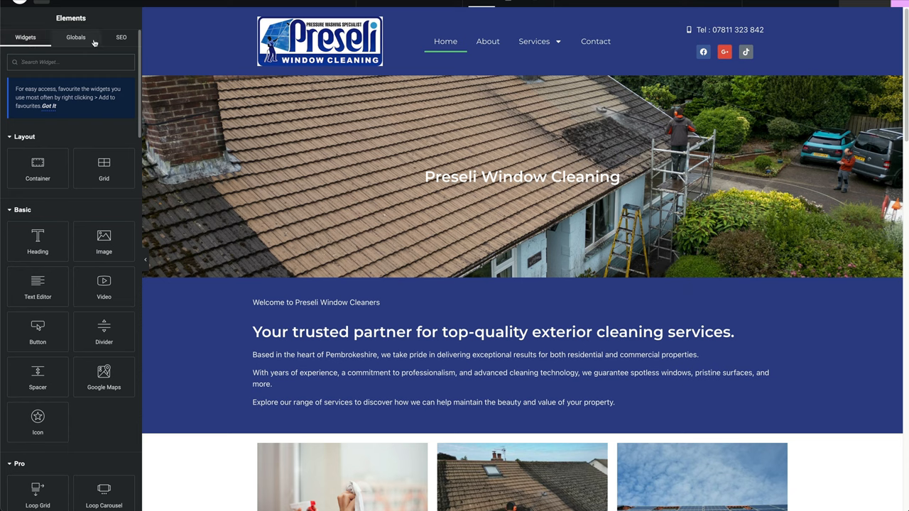
Enter 'Preseli Window Cleaning' as the homepage's focus keyword in the SEO tab
{"action": "left_click", "coordinate": [121, 37]}
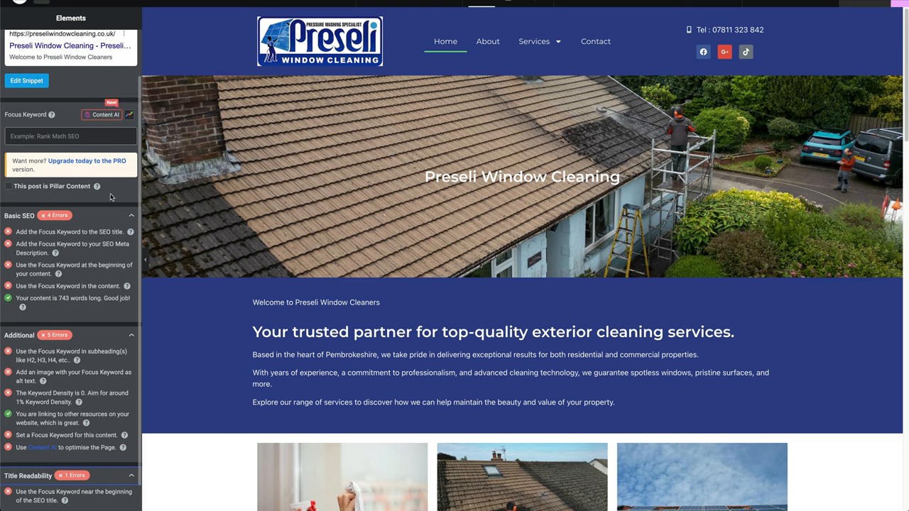
{"action": "mouse_move", "coordinate": [91, 159]}
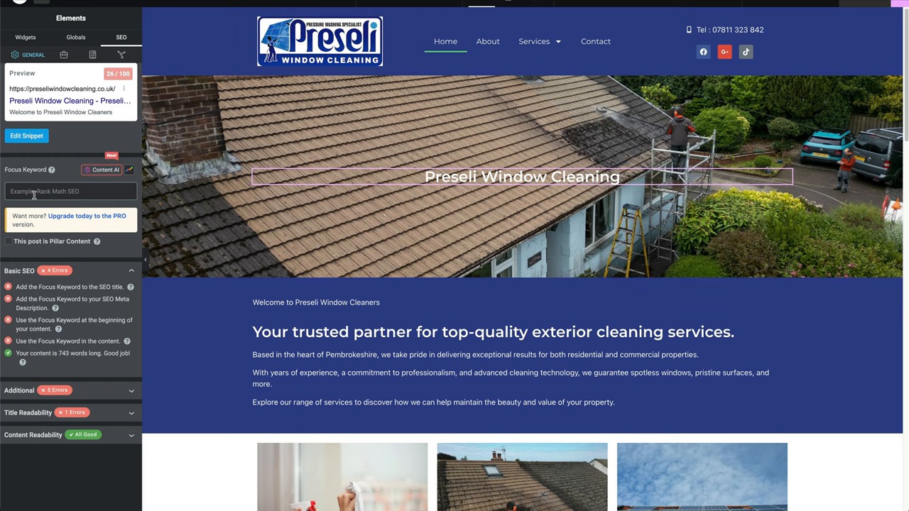
{"action": "type", "text": "Preseli Window Cleaning"}
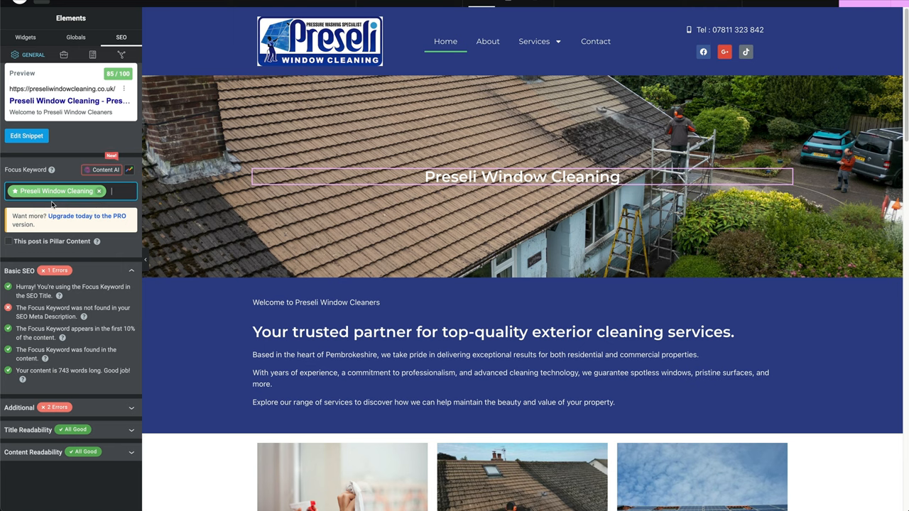
{"action": "mouse_move", "coordinate": [47, 327]}
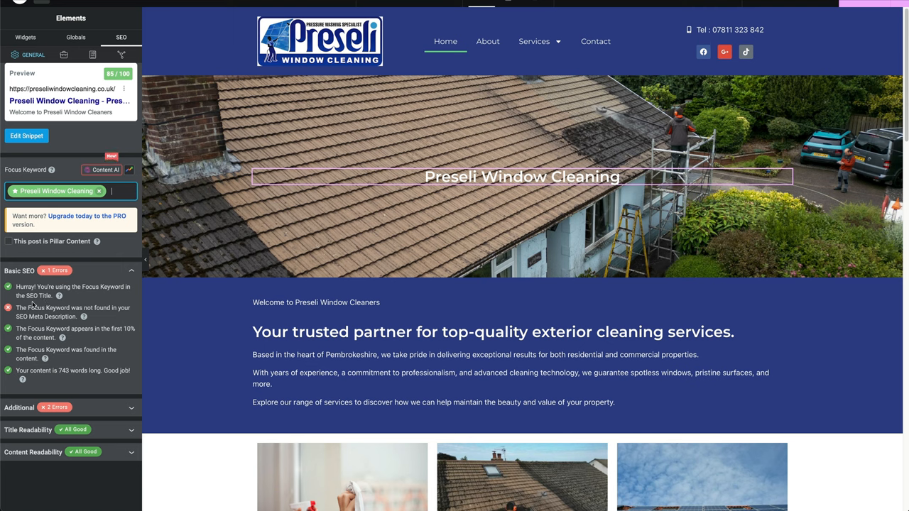
{"action": "mouse_move", "coordinate": [68, 316]}
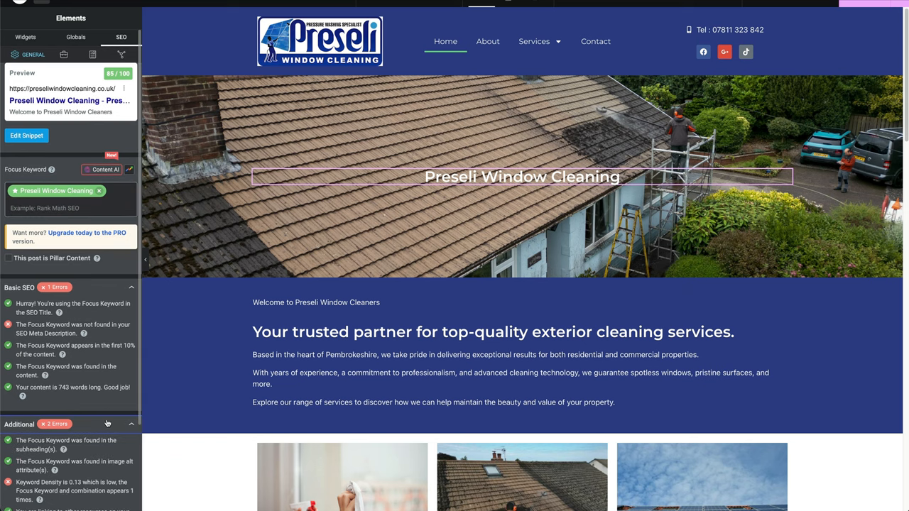
{"action": "scroll", "scroll_direction": "down", "scroll_amount": 3}
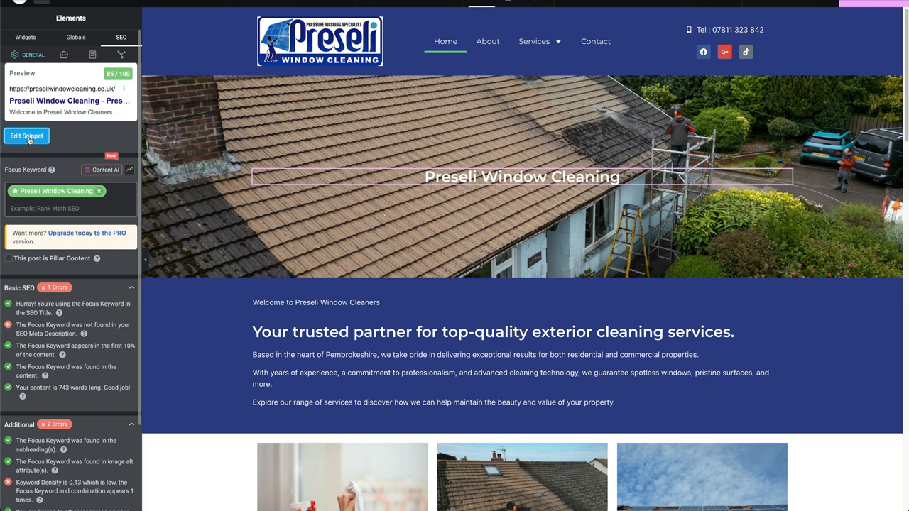
Edit the homepage's snippet title to include Roof Cleaning
{"action": "left_click", "coordinate": [26, 135]}
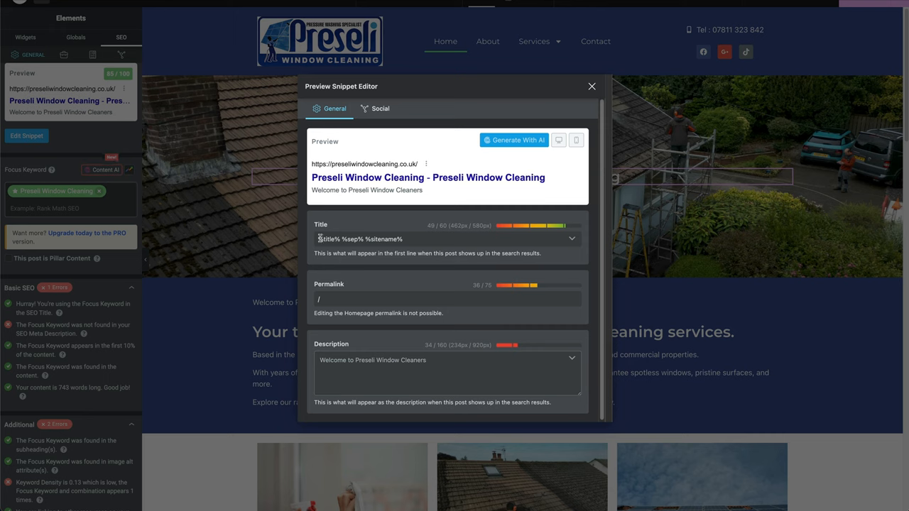
{"action": "mouse_move", "coordinate": [375, 186]}
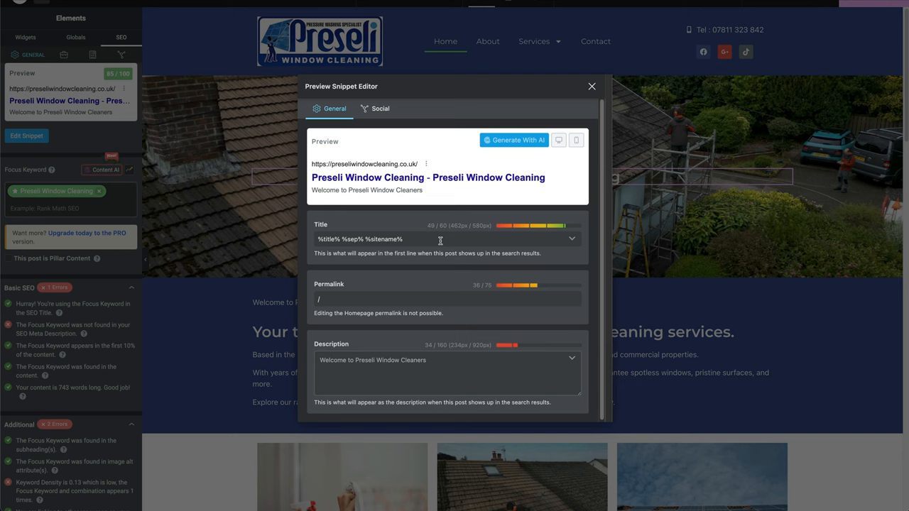
{"action": "mouse_move", "coordinate": [414, 235]}
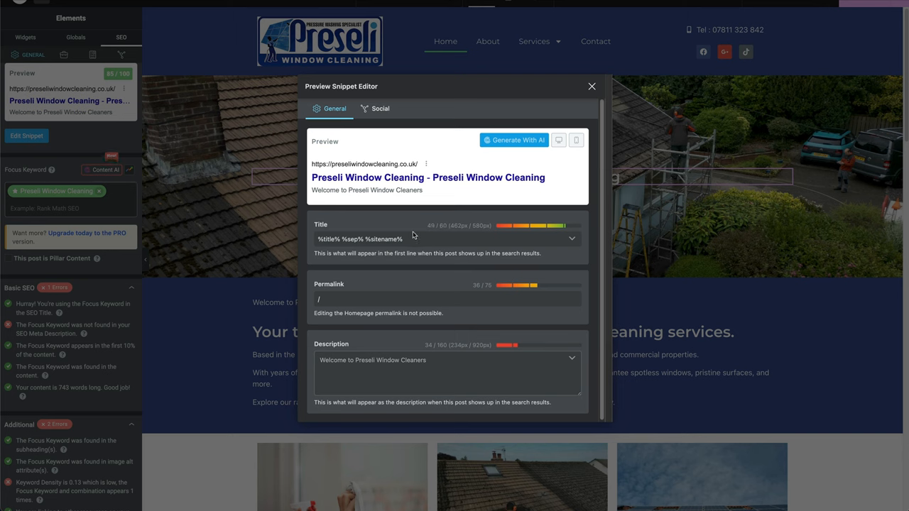
{"action": "left_click", "coordinate": [571, 238]}
{"action": "type", "text": "Preseli Window Cleaning"}
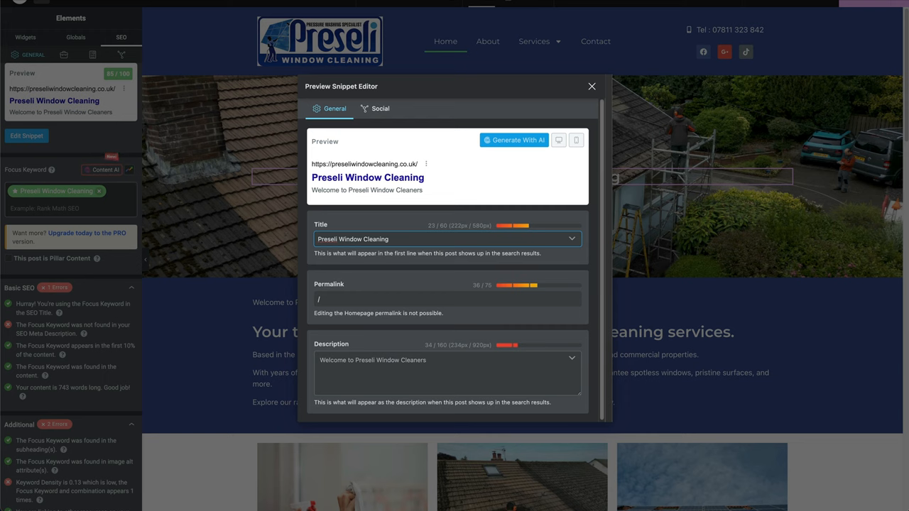
{"action": "type", "text": "-"}
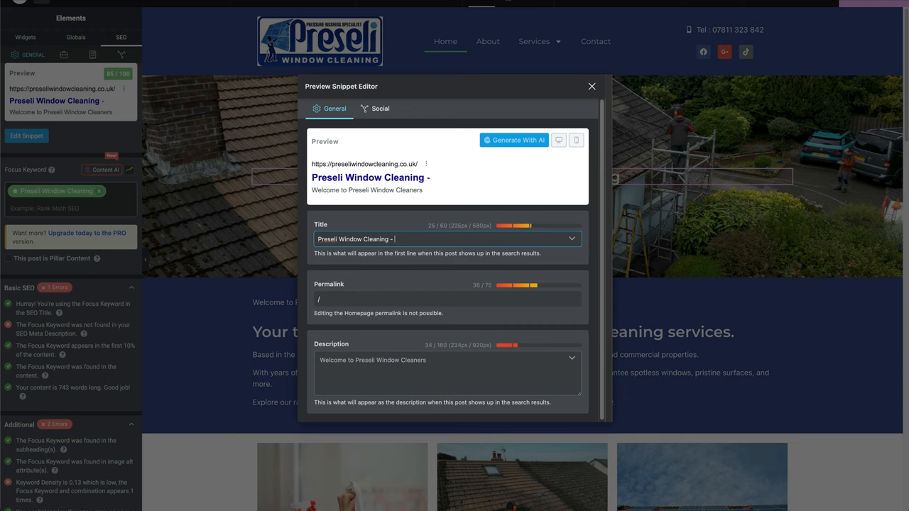
{"action": "type", "text": "Roof Cleaning, p"}
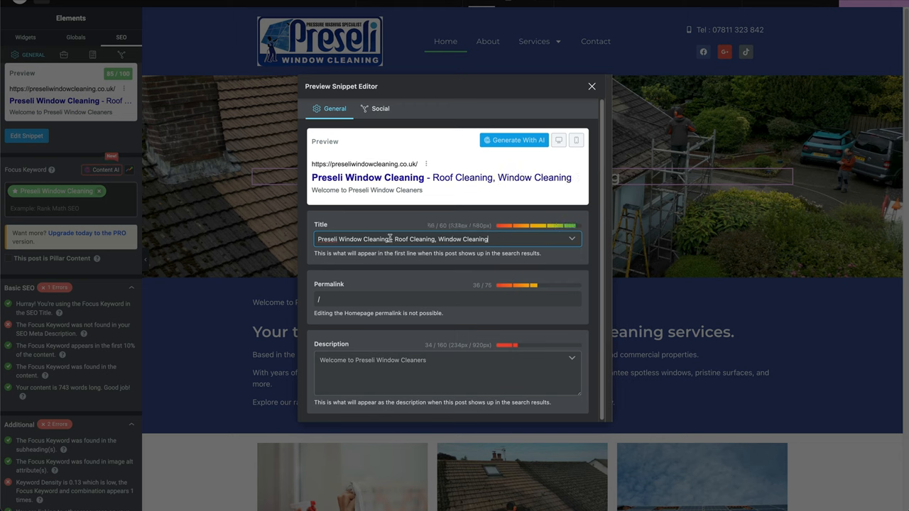
{"action": "mouse_move", "coordinate": [426, 231]}
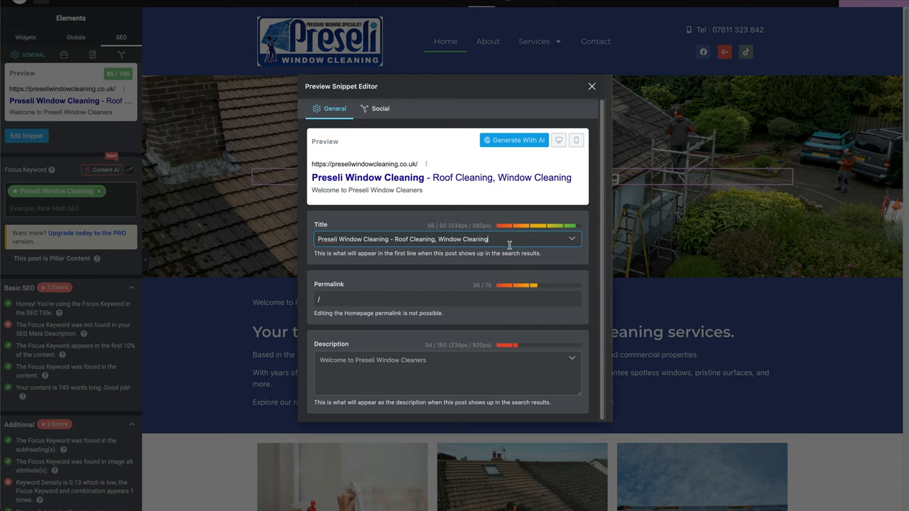
{"action": "type", "text": "sdfsgadfsgs"}
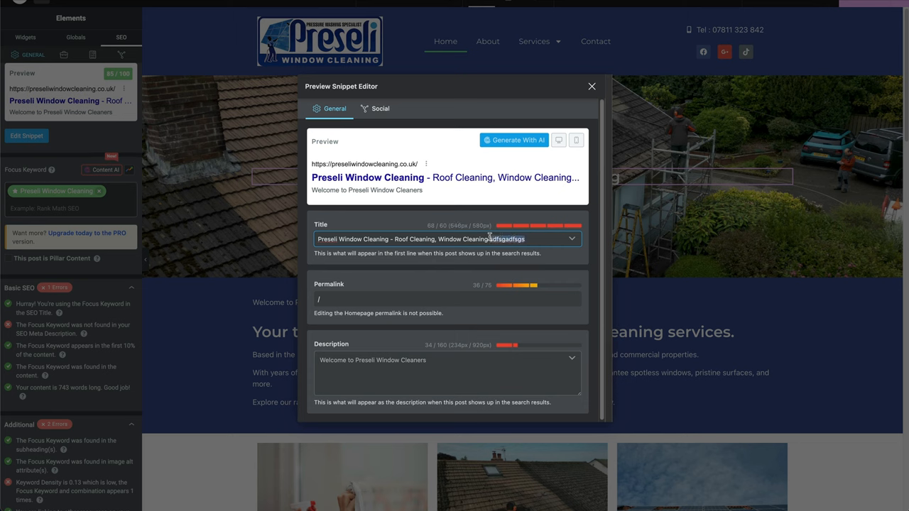
{"action": "key", "text": "BackSpace"}
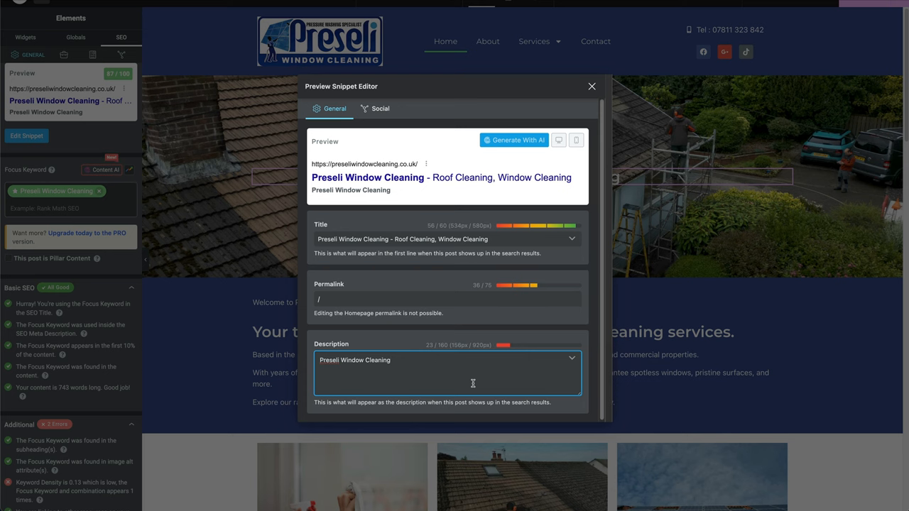
Write a meta description listing Roof Cleaning, Pressure Washing, Patio Cleaning, Moss Removal and more
{"action": "type", "text": "- Roof Cleaning, Pressure Washing, Patio Cleaning, Moss Removal, Conservatory cleaning and Painting"}
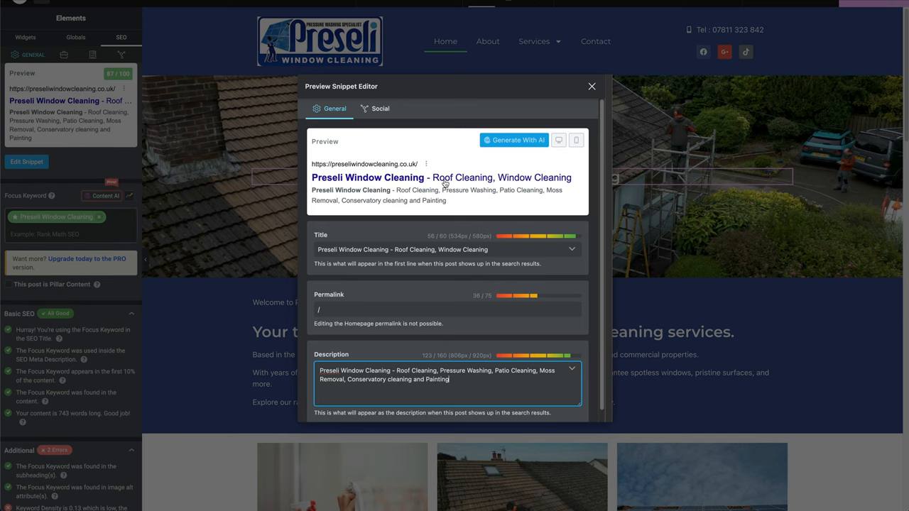
{"action": "mouse_move", "coordinate": [315, 197]}
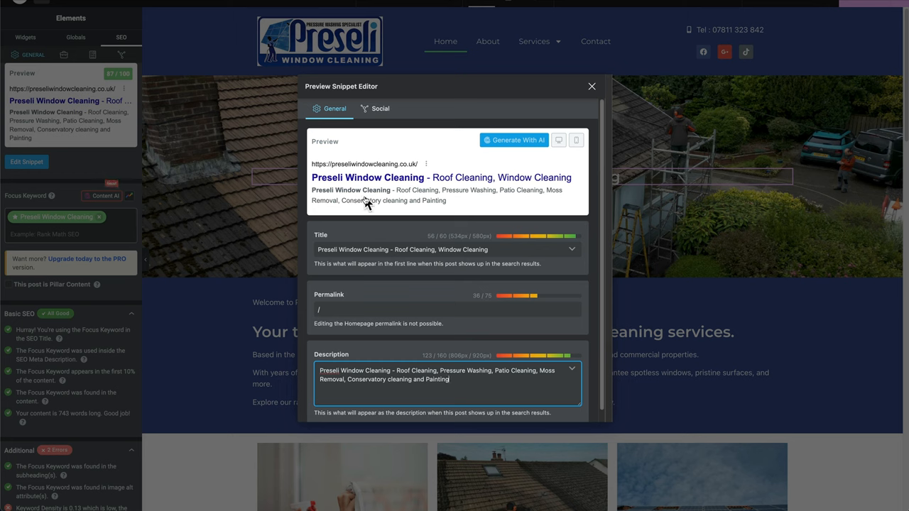
{"action": "mouse_move", "coordinate": [557, 199]}
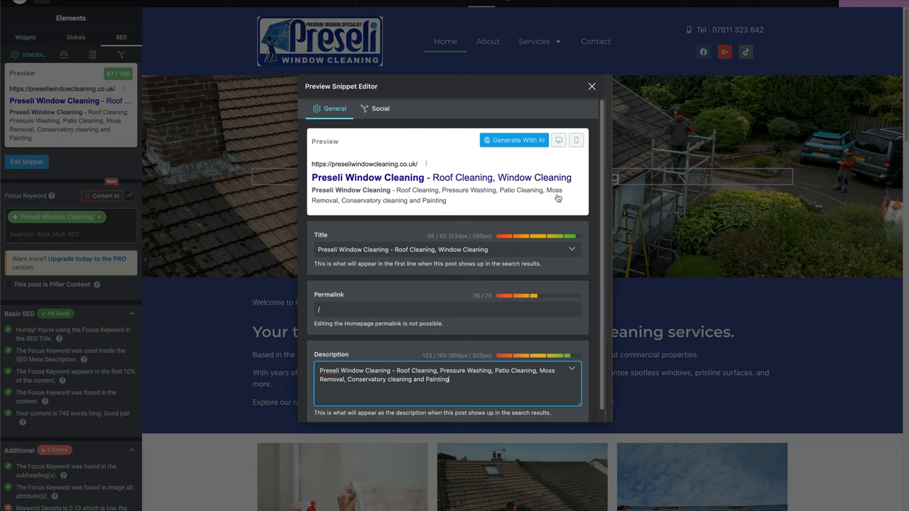
{"action": "mouse_move", "coordinate": [447, 203]}
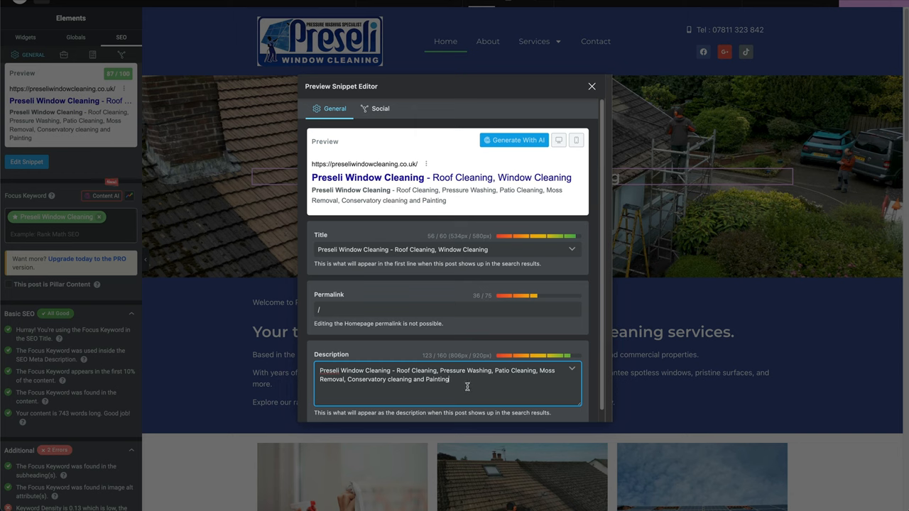
{"action": "type", "text": "."}
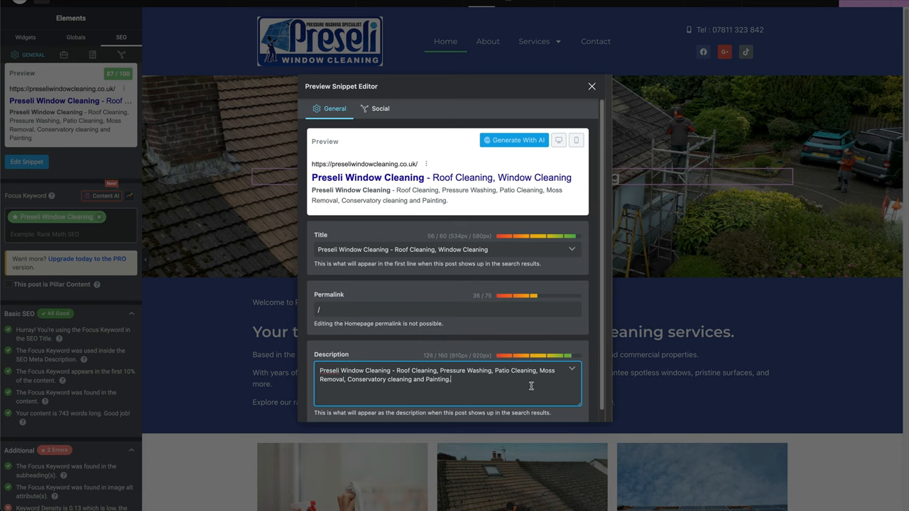
{"action": "mouse_move", "coordinate": [471, 382]}
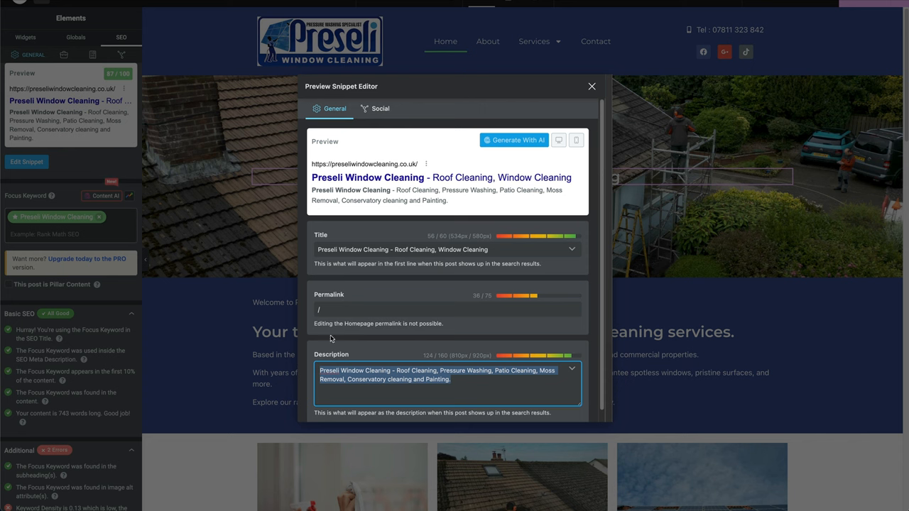
{"action": "left_click", "coordinate": [591, 86]}
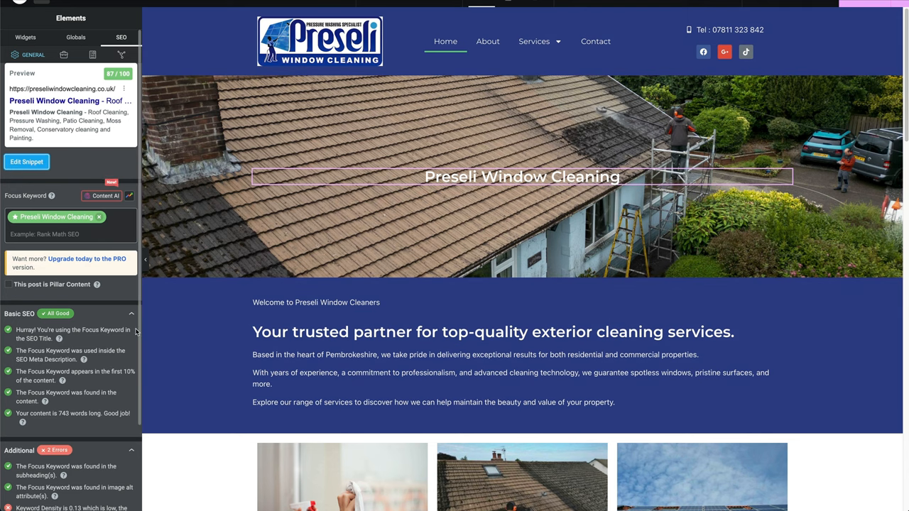
{"action": "scroll", "scroll_direction": "down", "scroll_amount": 3}
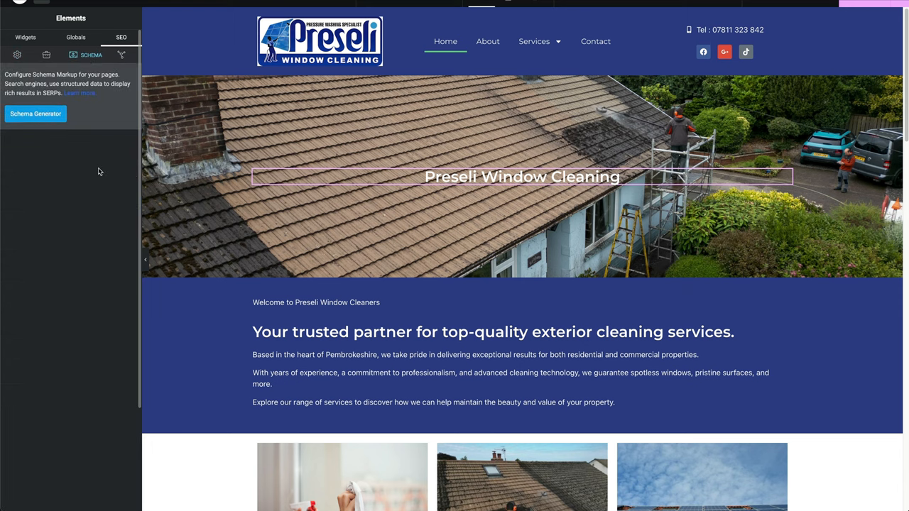
Choose the Service template from the Schema Generator
{"action": "left_click", "coordinate": [36, 113]}
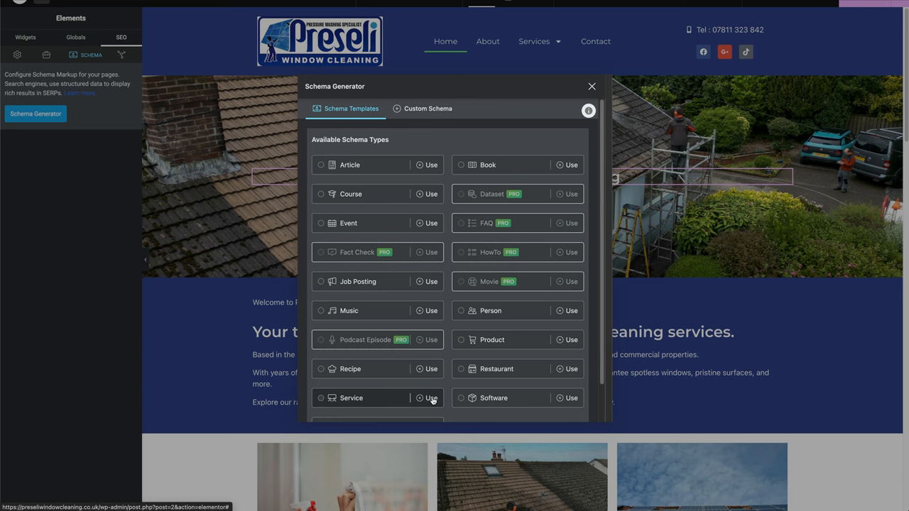
{"action": "mouse_move", "coordinate": [562, 374]}
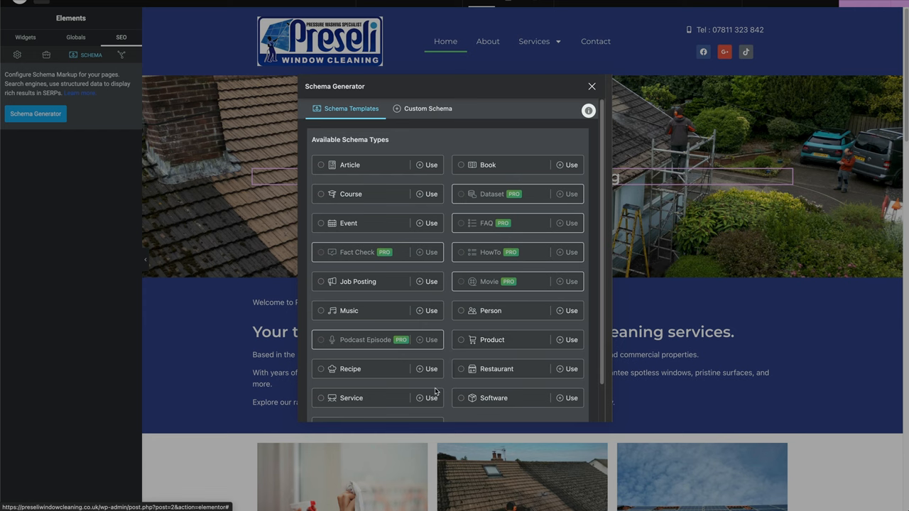
{"action": "left_click", "coordinate": [430, 398]}
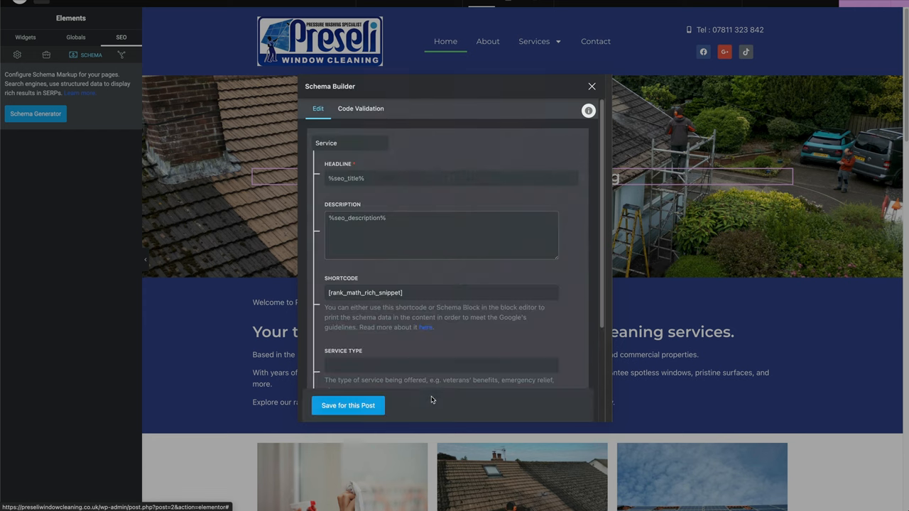
Enter the full services description and the service types (Roof Cleaning, Pressure Washing, Patio Cleaning, Moss Removal, Conservatory)
{"action": "left_click", "coordinate": [440, 234]}
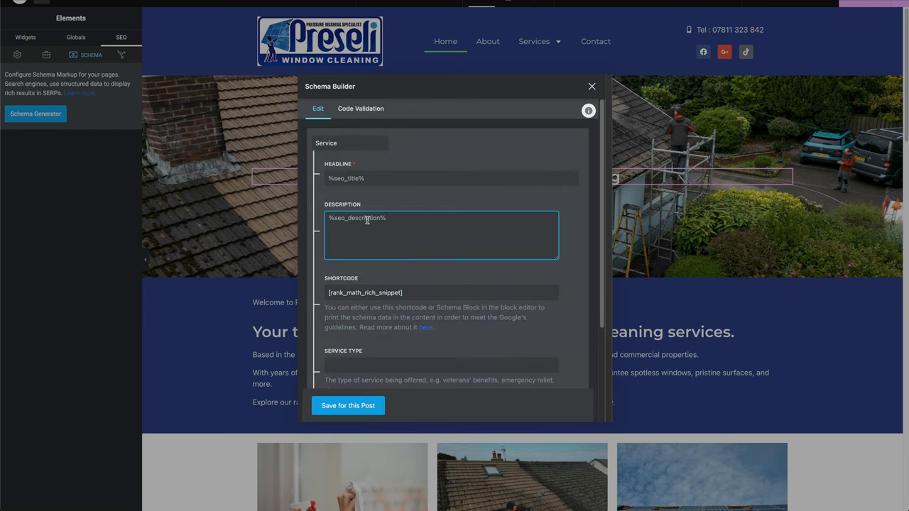
{"action": "type", "text": "Preseli Window Cleaning - Roof Cleaning, Pressure Washing, Patio Cleaning, Moss Removal, Conservatory cleaning and Painting."}
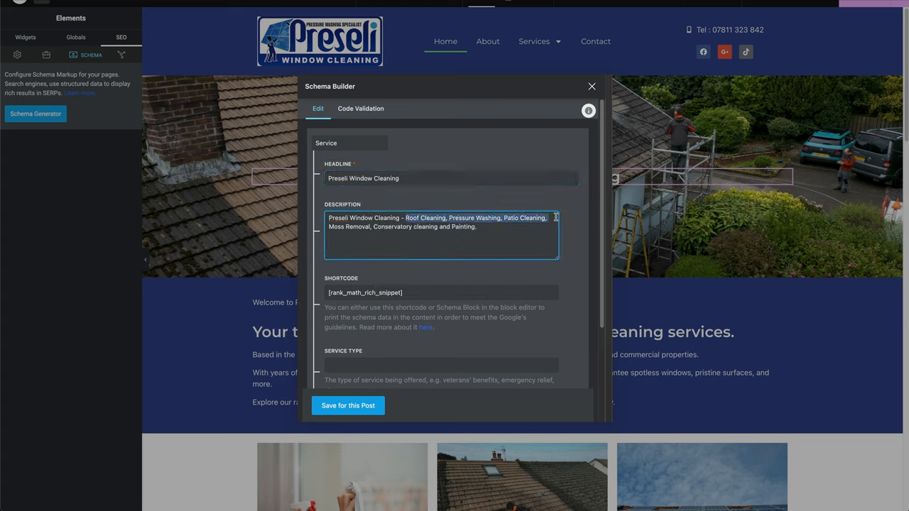
{"action": "left_click", "coordinate": [452, 178]}
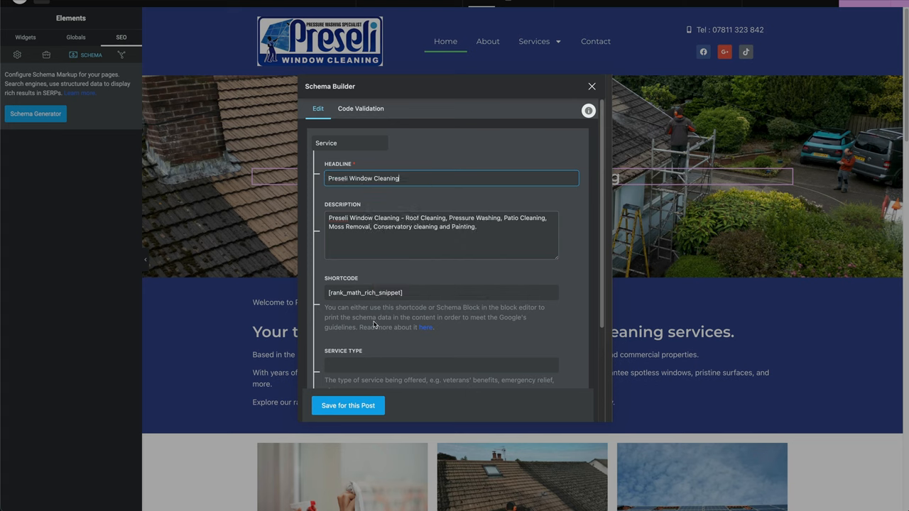
{"action": "scroll", "scroll_direction": "down", "scroll_amount": 3}
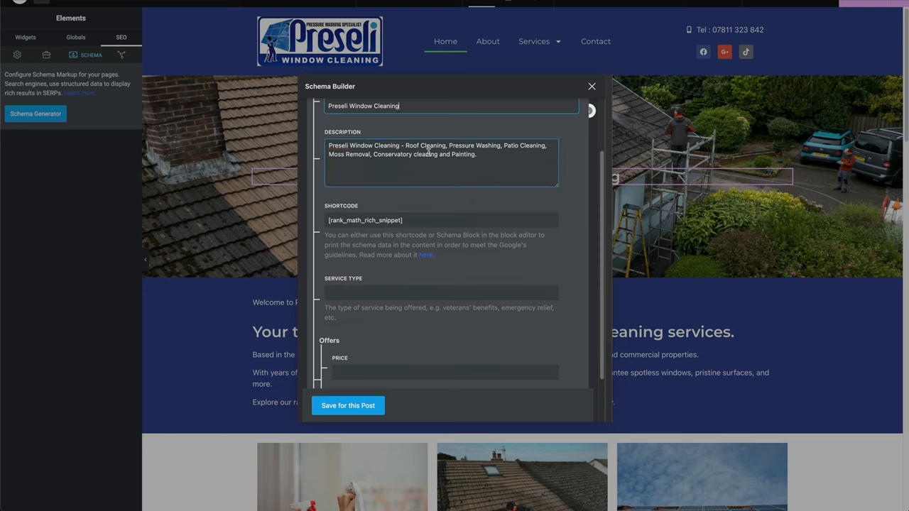
{"action": "left_click", "coordinate": [440, 292]}
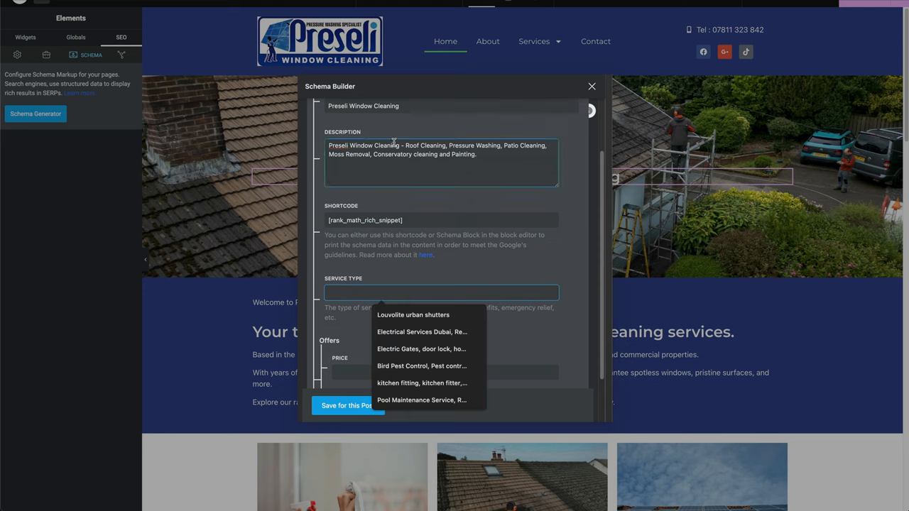
{"action": "left_click", "coordinate": [533, 164]}
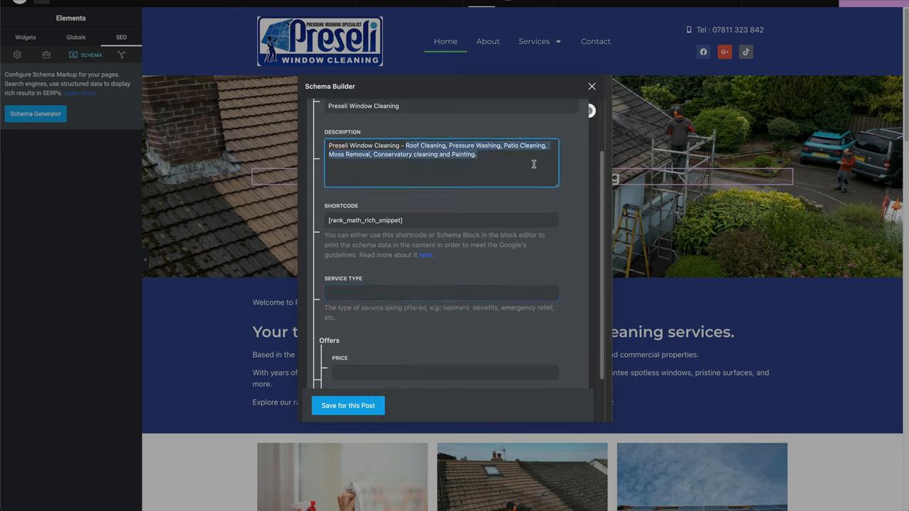
{"action": "mouse_move", "coordinate": [391, 290]}
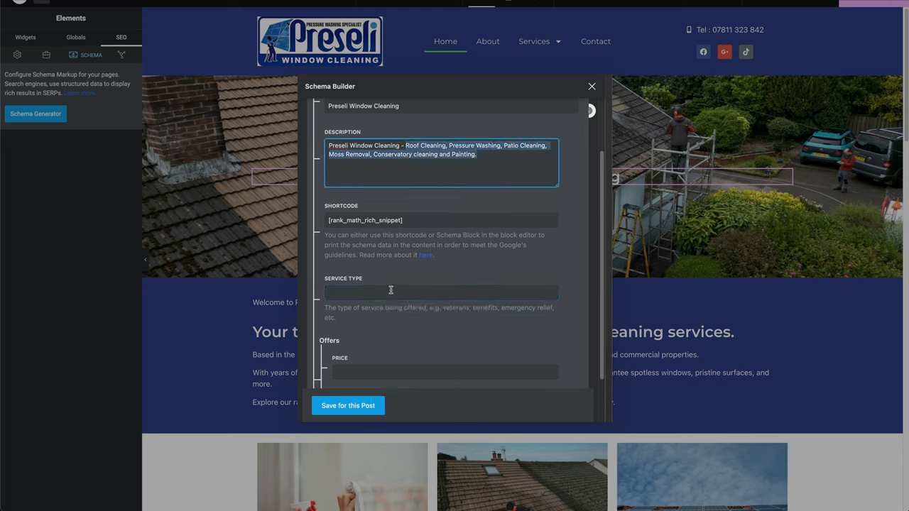
{"action": "type", "text": "Roof Cleaning, Pressure Washing, Patio Cleaning, Moss Removal, Conservatory"}
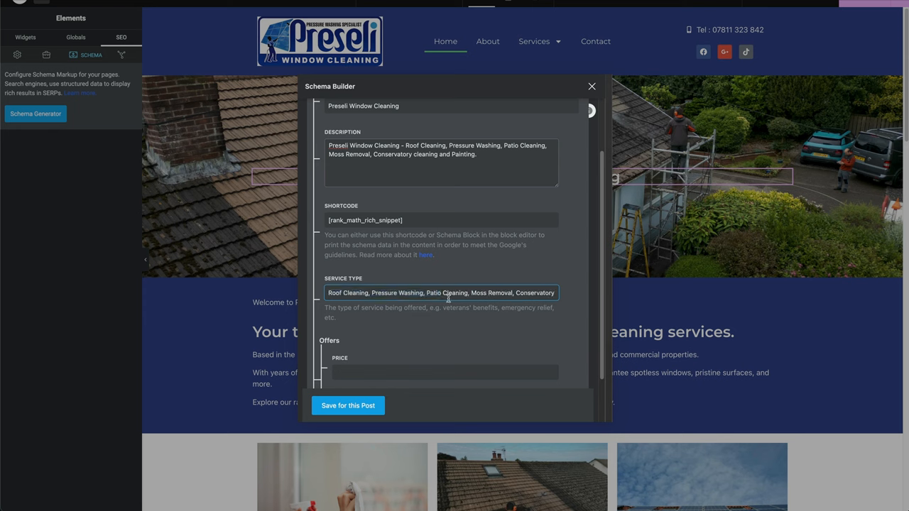
{"action": "mouse_move", "coordinate": [514, 296]}
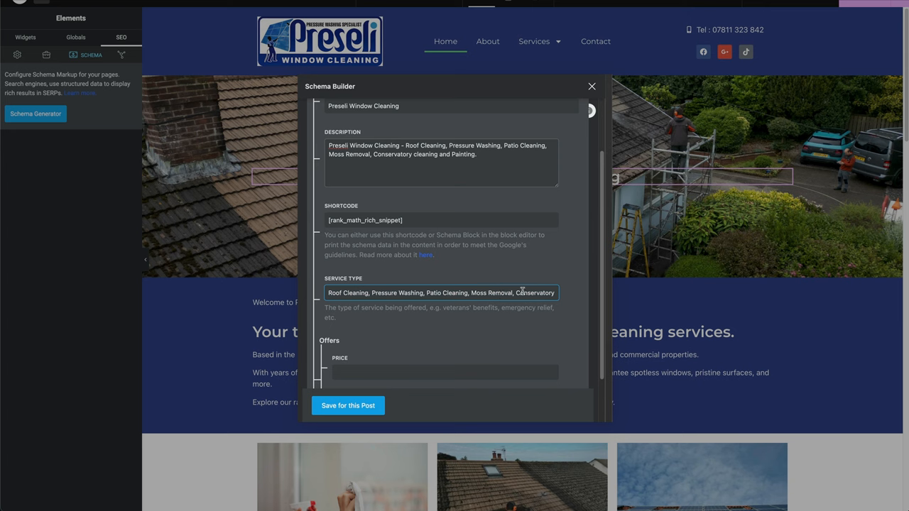
Set the offer price to £ and currency to gbp, then save the homepage schema
{"action": "left_click", "coordinate": [444, 315]}
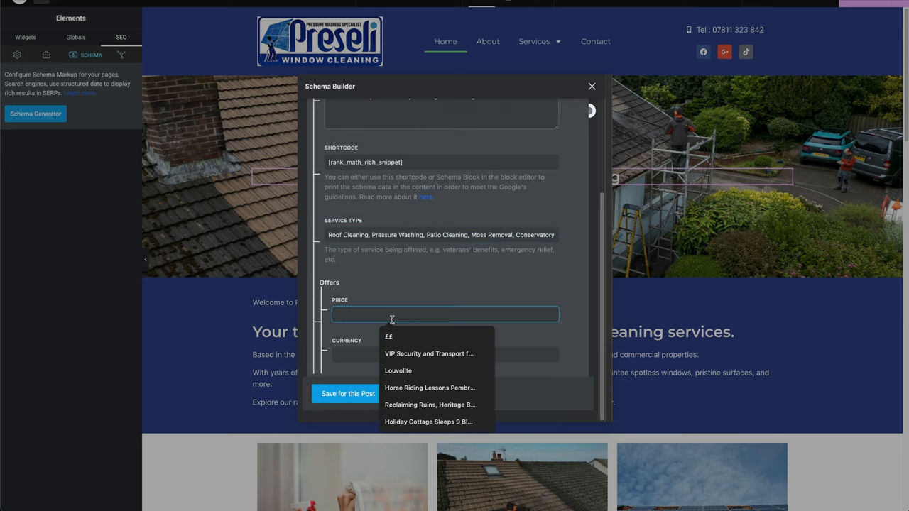
{"action": "type", "text": "£"}
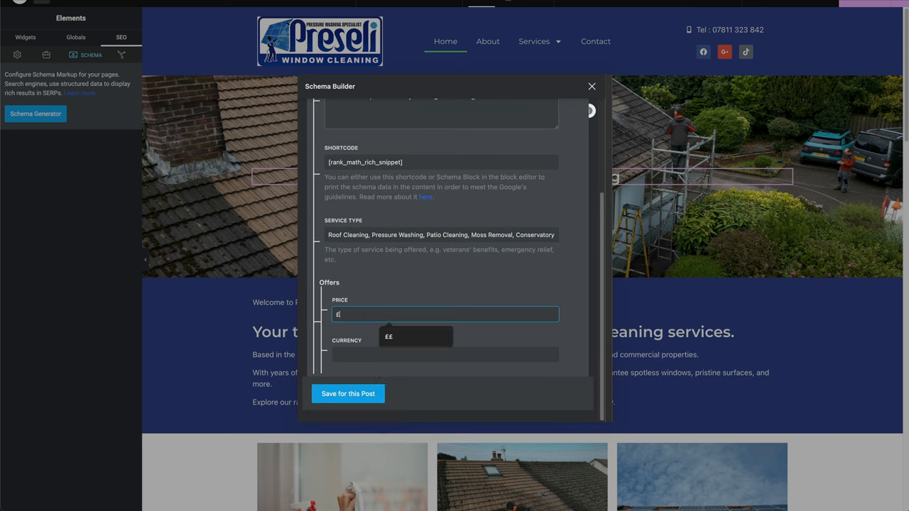
{"action": "left_click", "coordinate": [445, 355]}
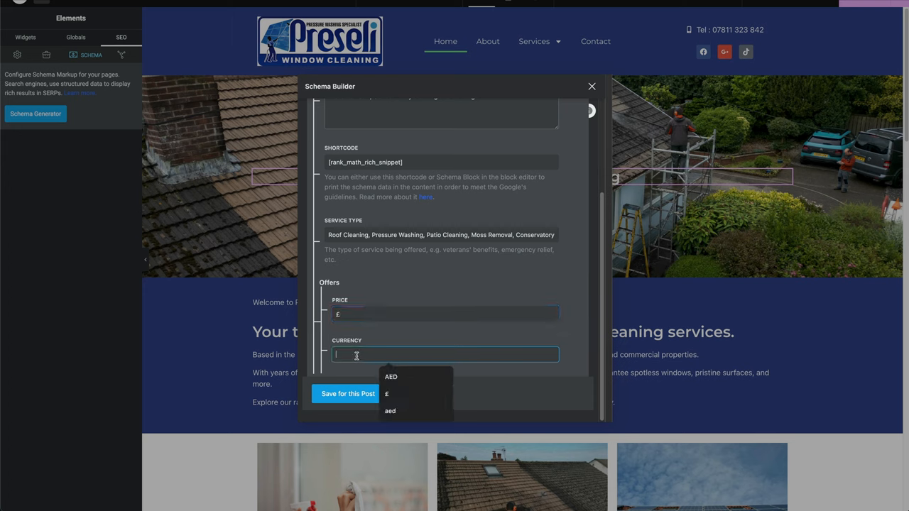
{"action": "type", "text": "gbp"}
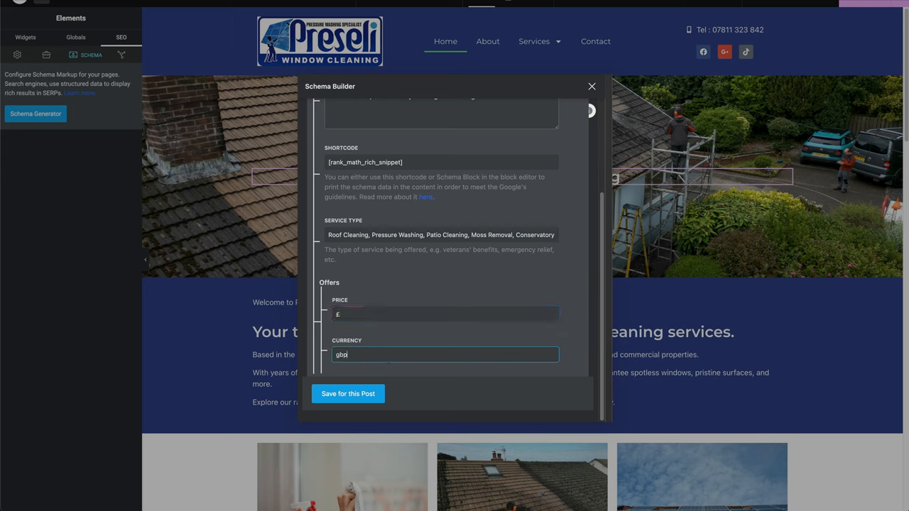
{"action": "mouse_move", "coordinate": [401, 295]}
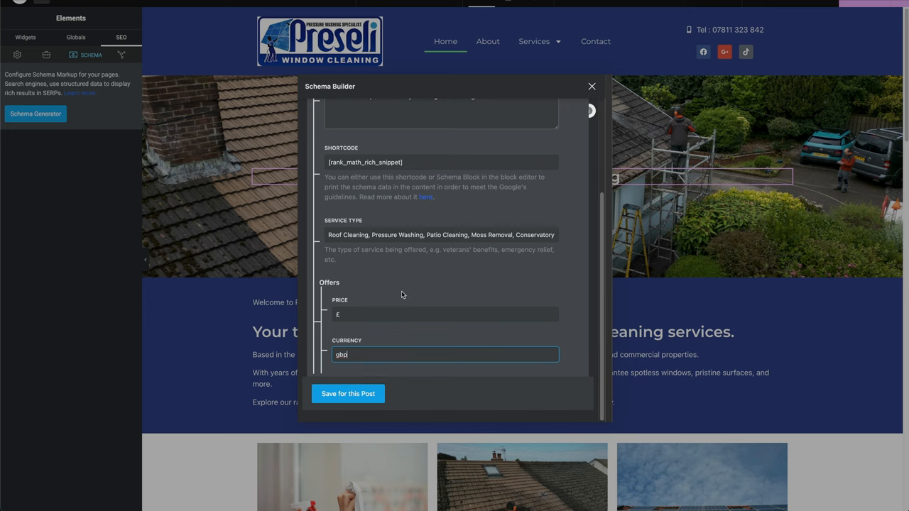
{"action": "scroll", "scroll_direction": "up", "scroll_amount": 3}
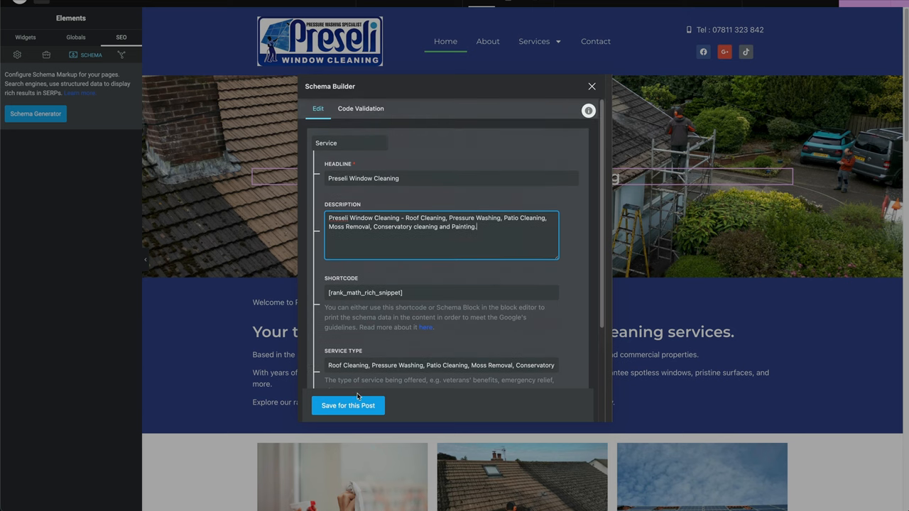
{"action": "left_click", "coordinate": [347, 406]}
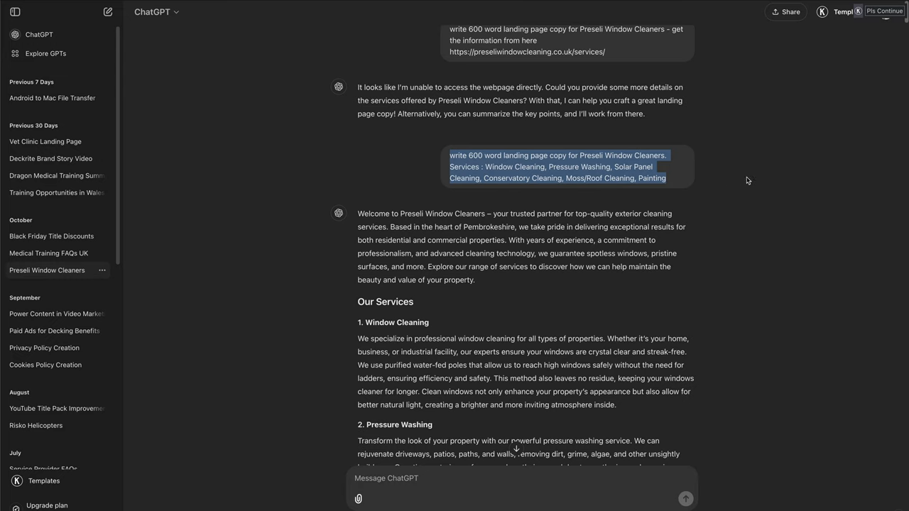
{"action": "mouse_move", "coordinate": [773, 162]}
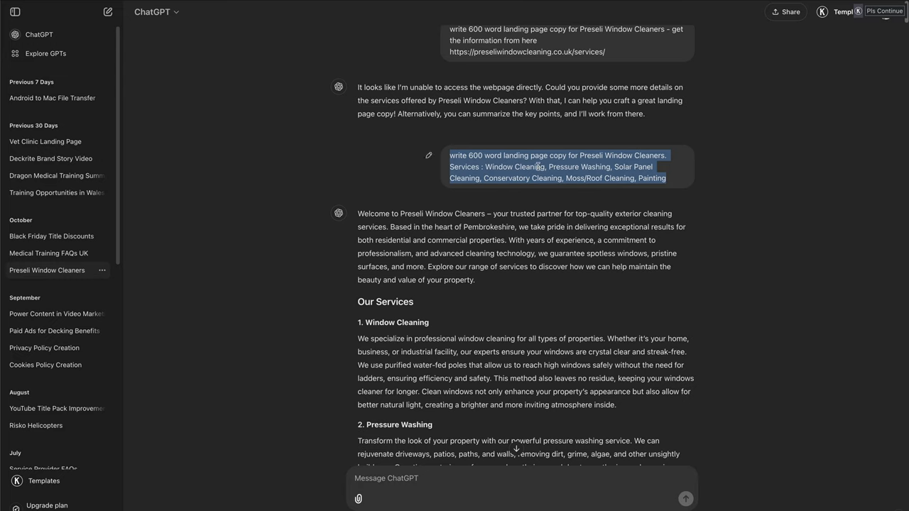
{"action": "mouse_move", "coordinate": [679, 170]}
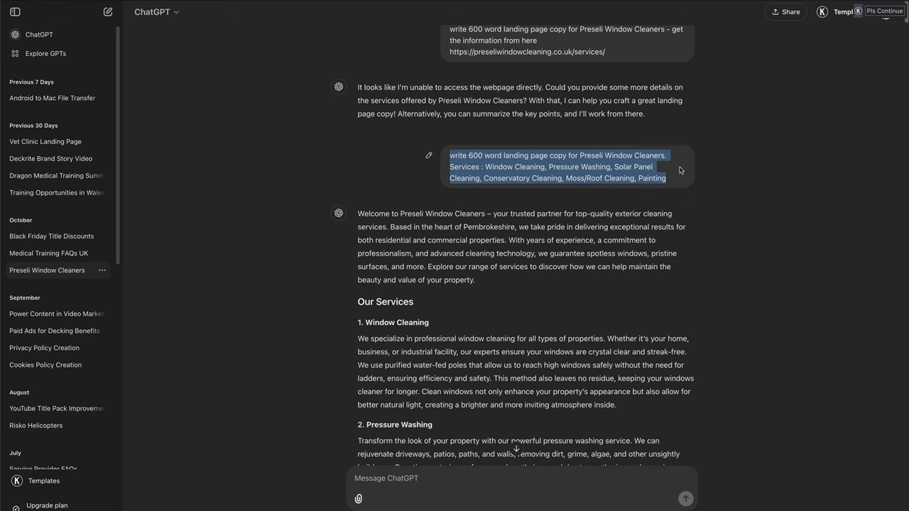
Scroll through the Preseli Window Cleaners landing page response and copy it
{"action": "scroll", "scroll_direction": "down", "scroll_amount": 3}
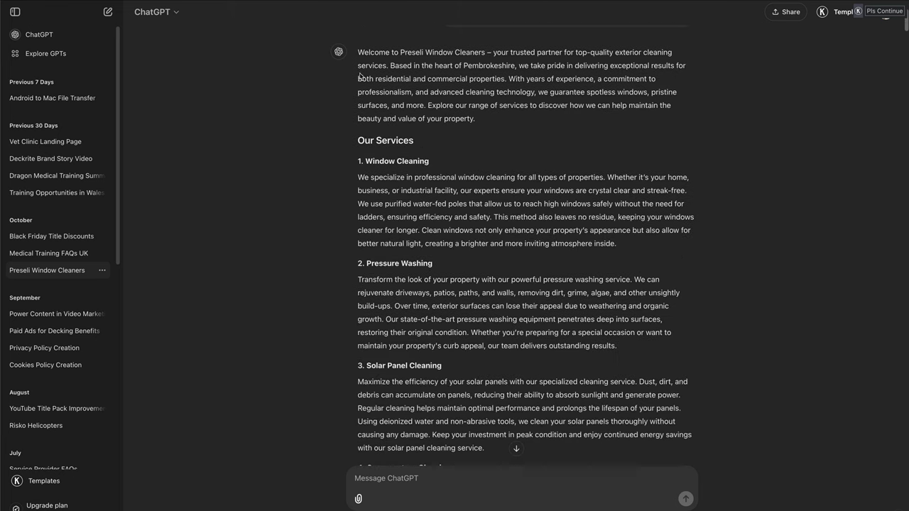
{"action": "mouse_move", "coordinate": [486, 139]}
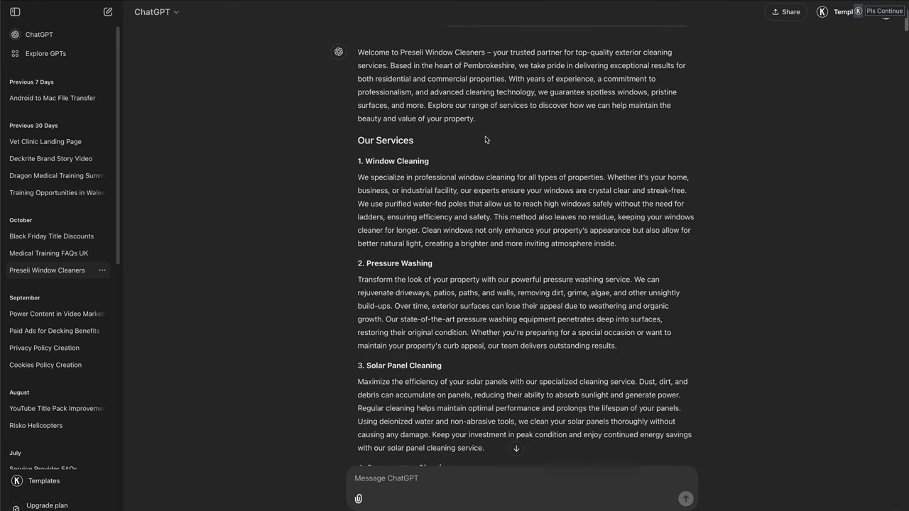
{"action": "scroll", "scroll_direction": "down", "scroll_amount": 3}
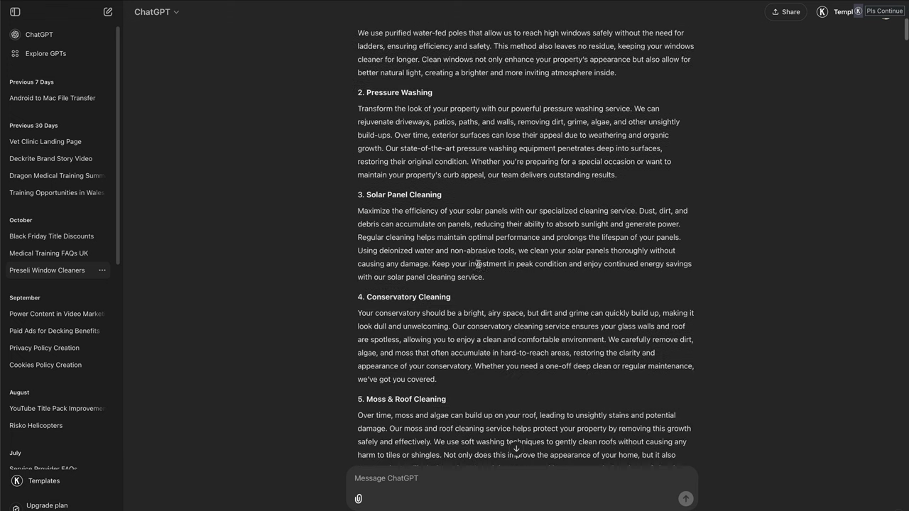
{"action": "scroll", "scroll_direction": "down", "scroll_amount": 3}
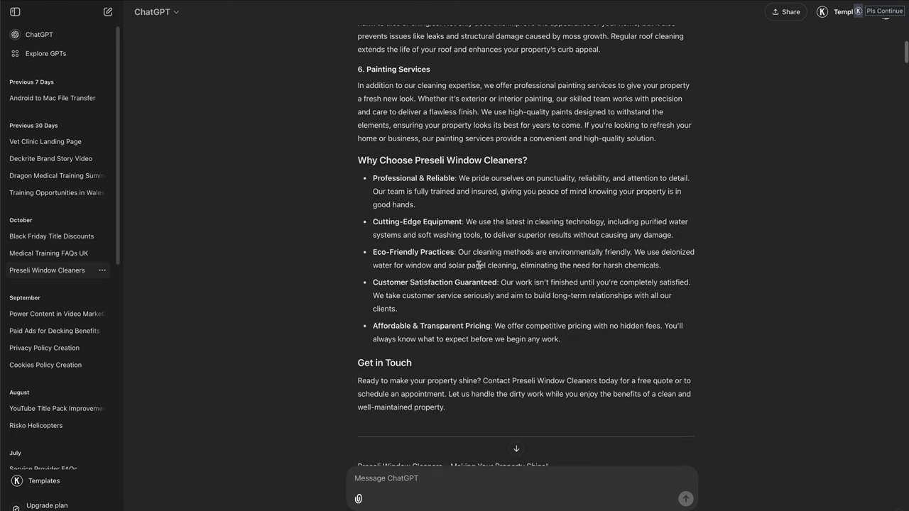
{"action": "mouse_move", "coordinate": [486, 245]}
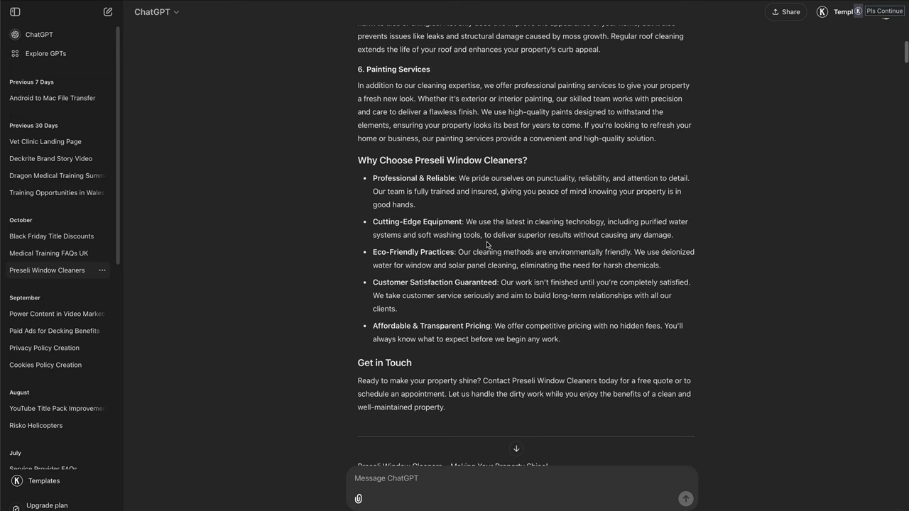
{"action": "scroll", "scroll_direction": "down", "scroll_amount": 3}
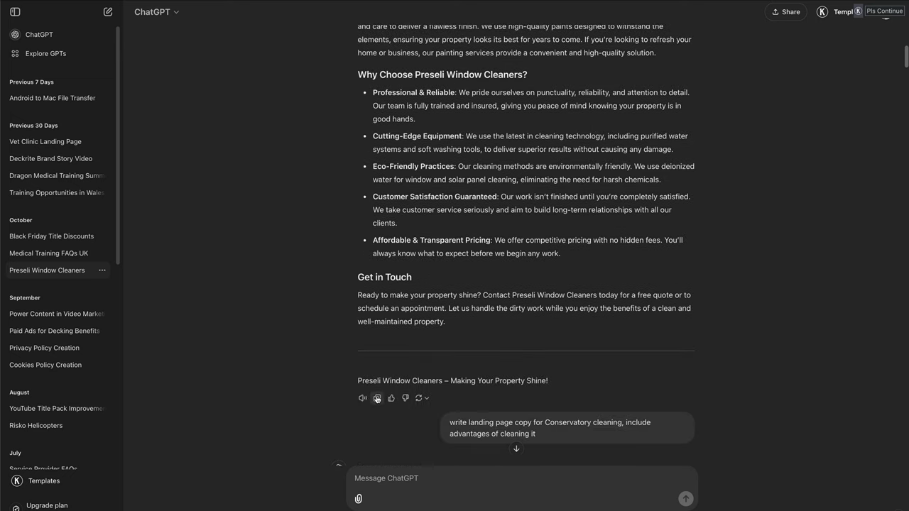
{"action": "left_click", "coordinate": [377, 397]}
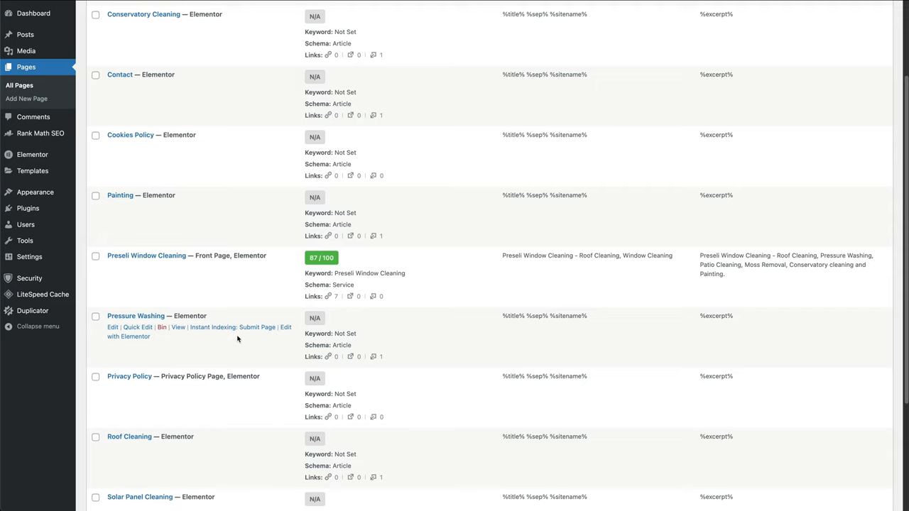
{"action": "mouse_move", "coordinate": [140, 339]}
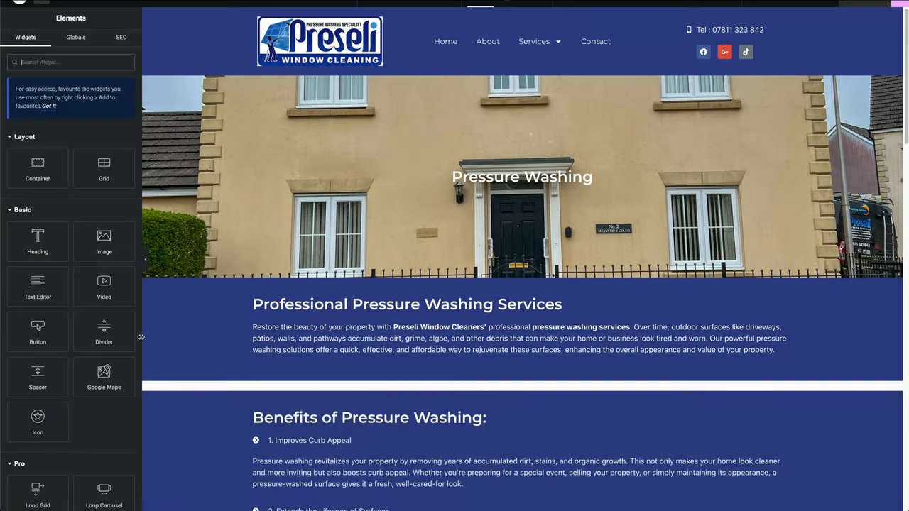
Set 'Pressure washing' as the page's focus keyword, raising its Rank Math score to 69
{"action": "scroll", "scroll_direction": "down", "scroll_amount": 3}
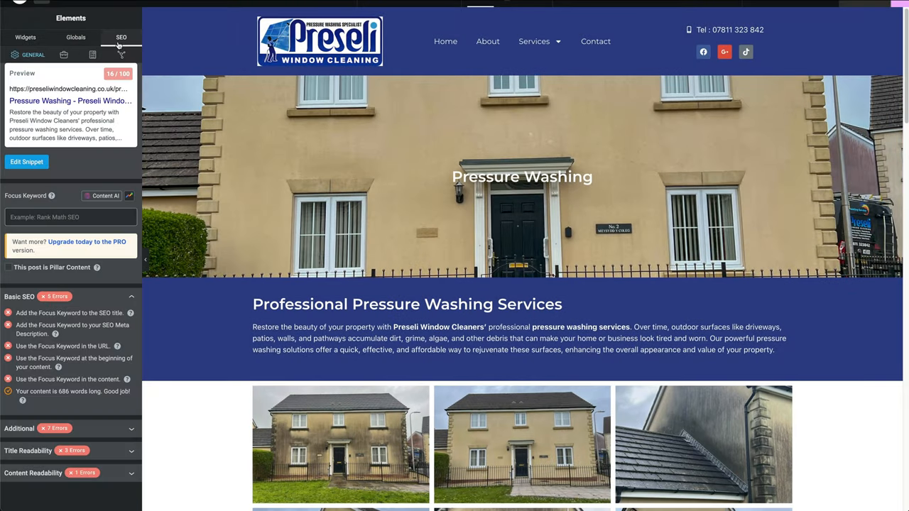
{"action": "left_click", "coordinate": [71, 216]}
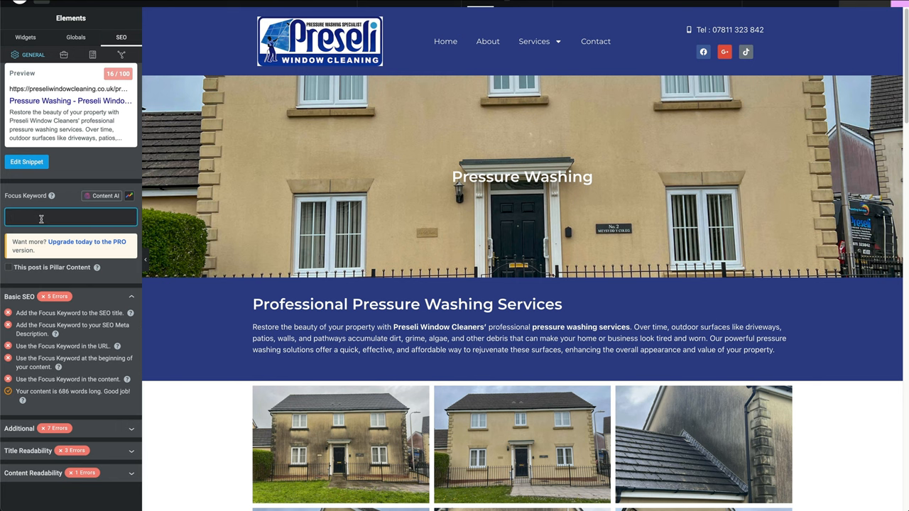
{"action": "type", "text": "Pressure washing"}
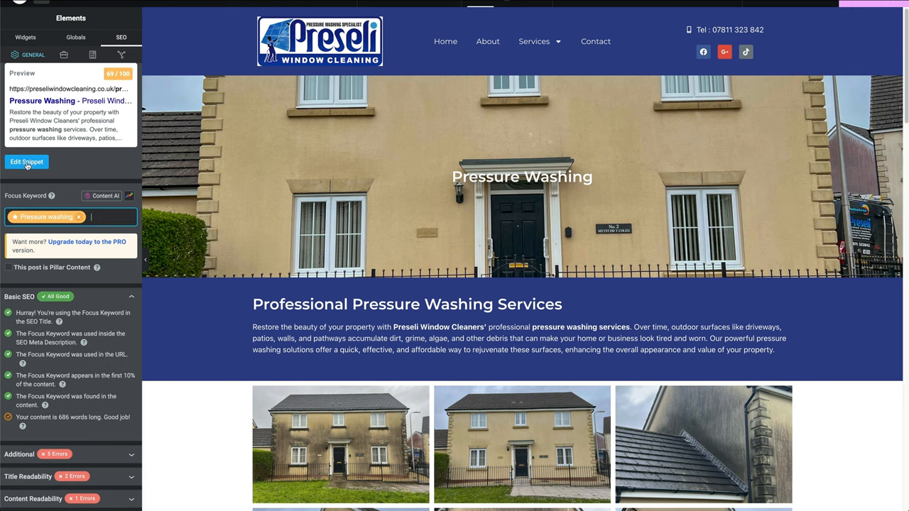
{"action": "left_click", "coordinate": [26, 162]}
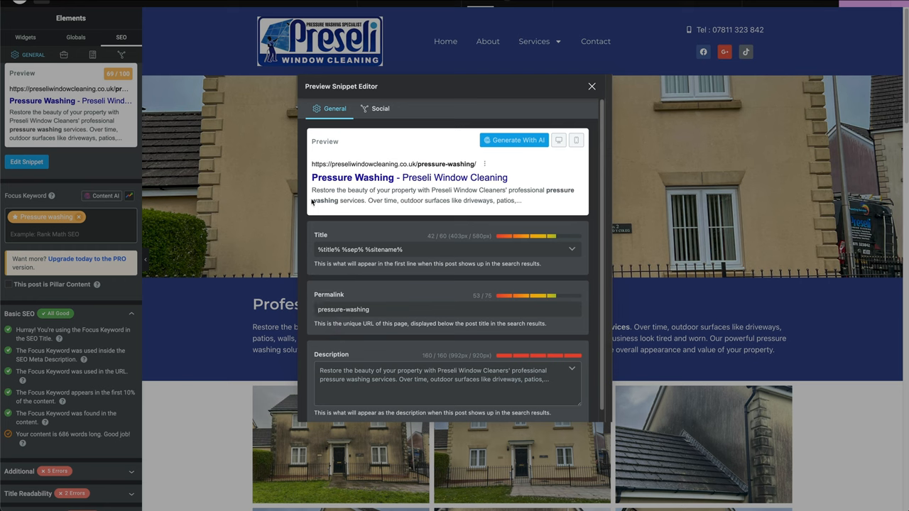
{"action": "mouse_move", "coordinate": [326, 236]}
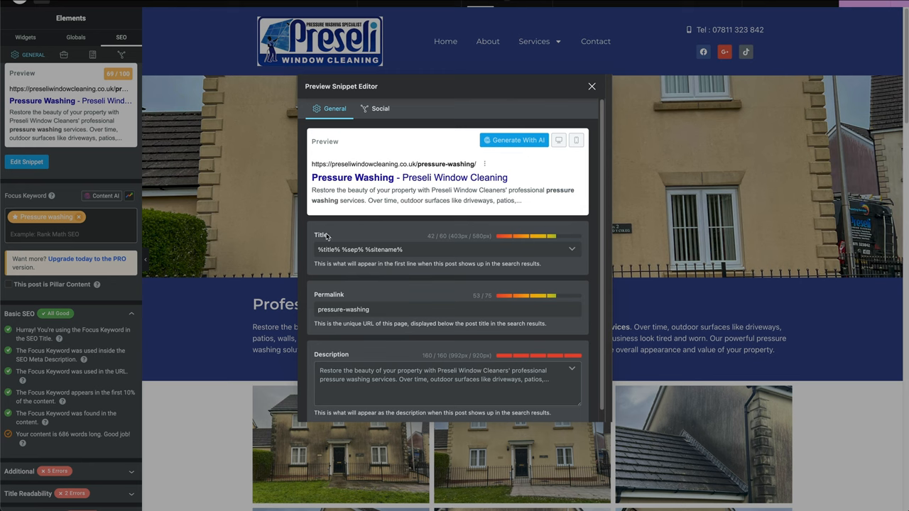
{"action": "mouse_move", "coordinate": [515, 190]}
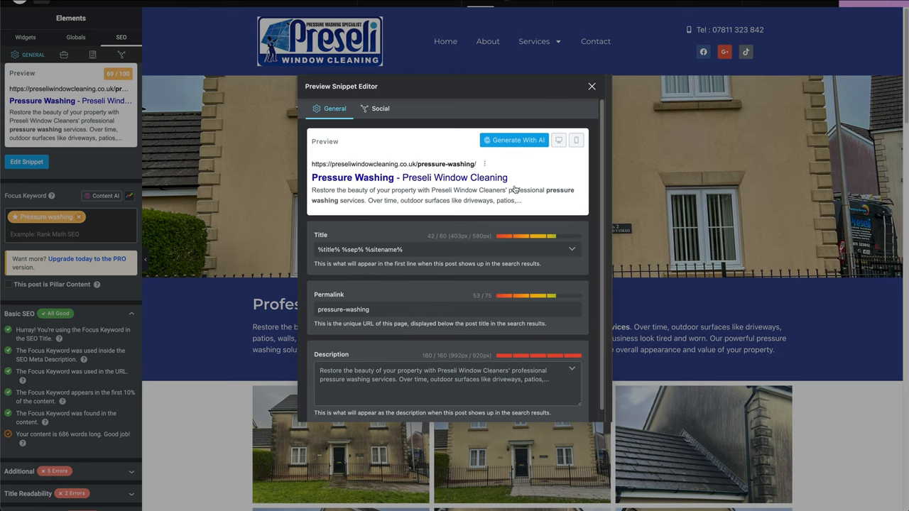
{"action": "mouse_move", "coordinate": [425, 185]}
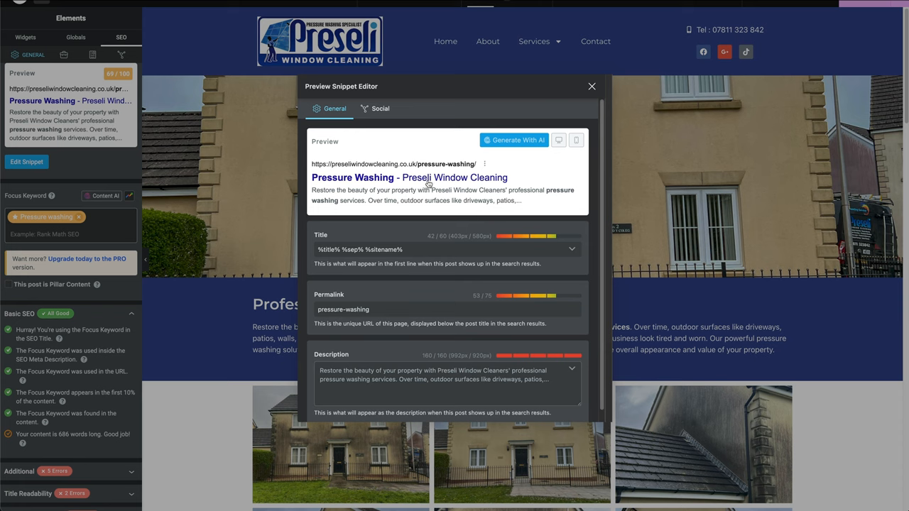
{"action": "mouse_move", "coordinate": [483, 185]}
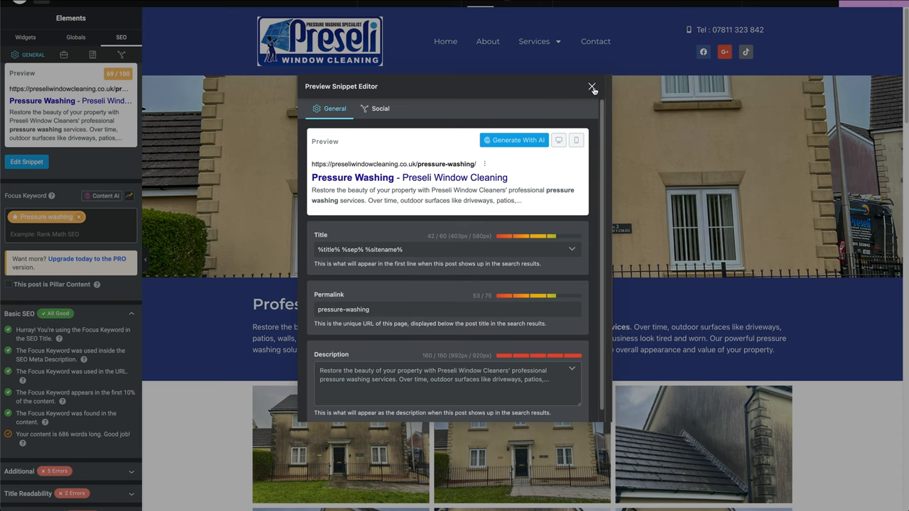
Close the snippet preview and switch to the Rank Math Schema tab
{"action": "left_click", "coordinate": [592, 87]}
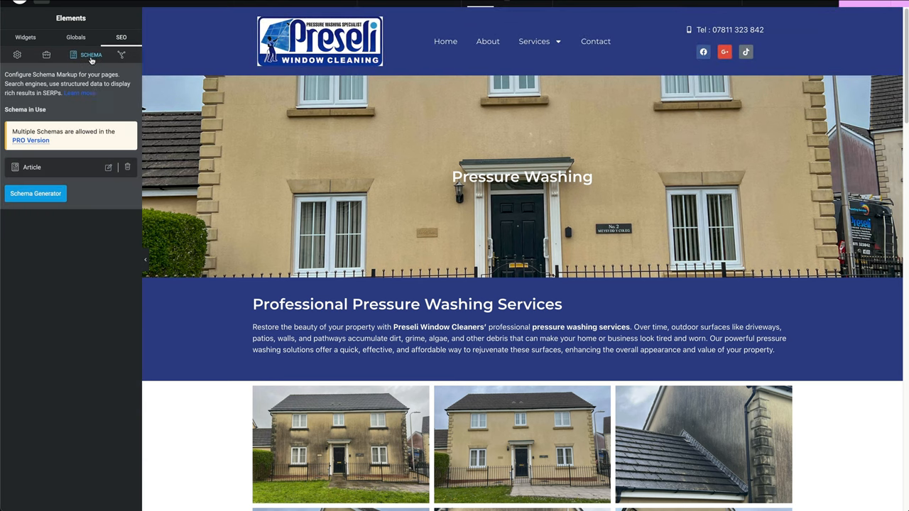
Delete the Article schema, add a Service schema from Schema Generator, and save it
{"action": "left_click", "coordinate": [127, 167]}
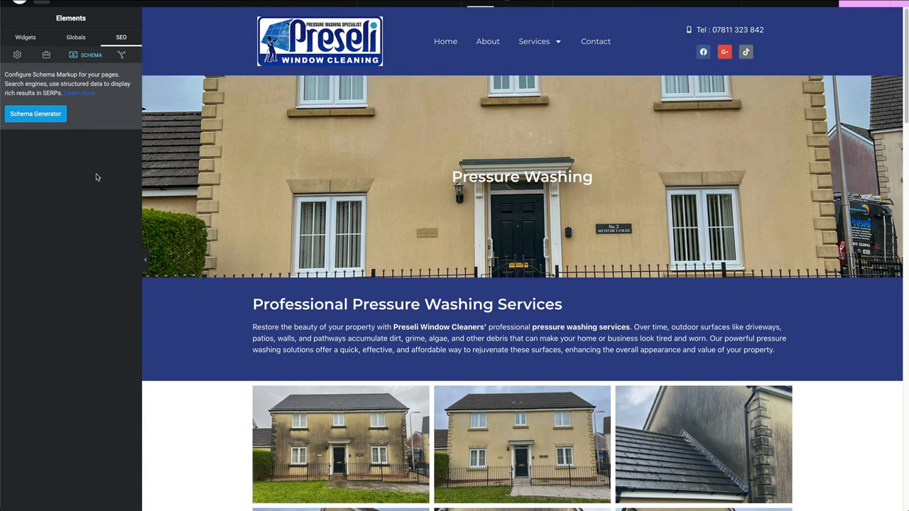
{"action": "left_click", "coordinate": [35, 114]}
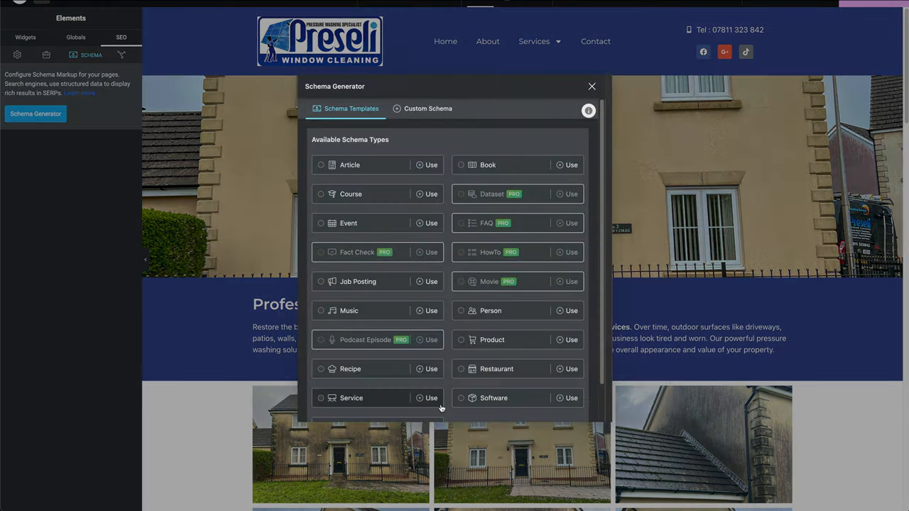
{"action": "left_click", "coordinate": [431, 398]}
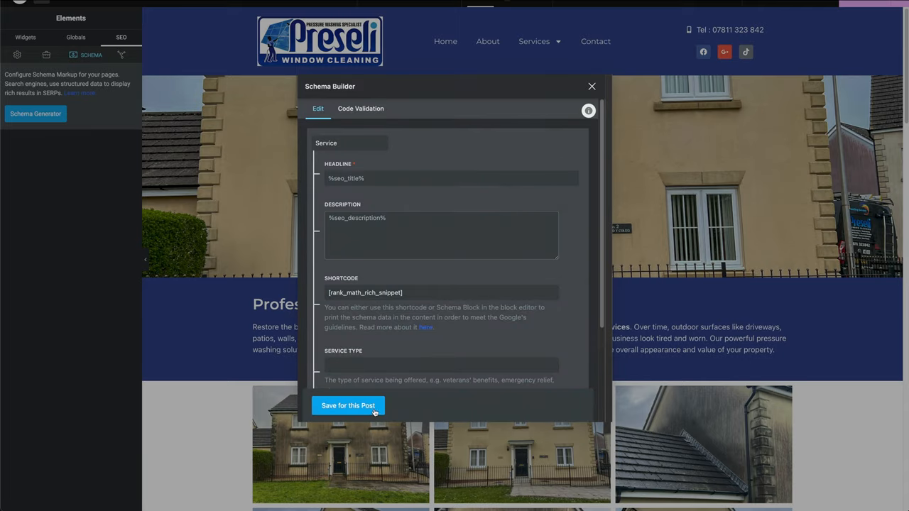
{"action": "left_click", "coordinate": [348, 405]}
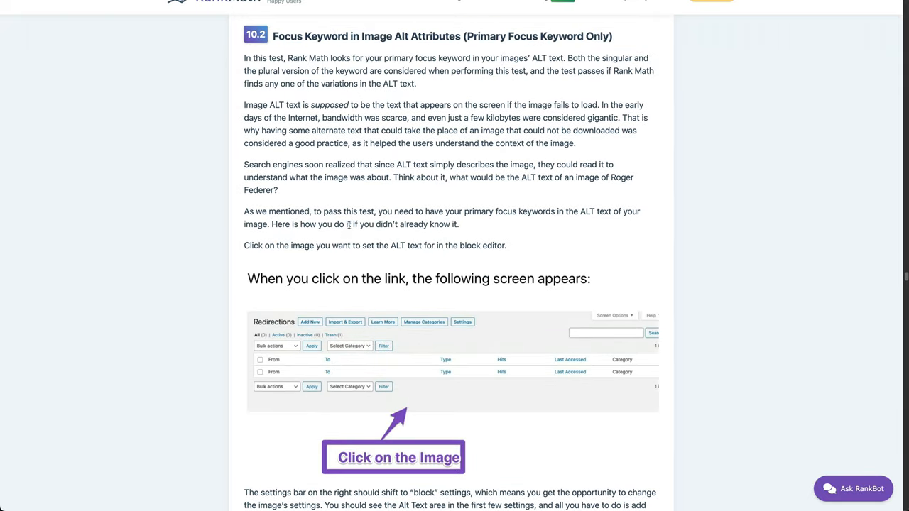
{"action": "mouse_move", "coordinate": [517, 100]}
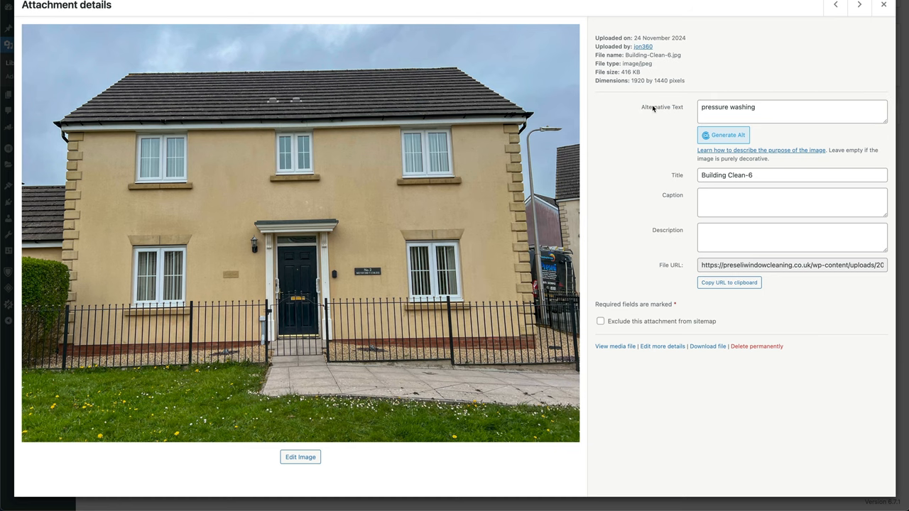
{"action": "mouse_move", "coordinate": [660, 116]}
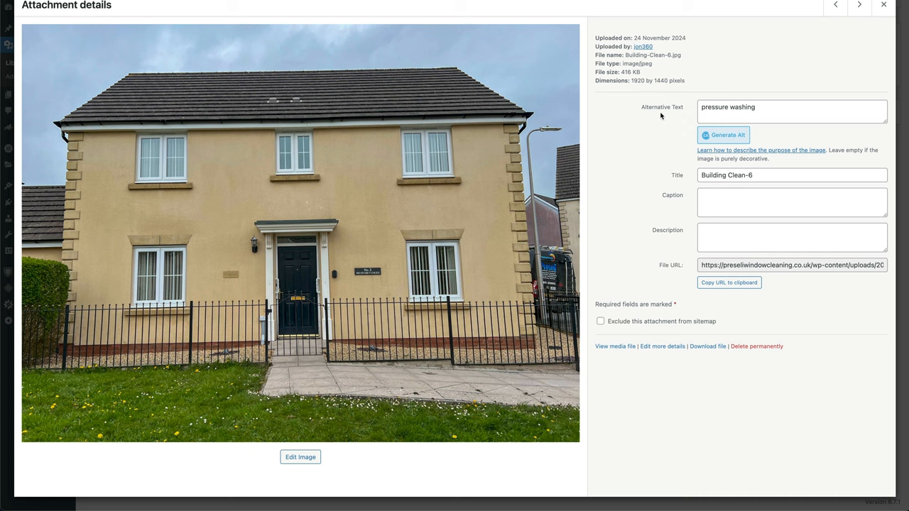
Select the Building Clean-6 image's alternative text, confirming it reads 'pressure washing'
{"action": "left_click", "coordinate": [791, 111]}
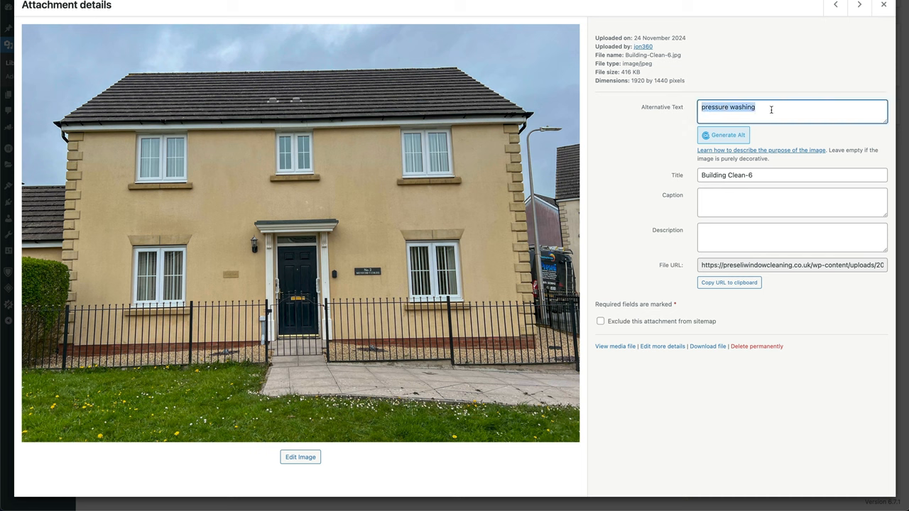